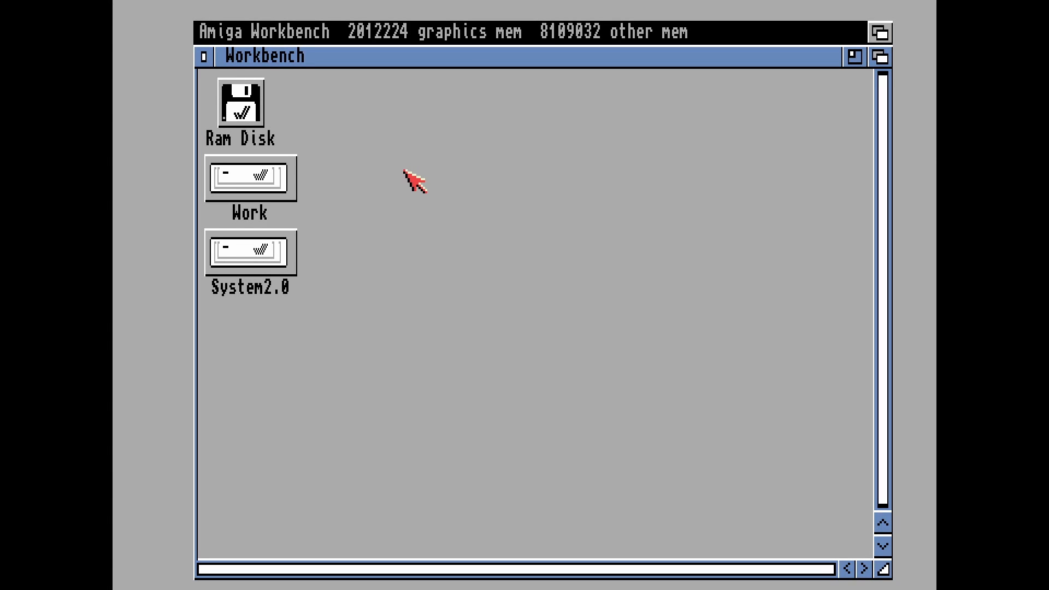
mouse_move(385, 172)
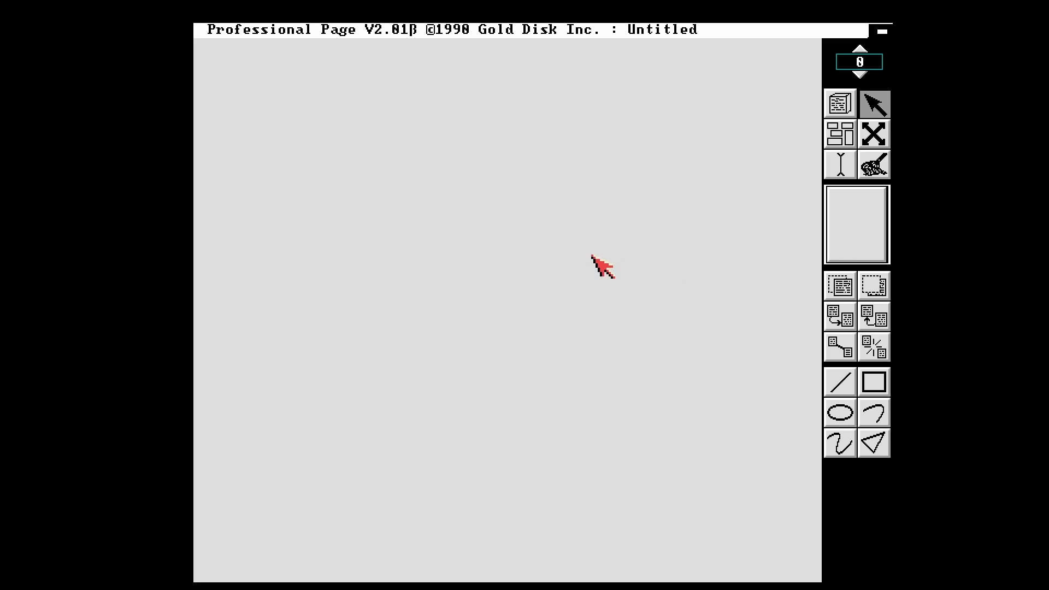
mouse_move(569, 257)
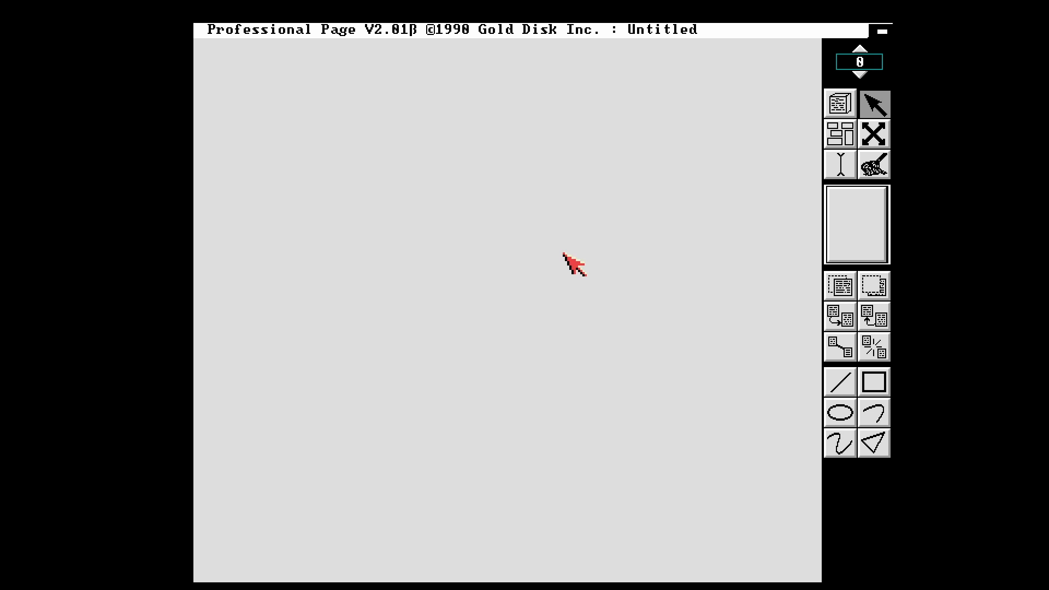
mouse_move(538, 258)
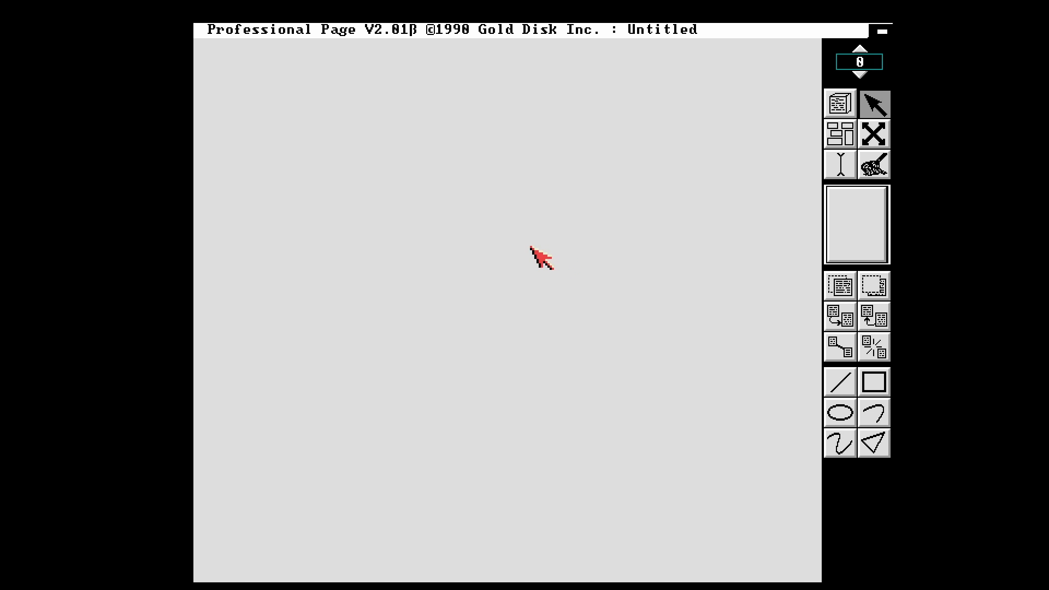
mouse_move(502, 247)
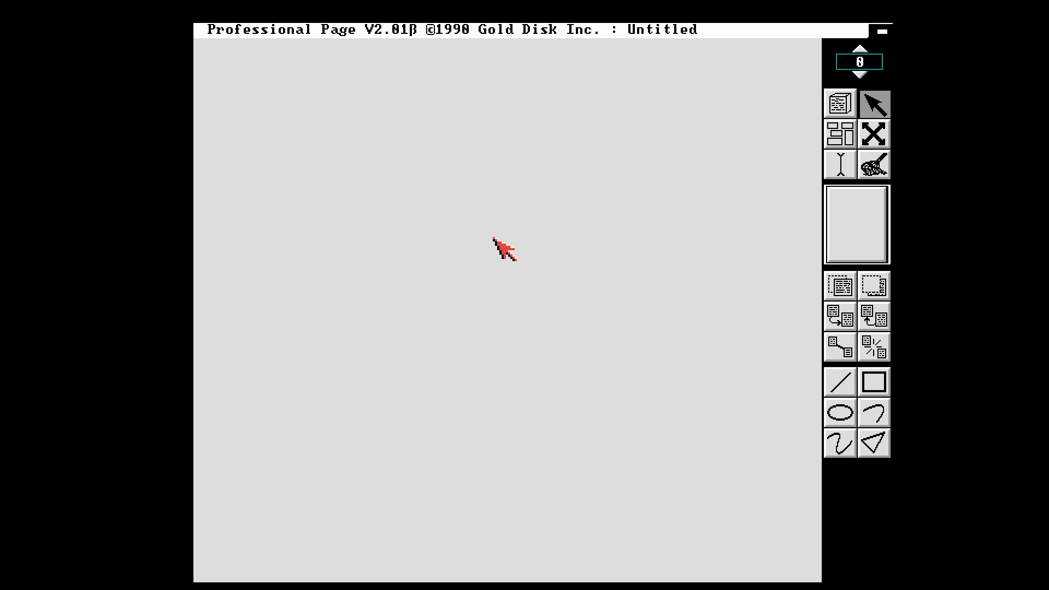
mouse_move(299, 81)
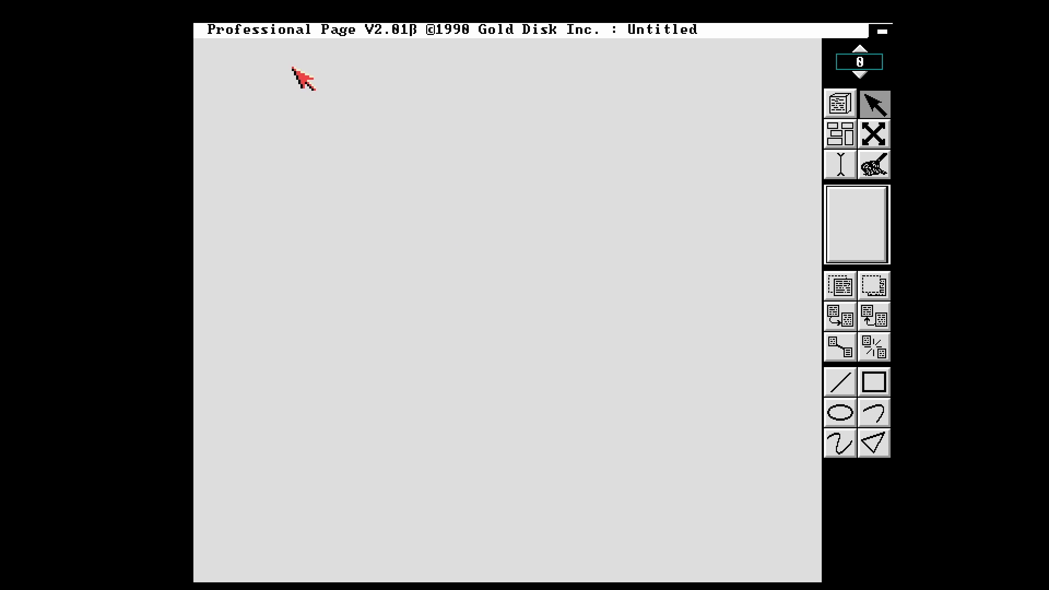
mouse_move(400, 30)
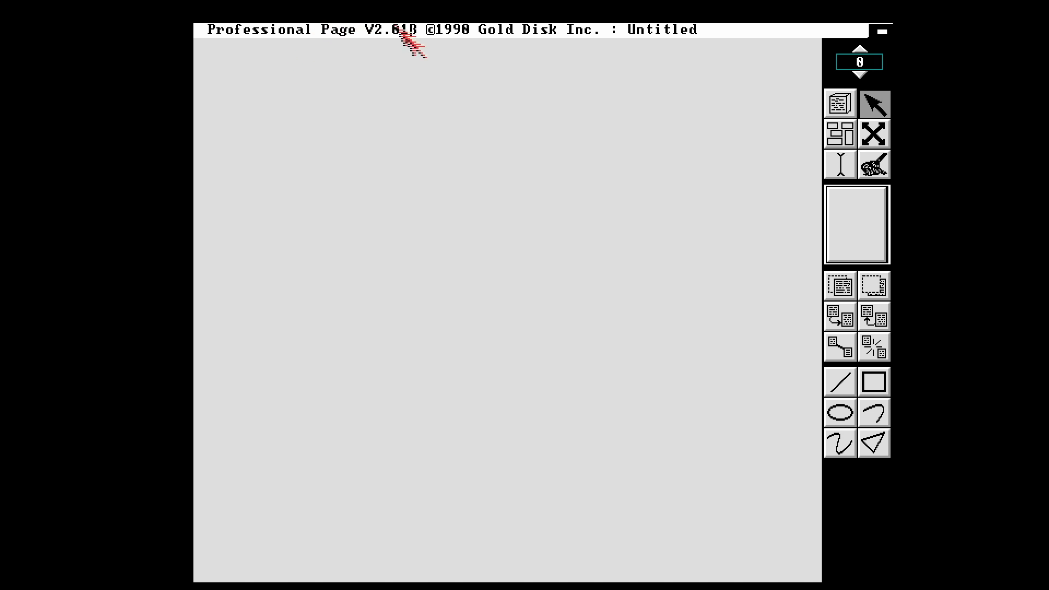
mouse_move(505, 201)
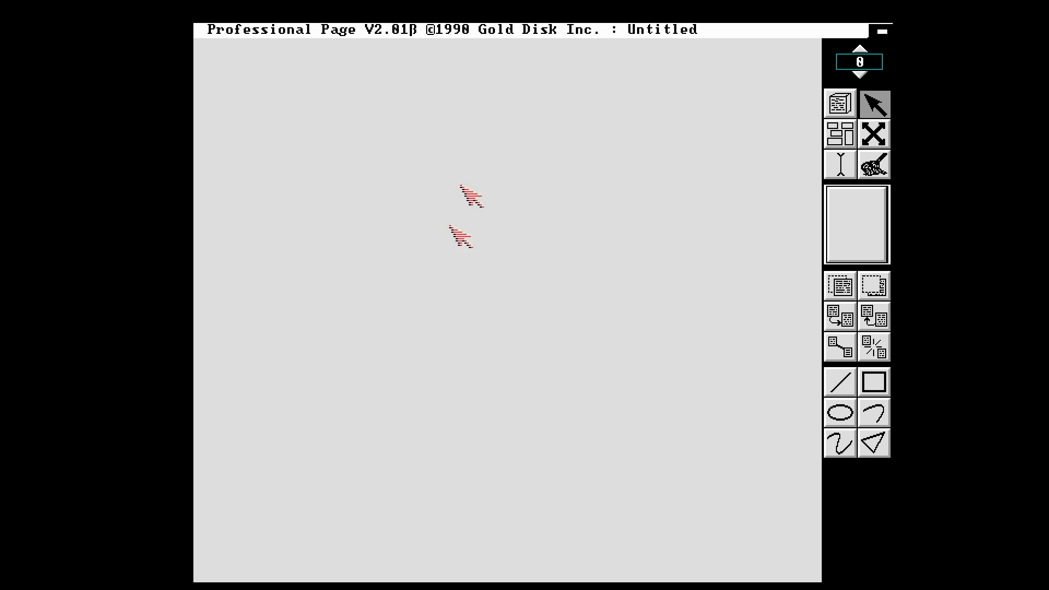
mouse_move(406, 321)
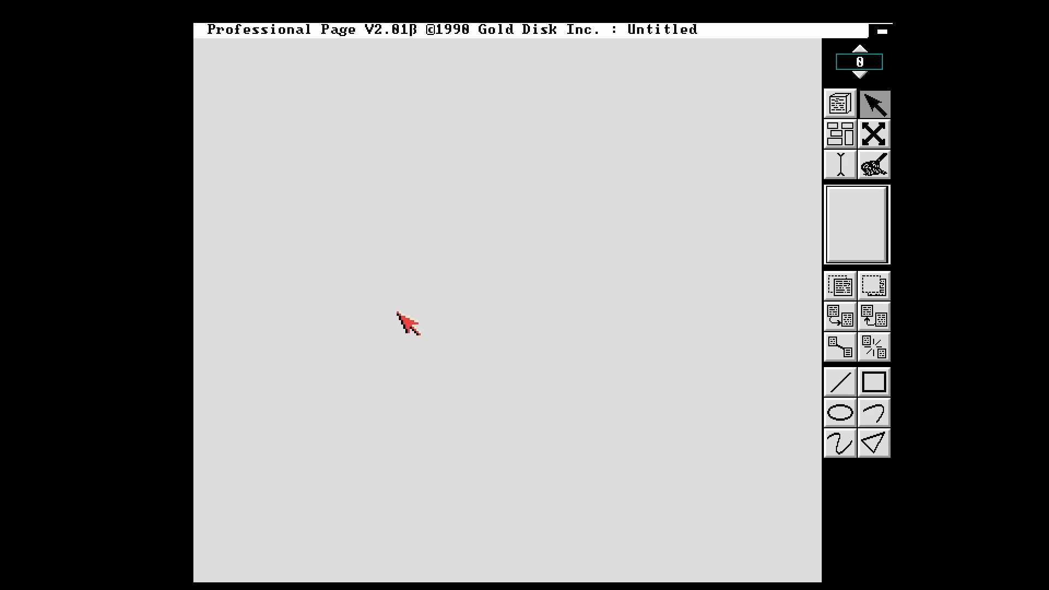
mouse_move(328, 215)
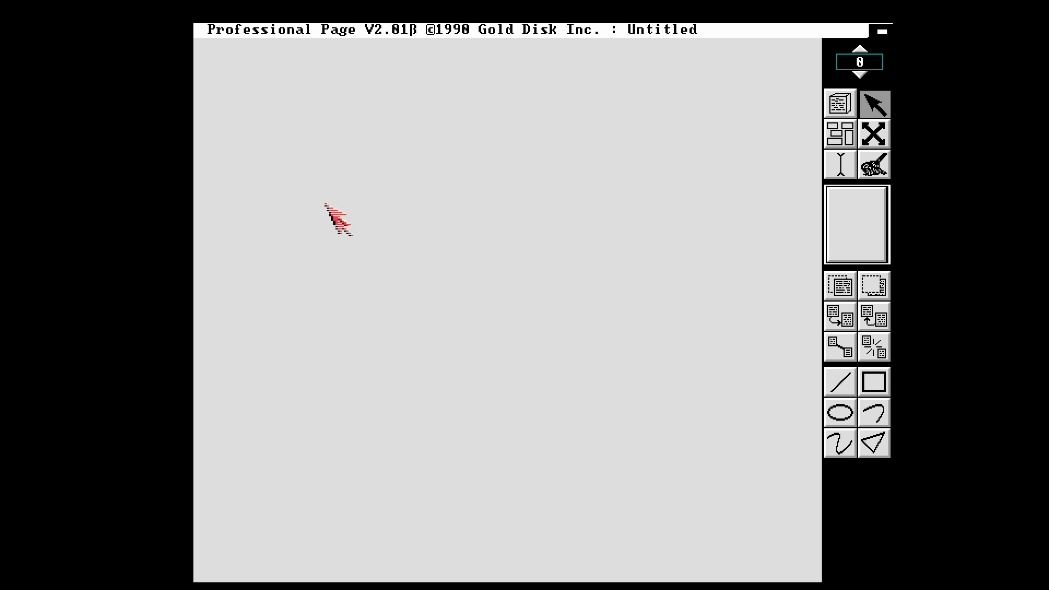
Step: Choose an A4 sheet with 2 automatically linked columns, 3.000 top margin and 0.5 gutter
left_click(297, 28)
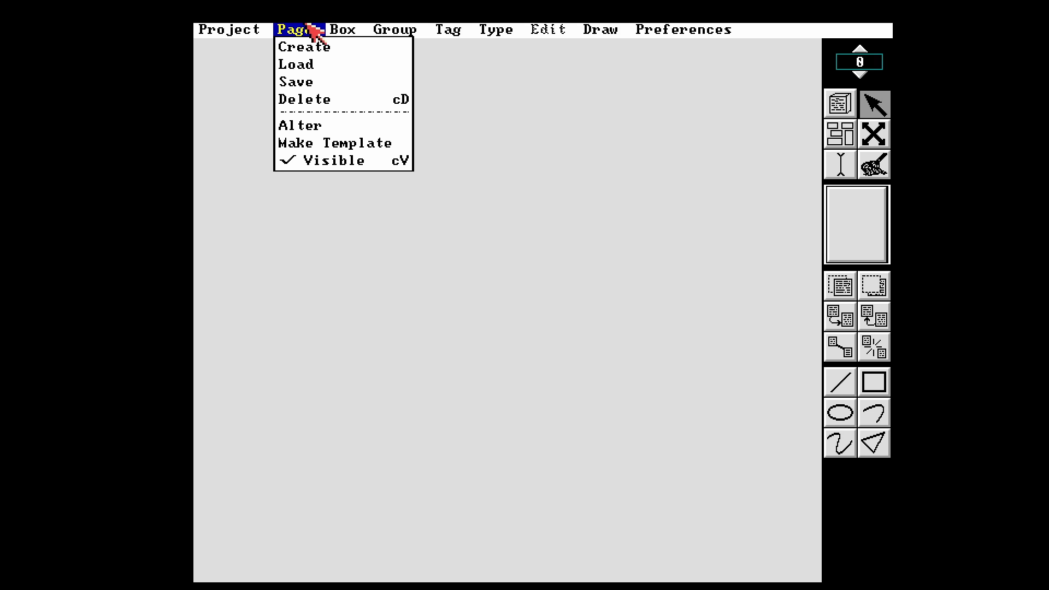
mouse_move(308, 47)
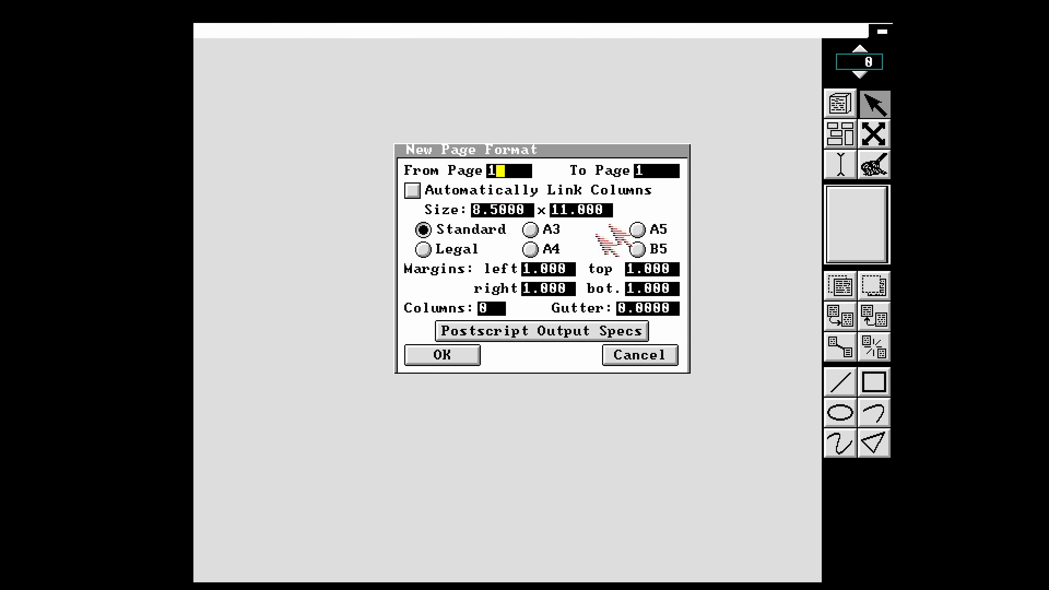
left_click(531, 249)
type("3.000")
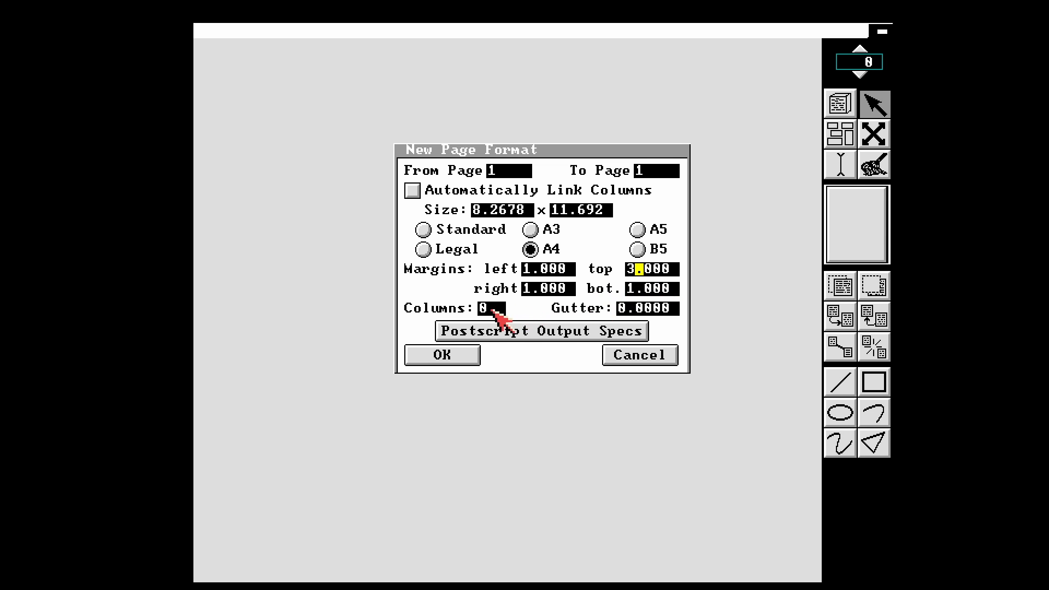
left_click(487, 309)
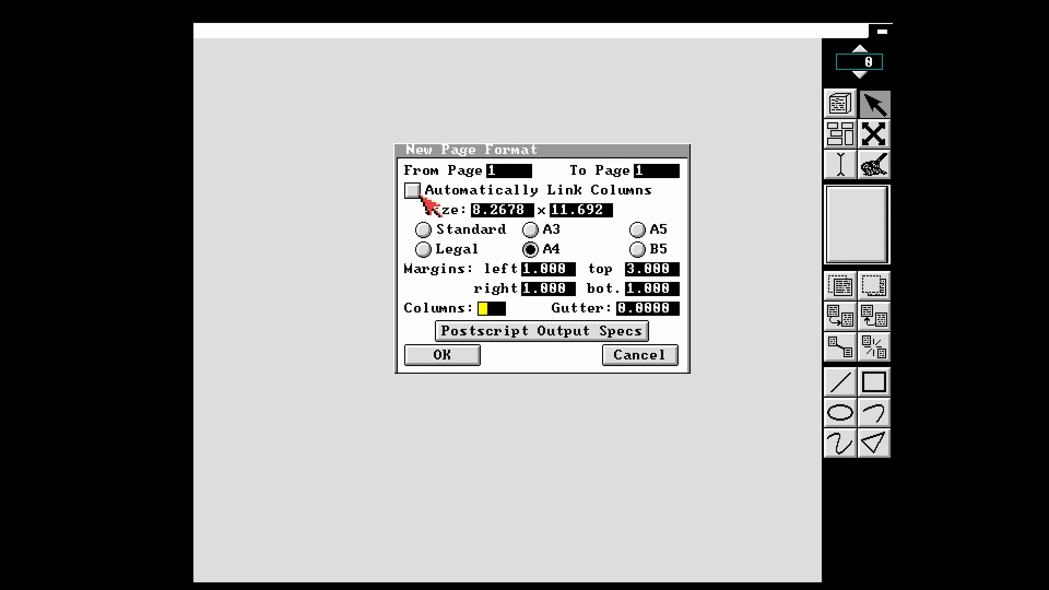
left_click(414, 191)
type("0.5000")
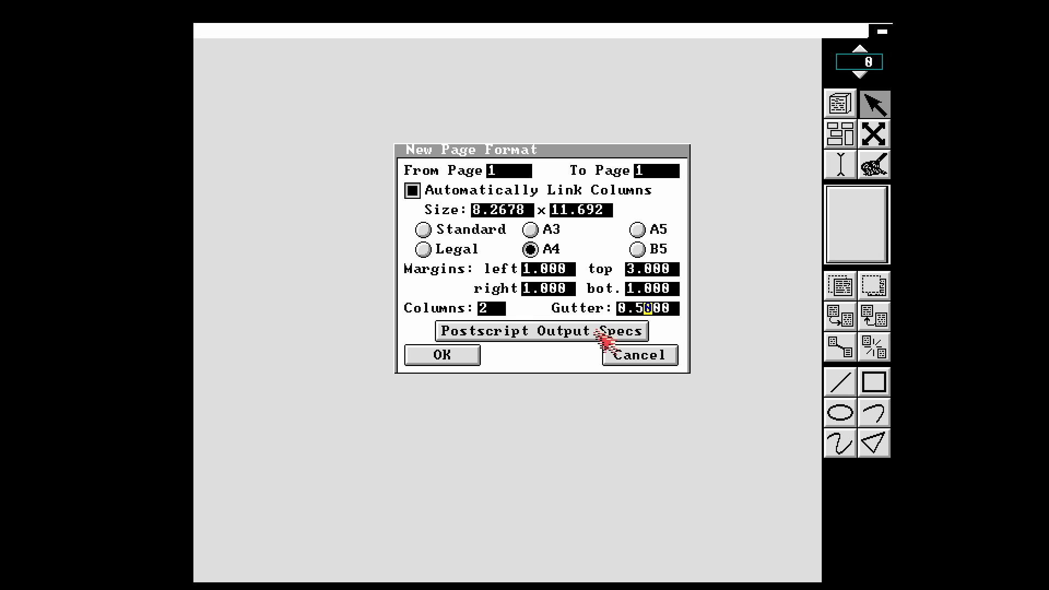
mouse_move(469, 375)
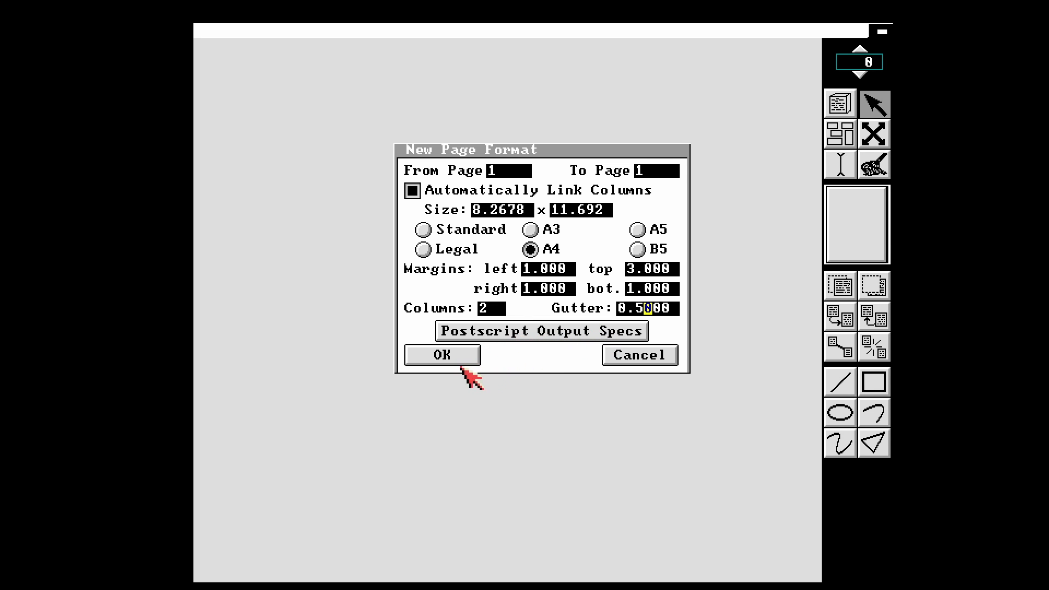
Step: Create the A4 page with its two linked column frames and pick the box tool
left_click(442, 354)
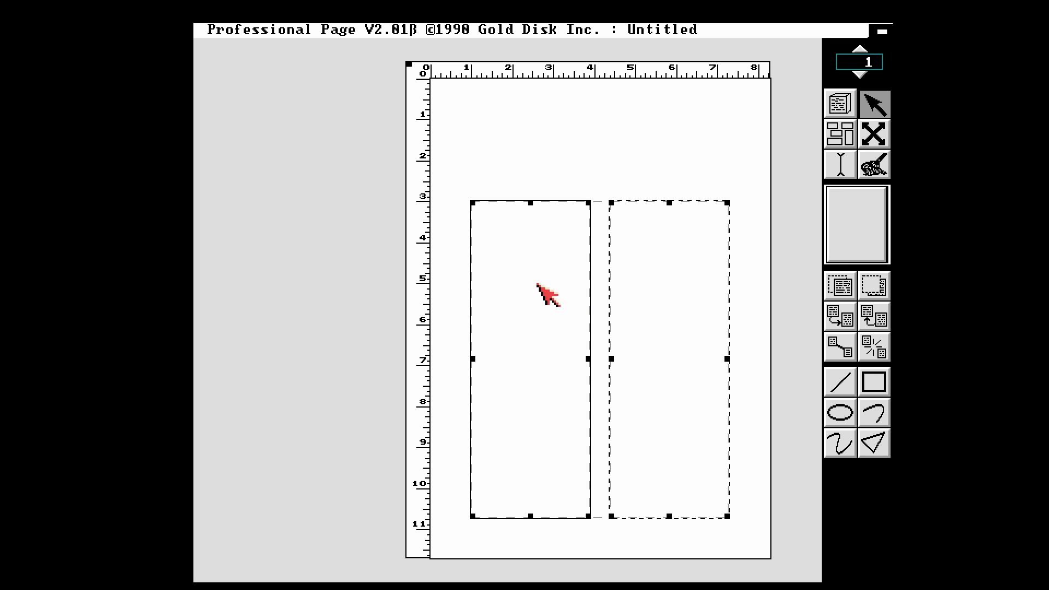
mouse_move(536, 351)
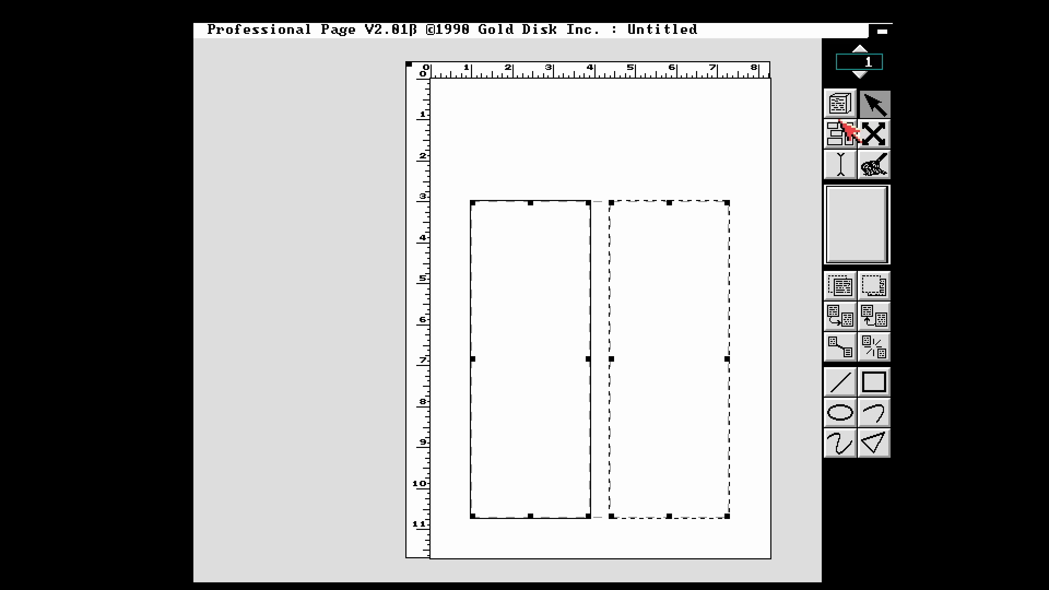
left_click(840, 103)
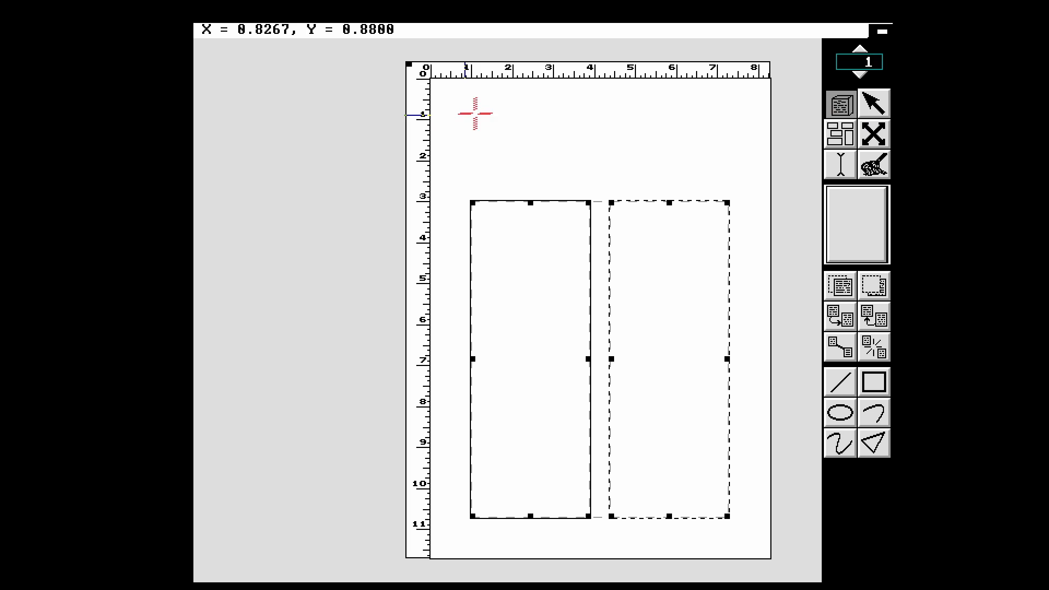
mouse_move(472, 132)
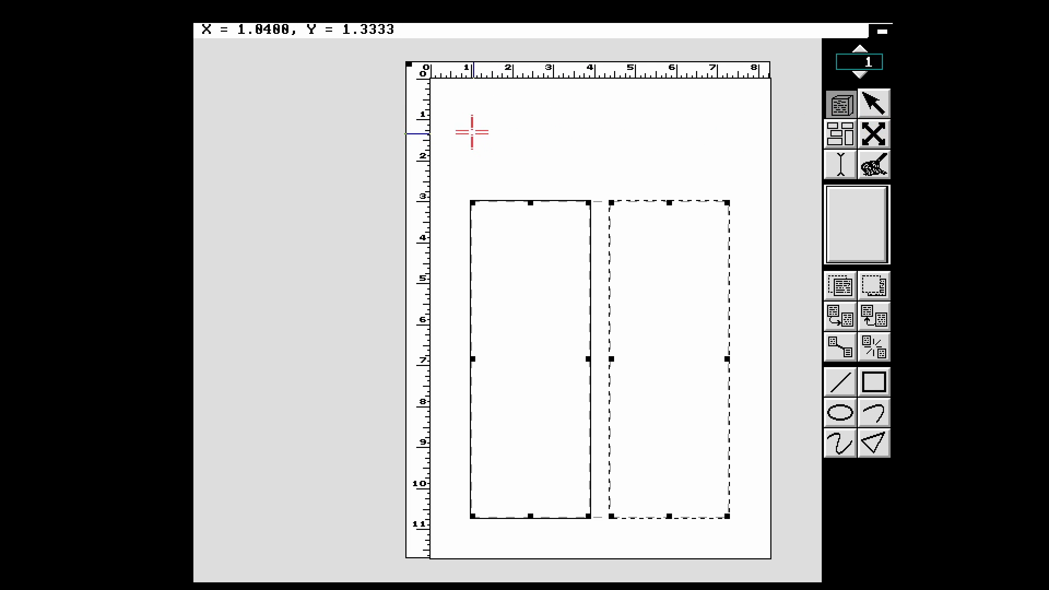
mouse_move(472, 131)
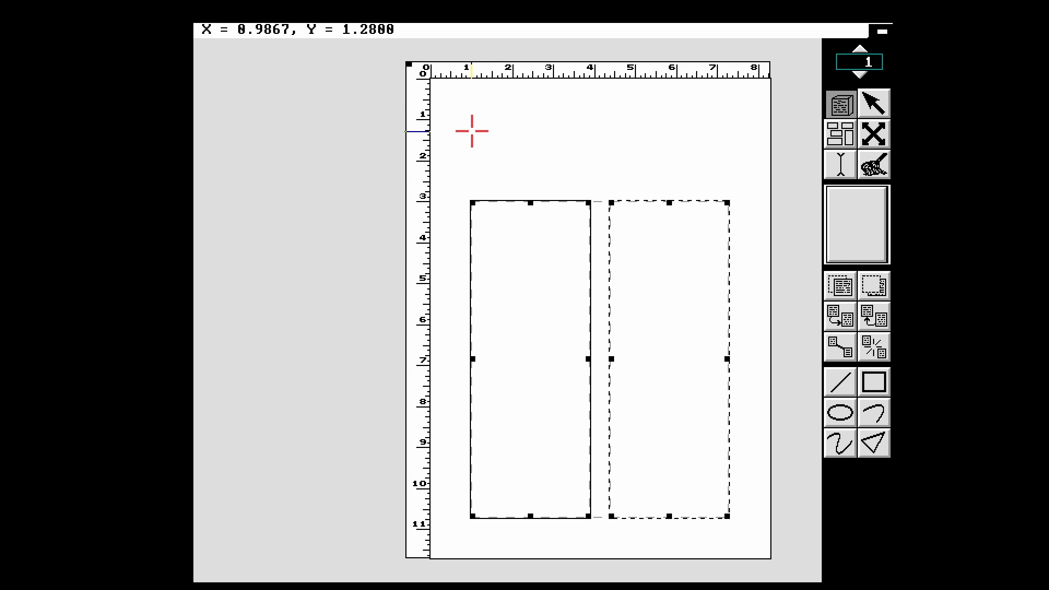
mouse_move(695, 177)
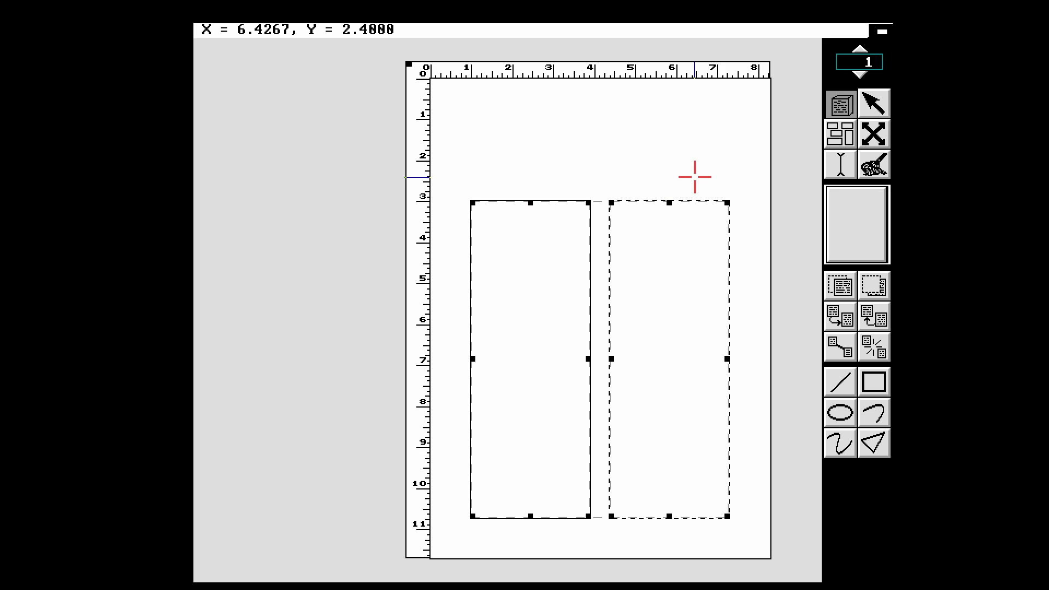
Step: Confirm the Layout Tools preferences: inch units, 1/8-inch grid with Snap to Grid on
left_click(601, 30)
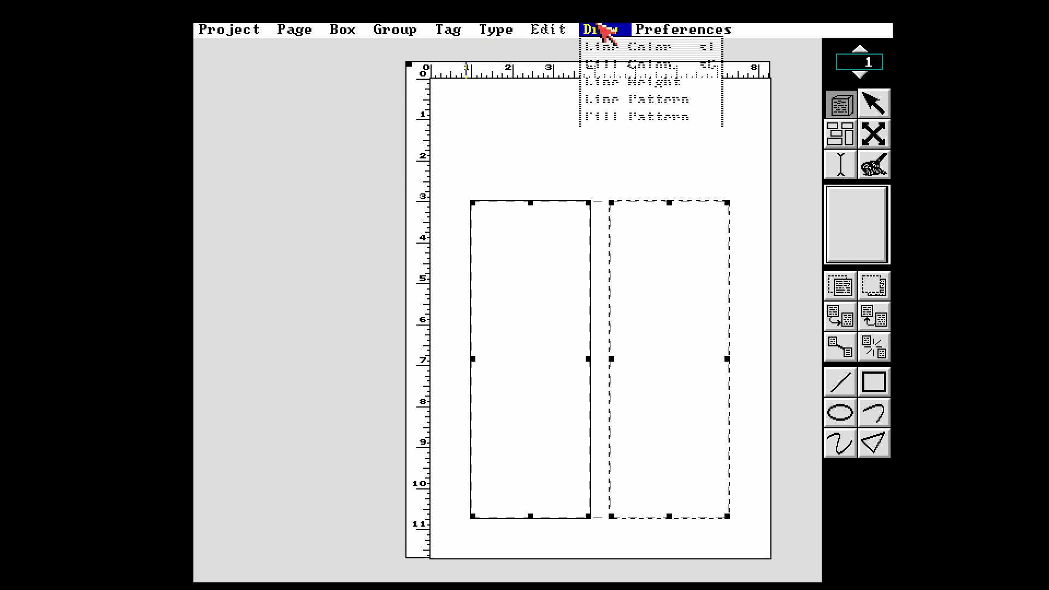
left_click(683, 28)
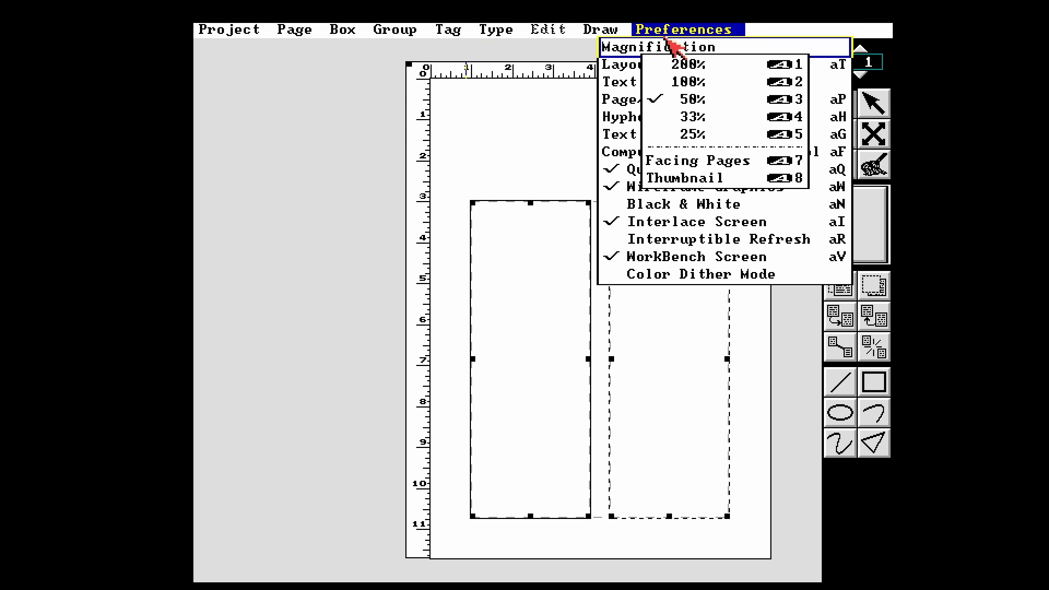
mouse_move(632, 71)
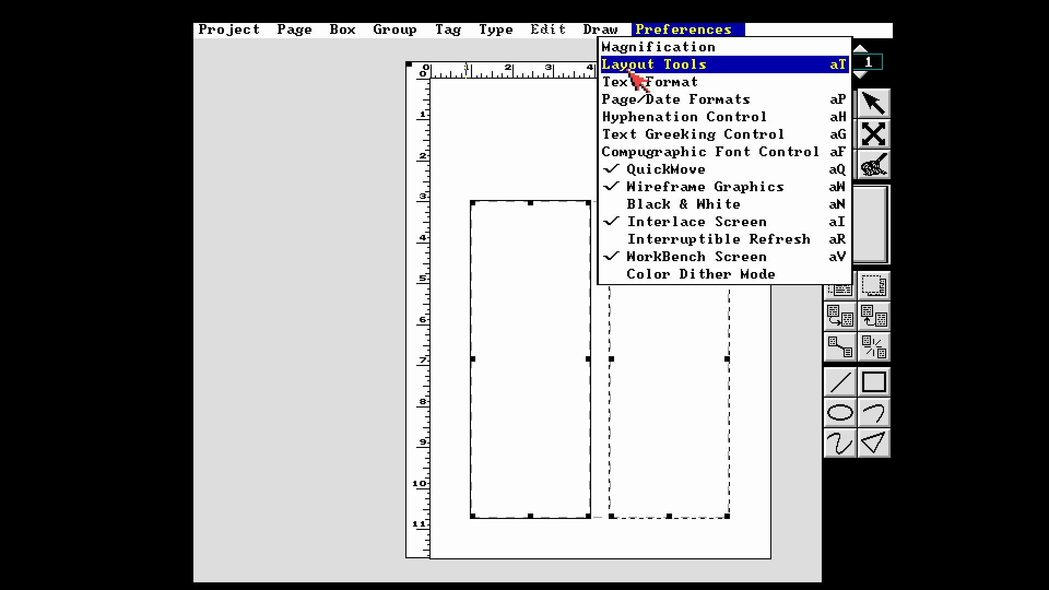
left_click(656, 64)
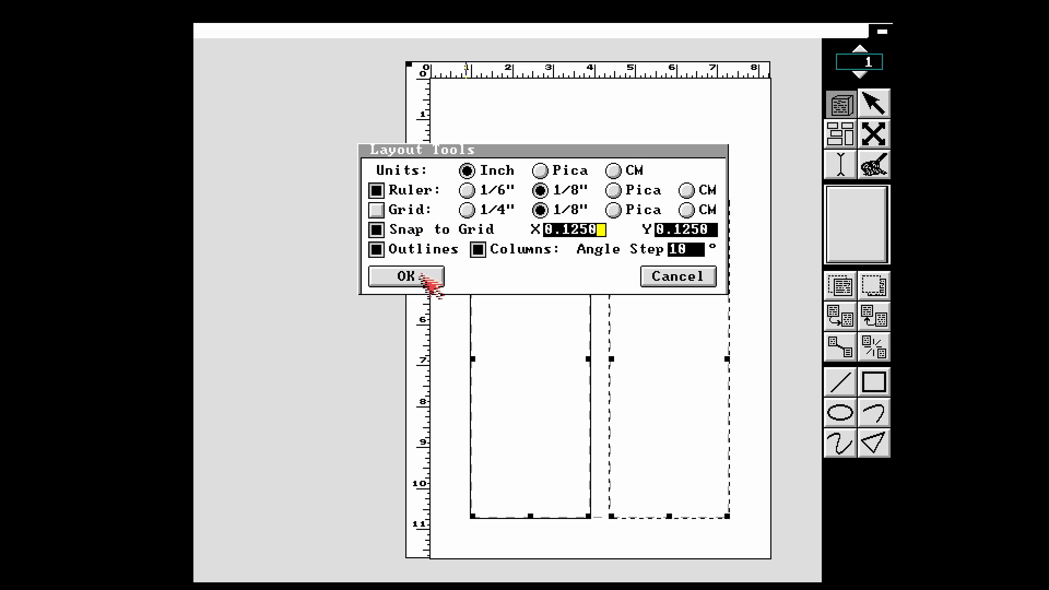
left_click(406, 276)
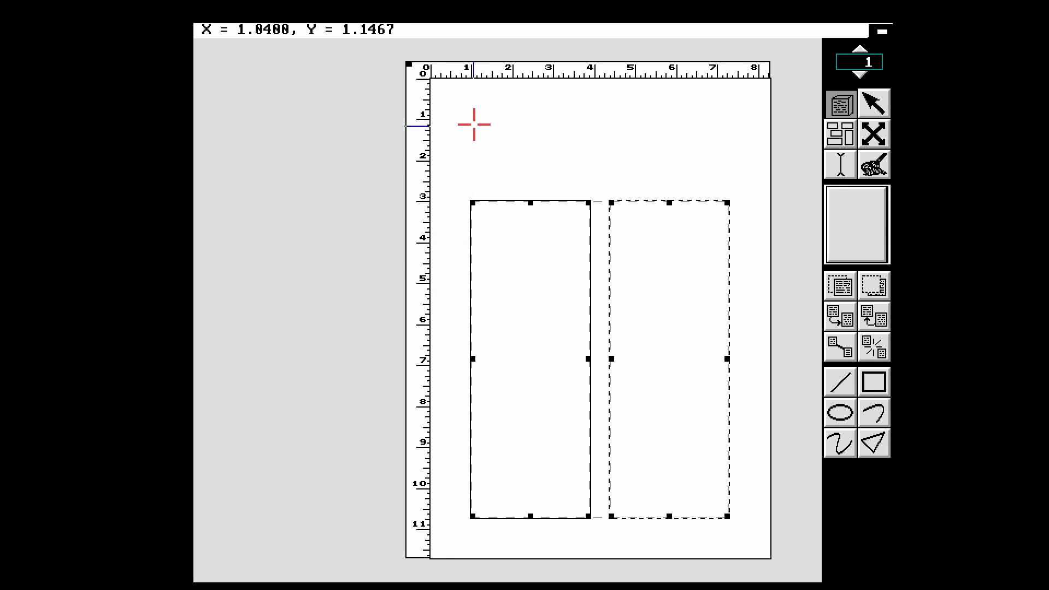
Step: Draw a wide header box above the two columns and start text entry inside it
left_click_drag(474, 126, 501, 155)
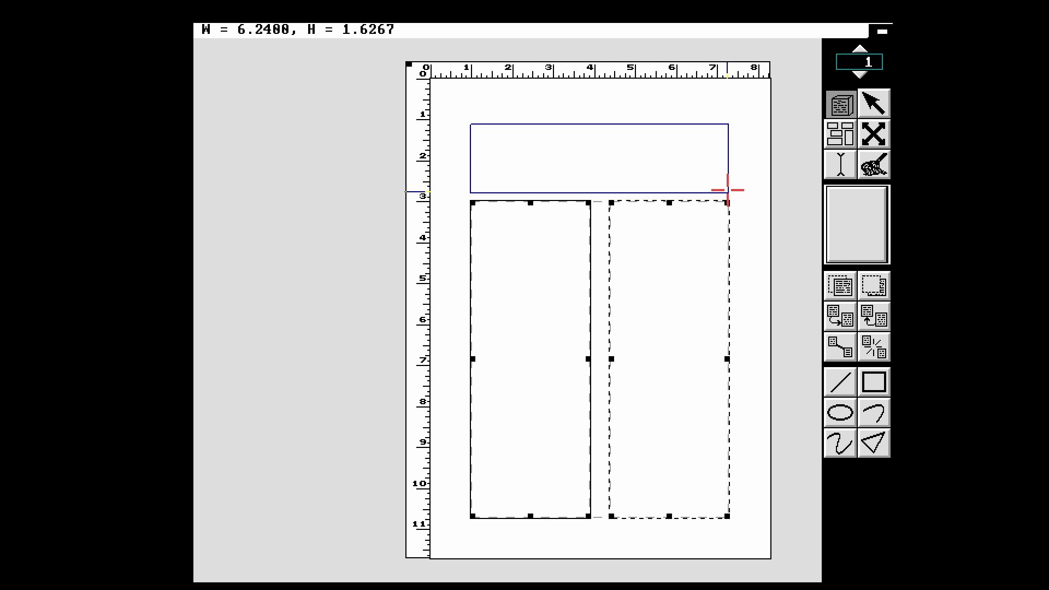
left_click(598, 159)
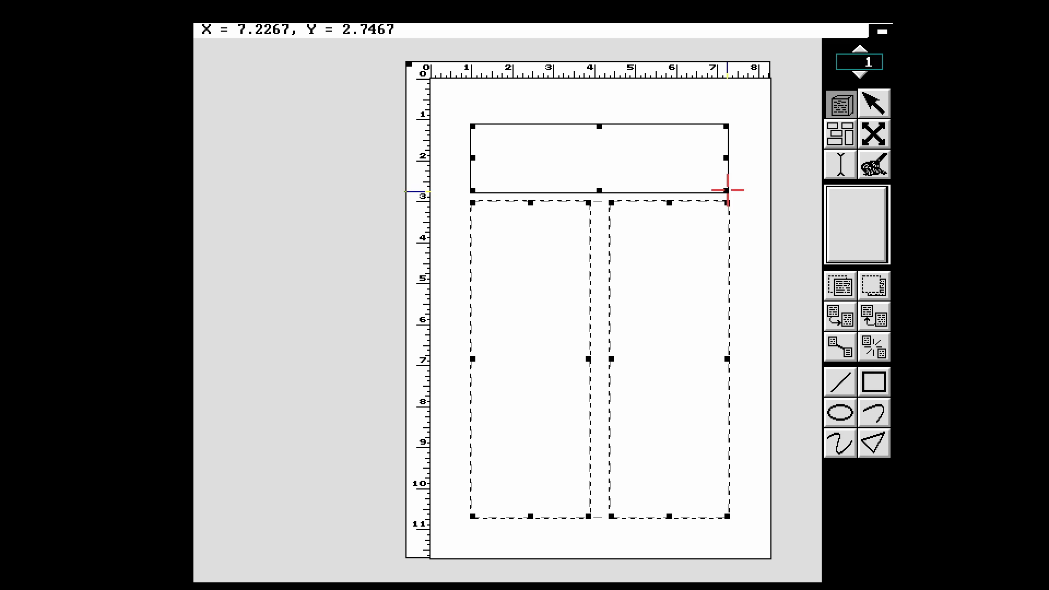
mouse_move(477, 99)
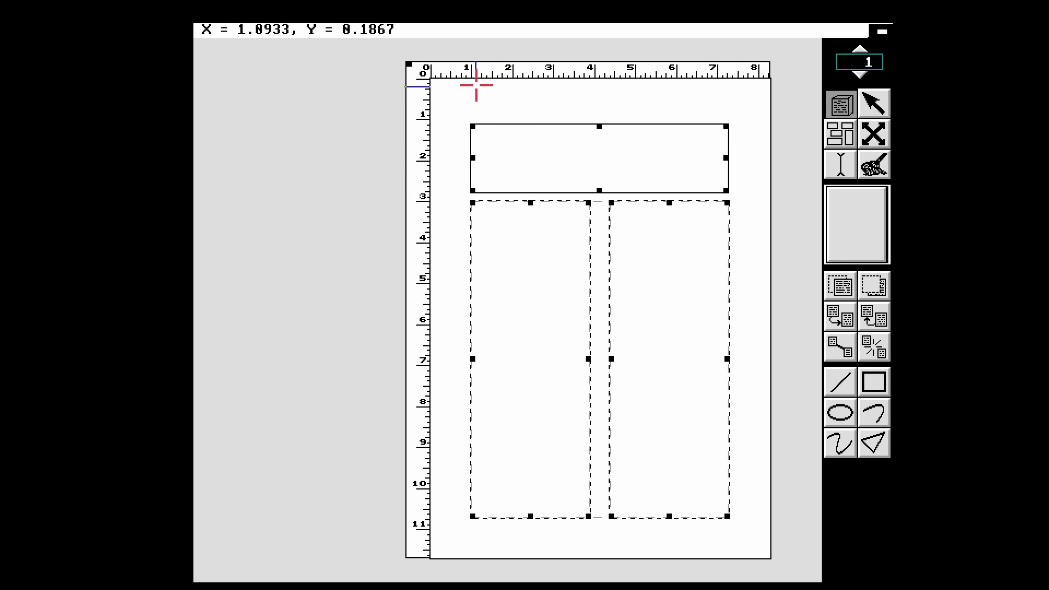
mouse_move(384, 33)
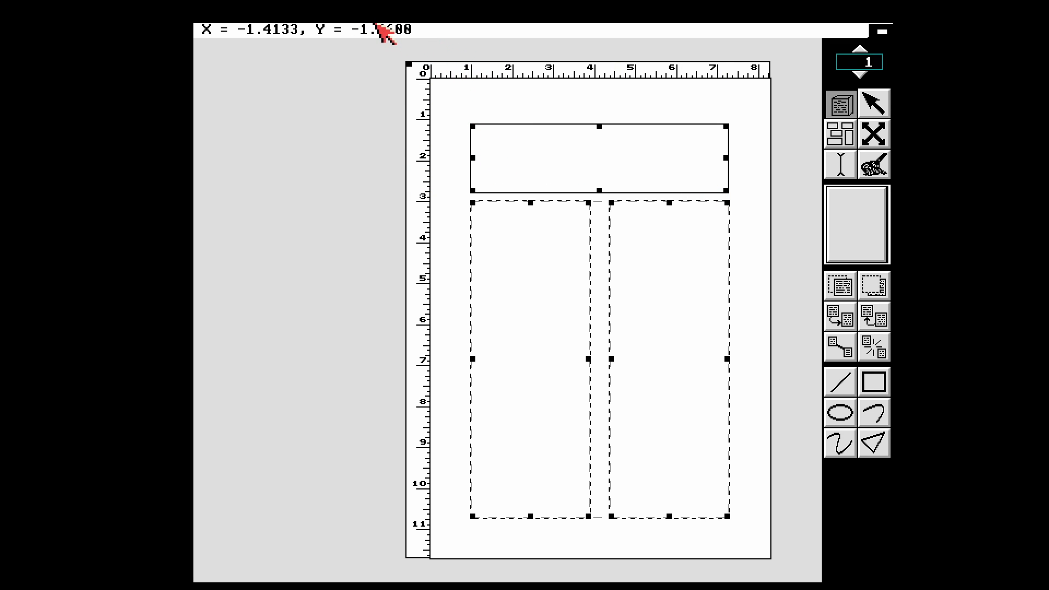
left_click(451, 28)
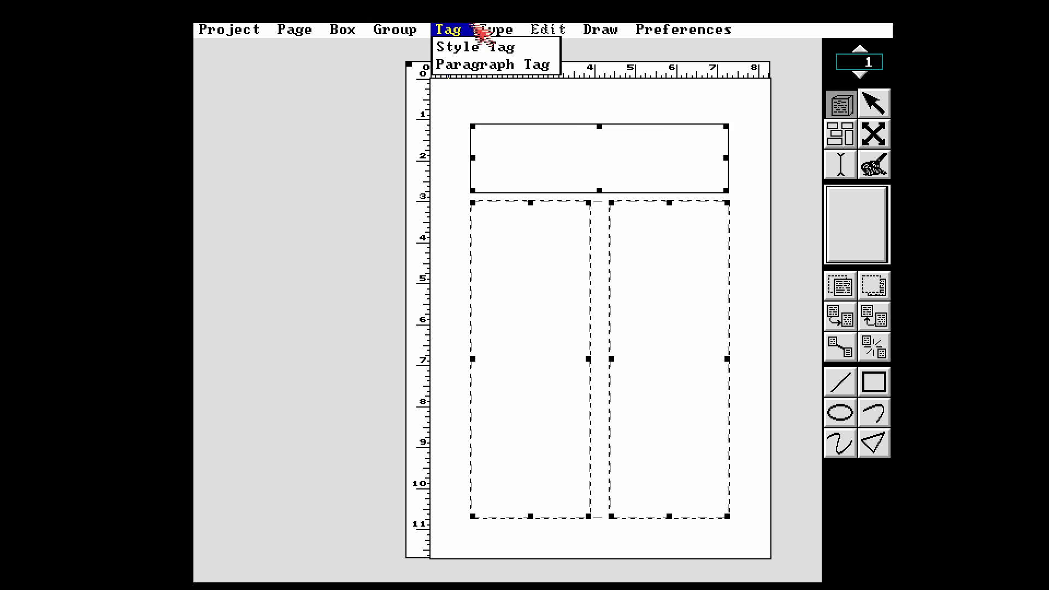
left_click(496, 29)
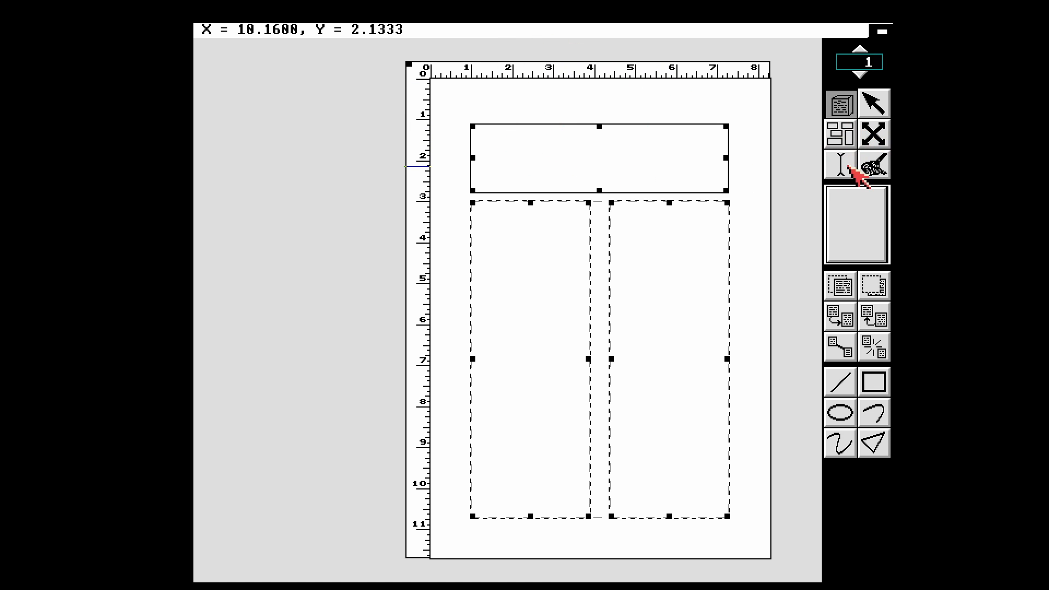
left_click(840, 164)
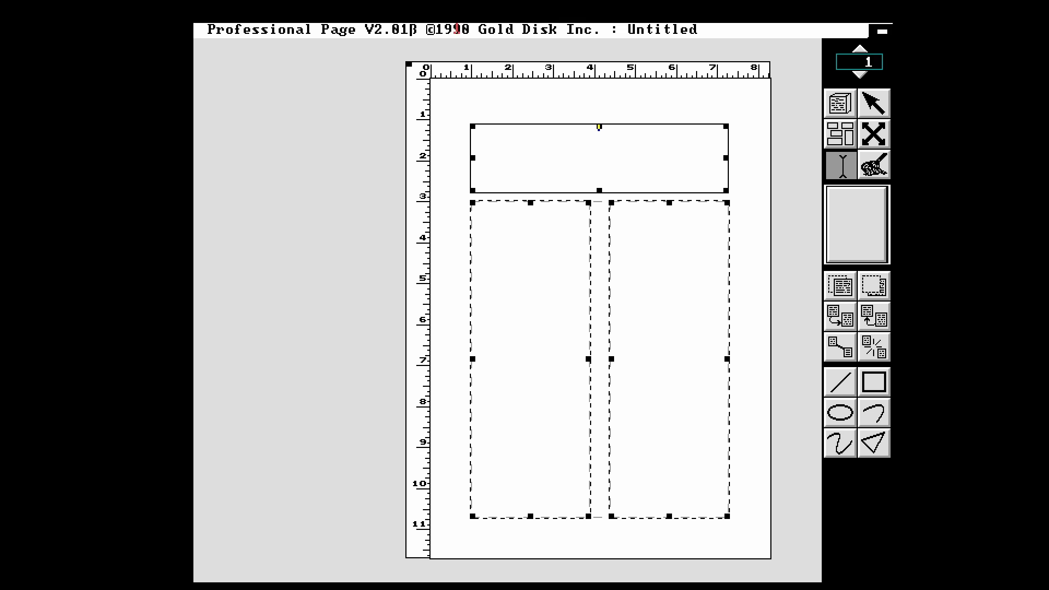
Step: Add a new 48-point size and enter AMIGA NEWS in the header at 48 points
left_click(498, 28)
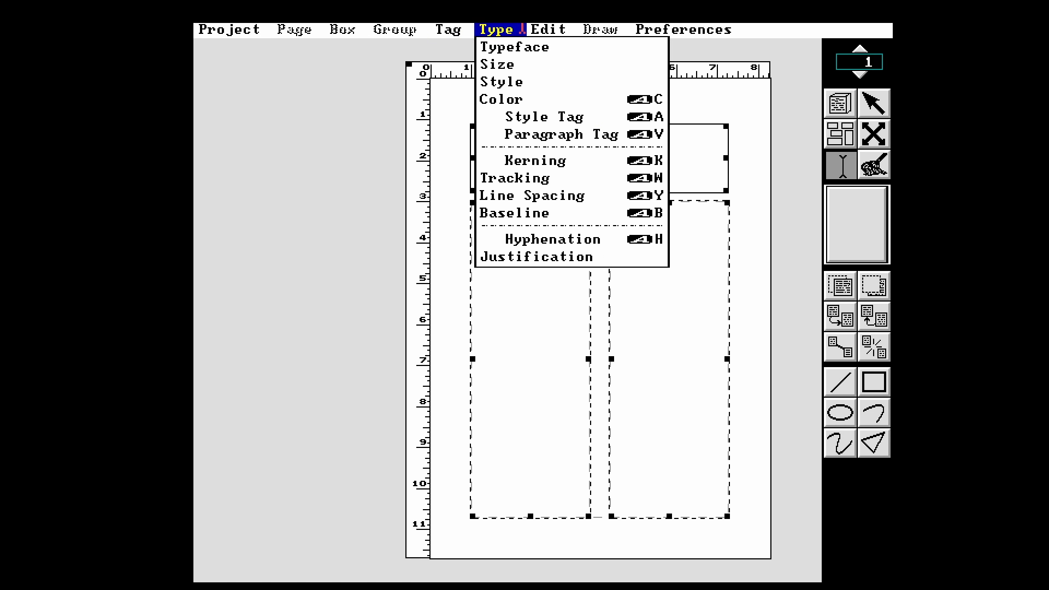
left_click(496, 64)
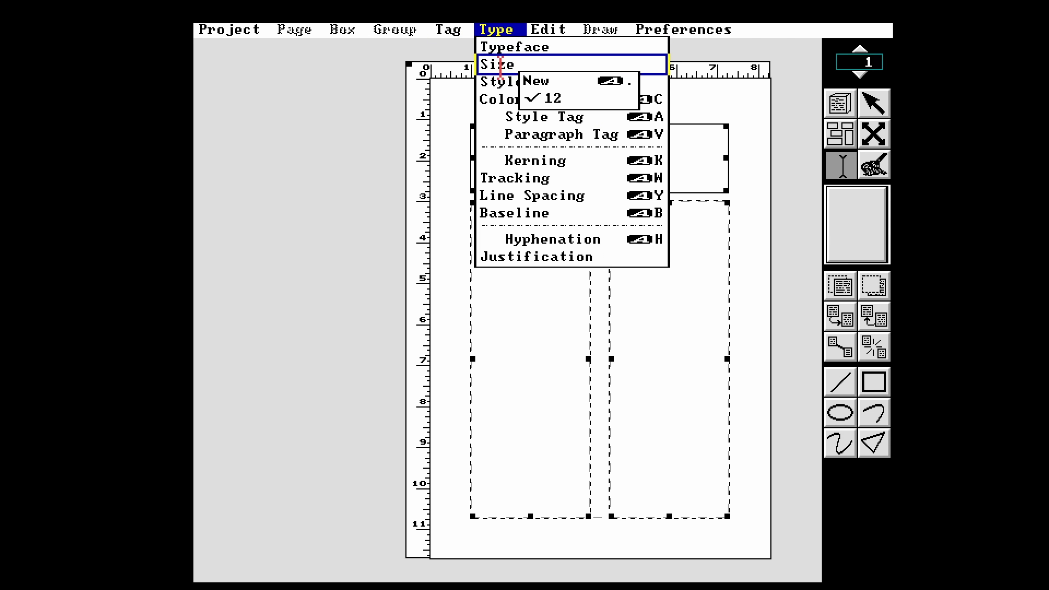
mouse_move(568, 82)
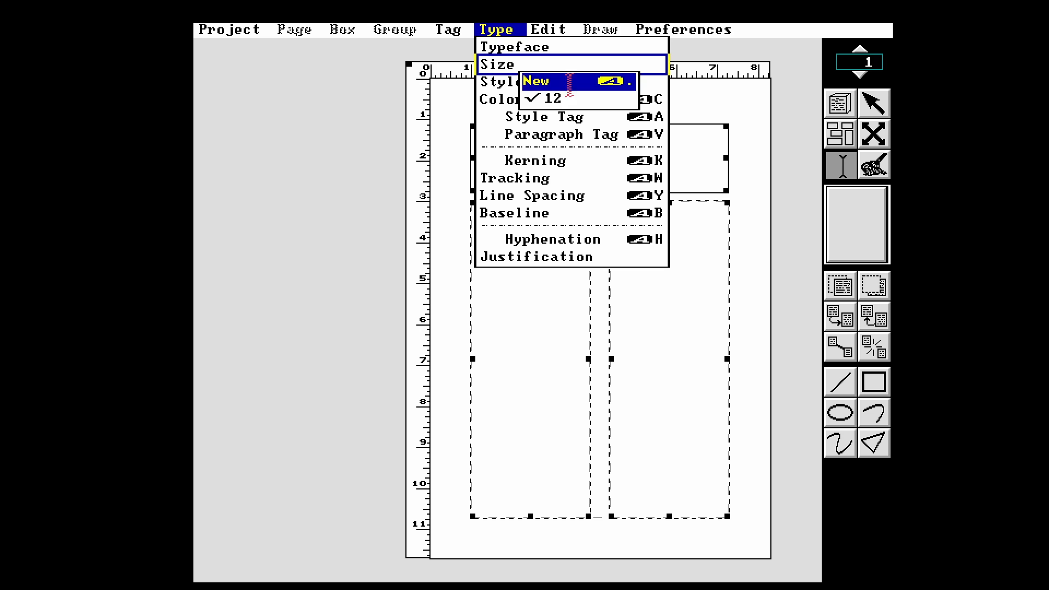
mouse_move(563, 99)
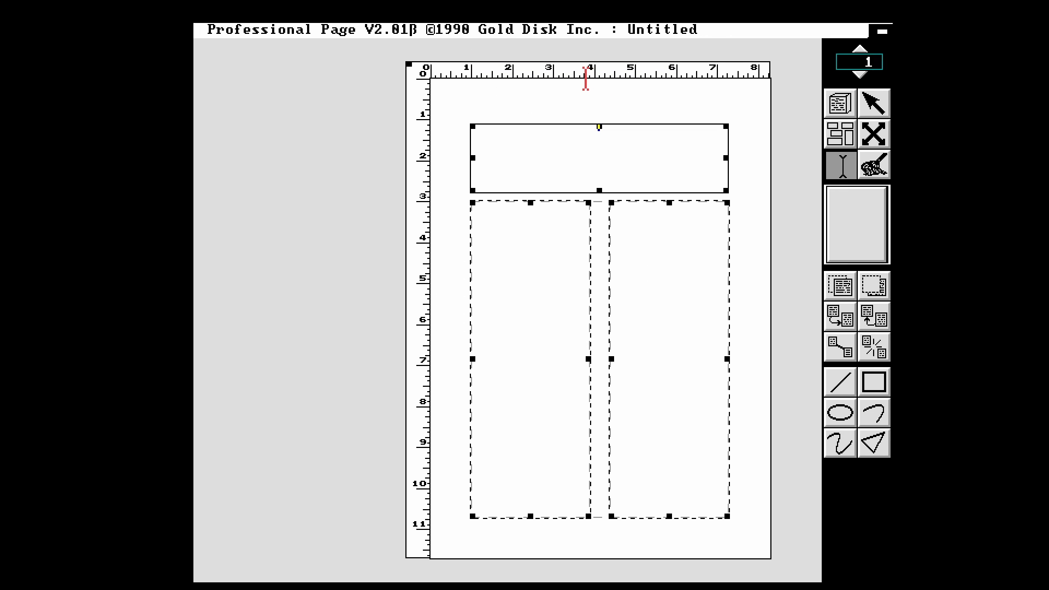
type("AM")
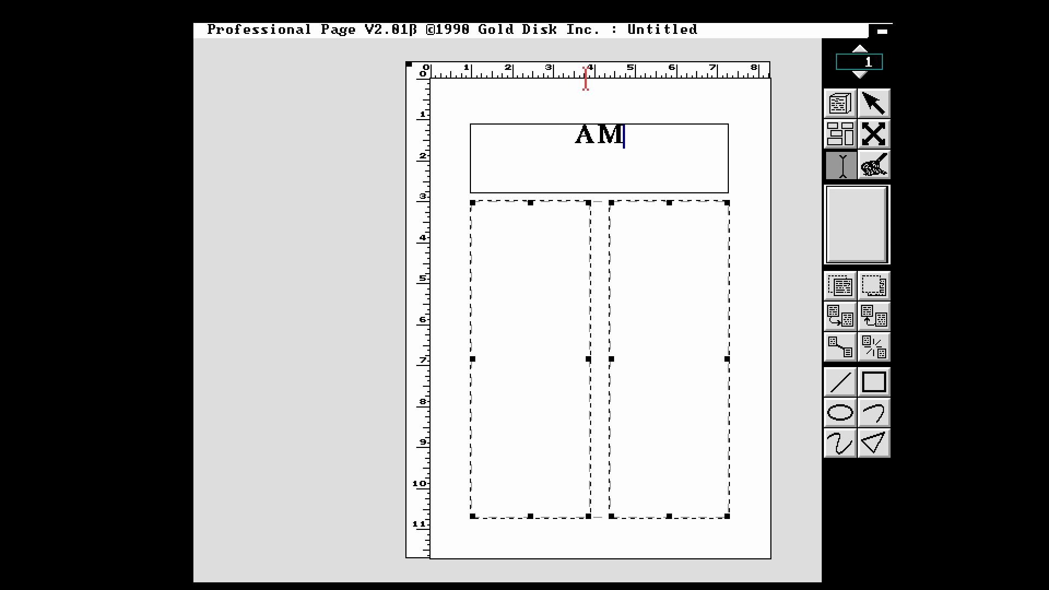
type("IGA NEW")
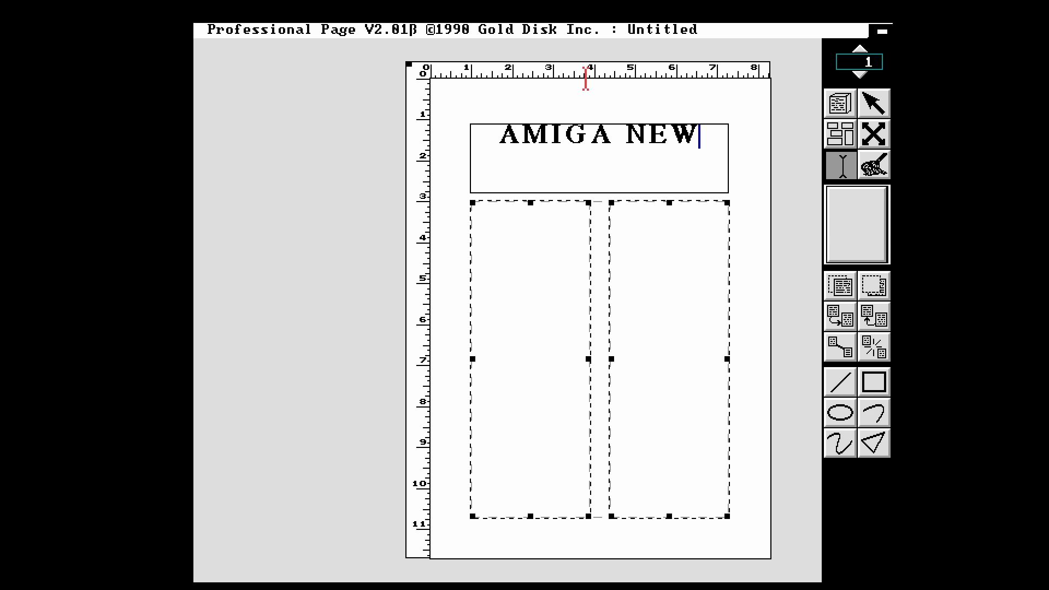
type("S")
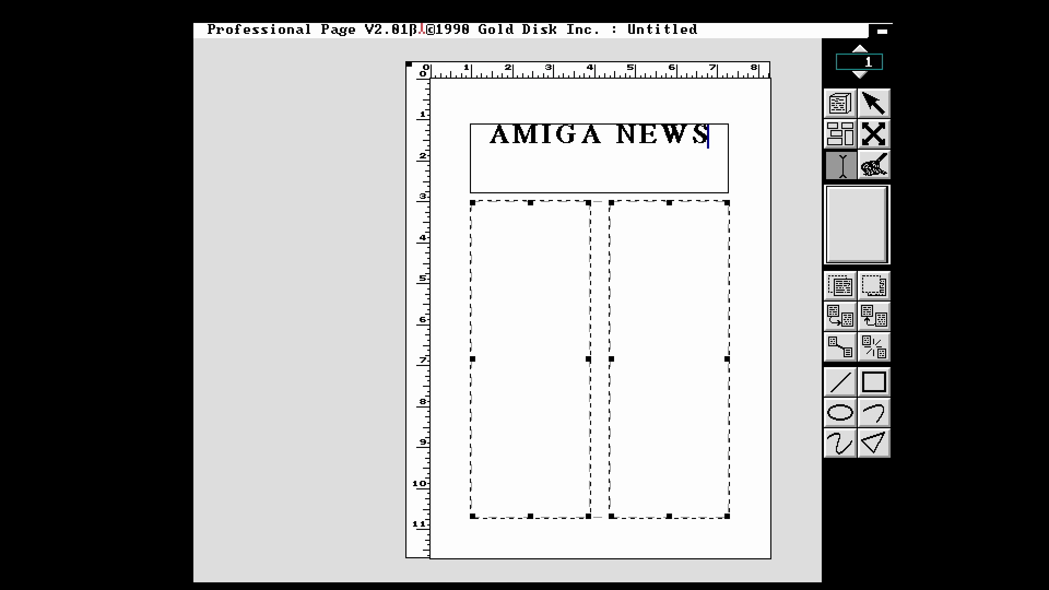
left_click(495, 28)
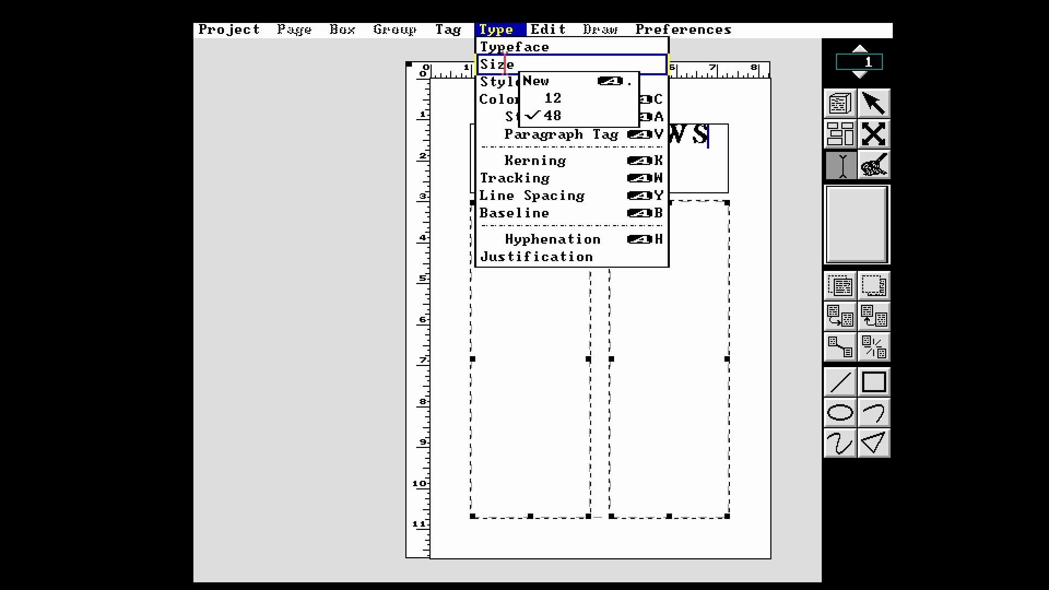
mouse_move(552, 116)
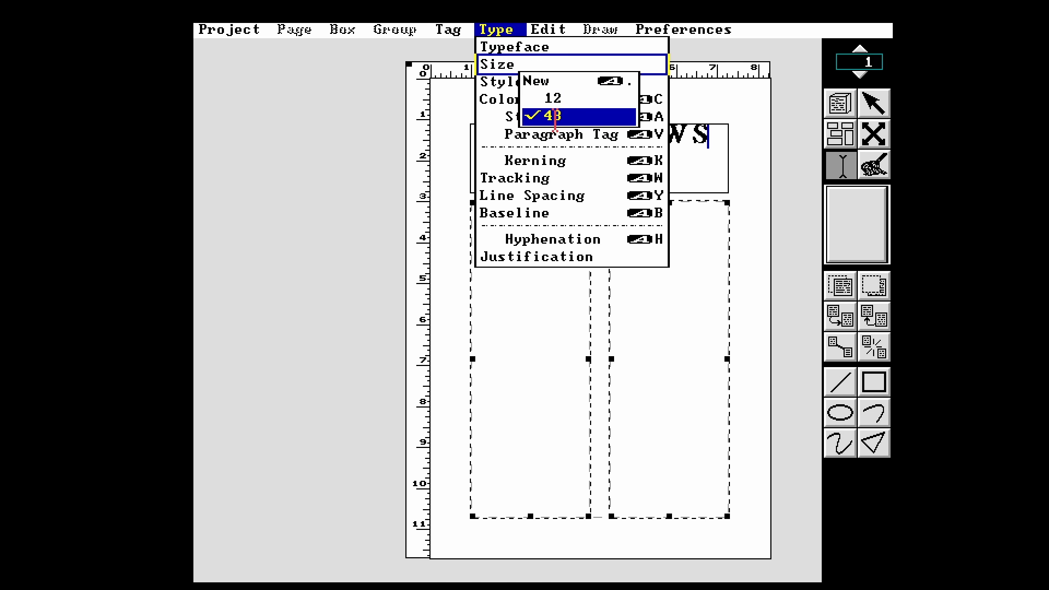
left_click(557, 116)
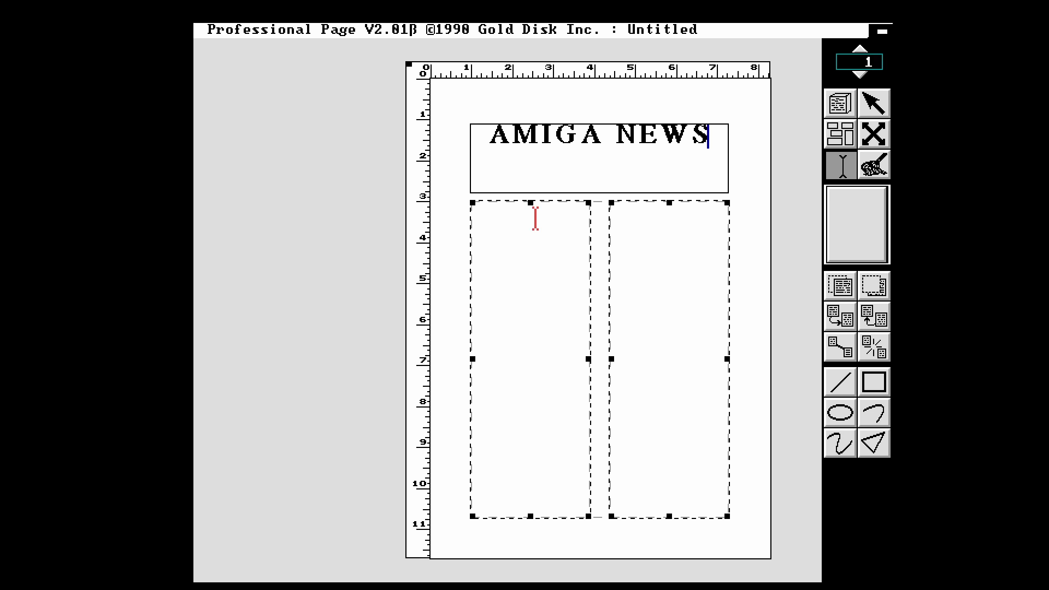
Step: Select the AMIGA NEWS heading and apply the Bold and Outline styles
left_click(491, 135)
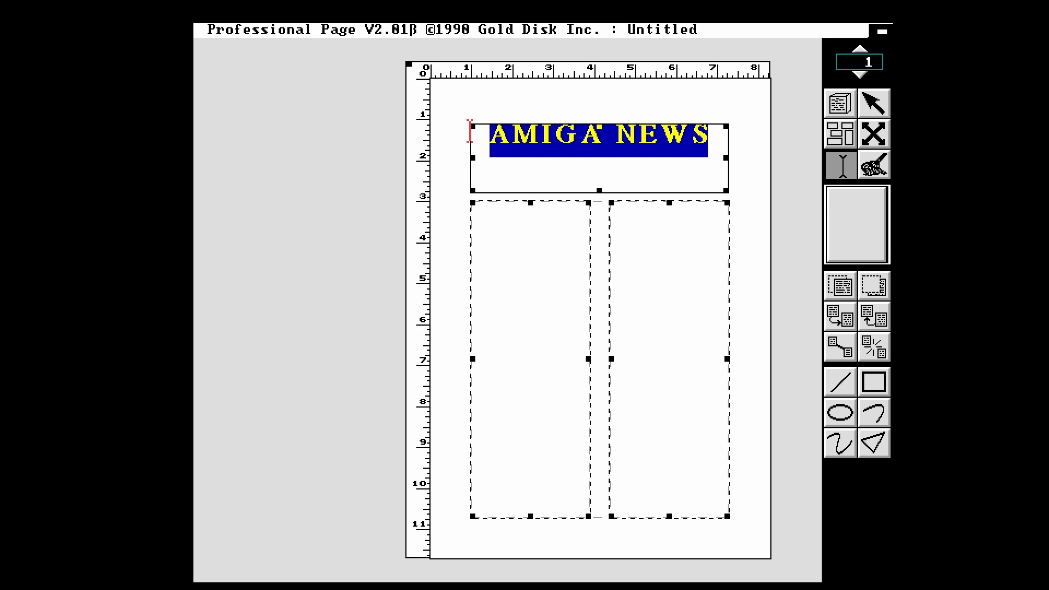
left_click(496, 29)
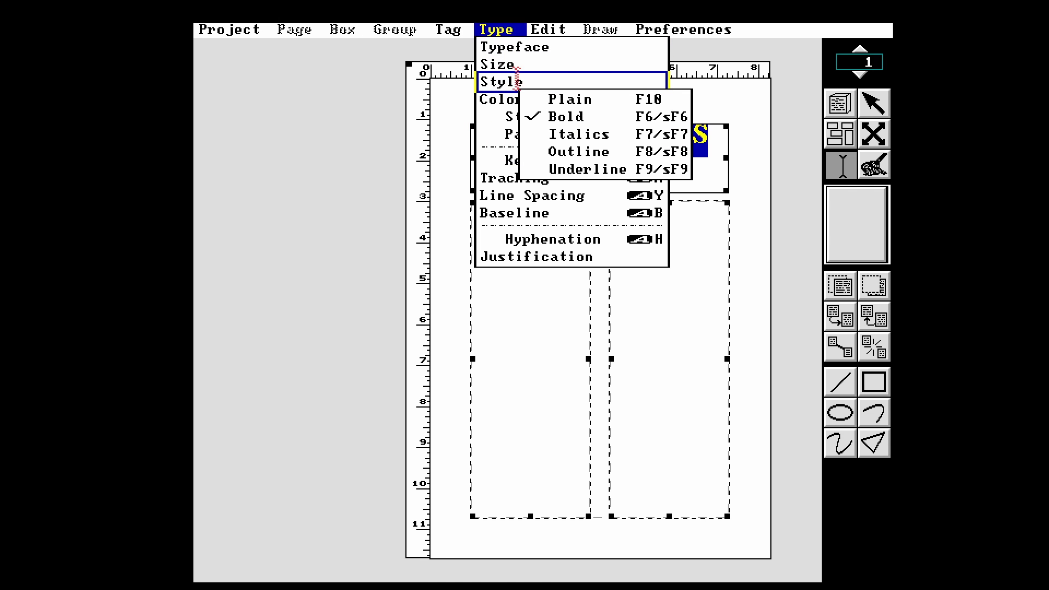
mouse_move(561, 118)
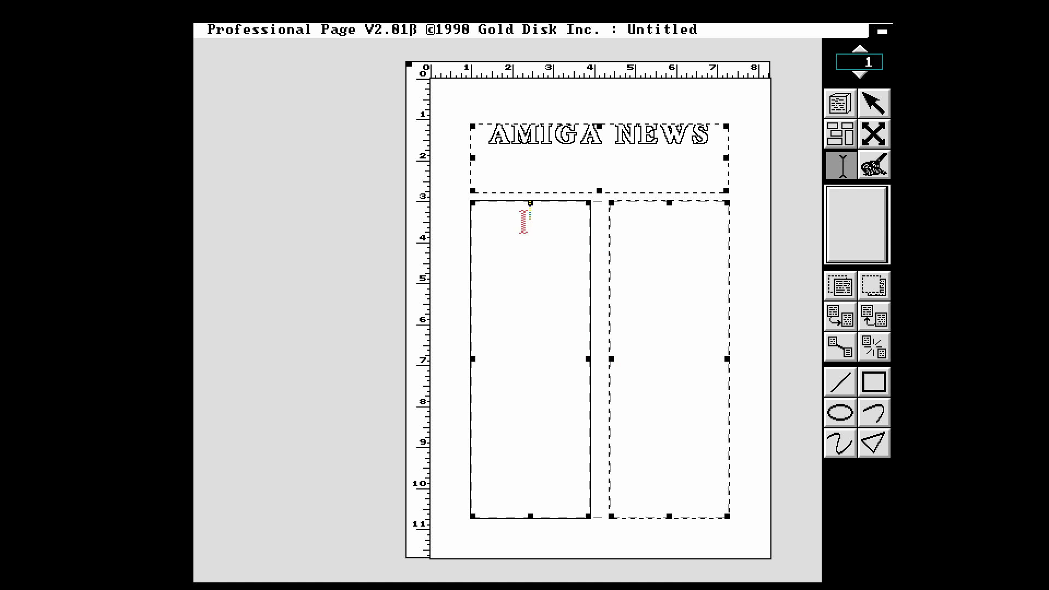
Step: Pick a smaller type size and enter the test text gg at the top of the left column
left_click(497, 28)
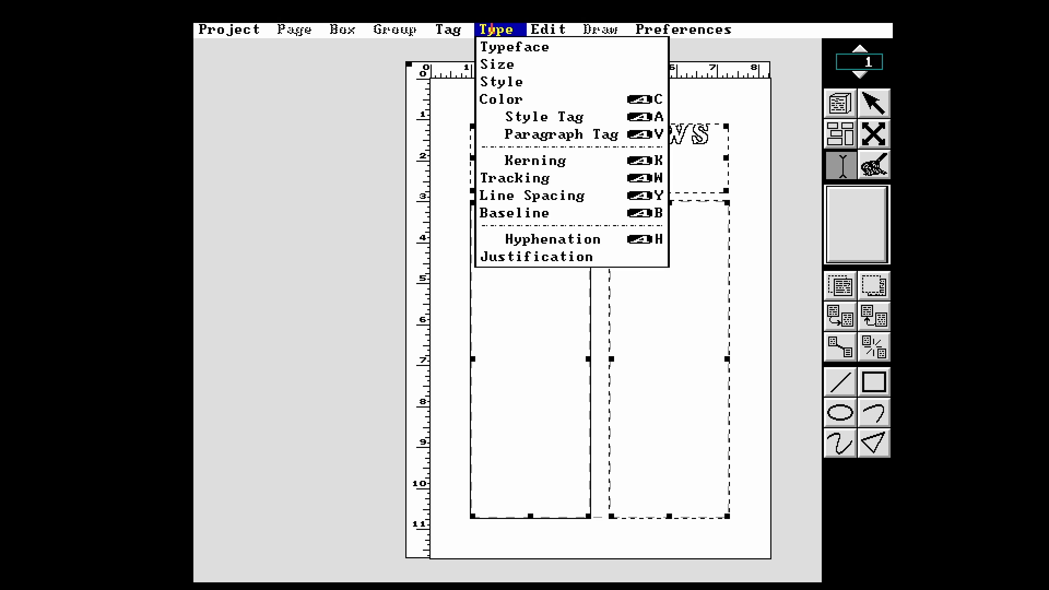
left_click(498, 65)
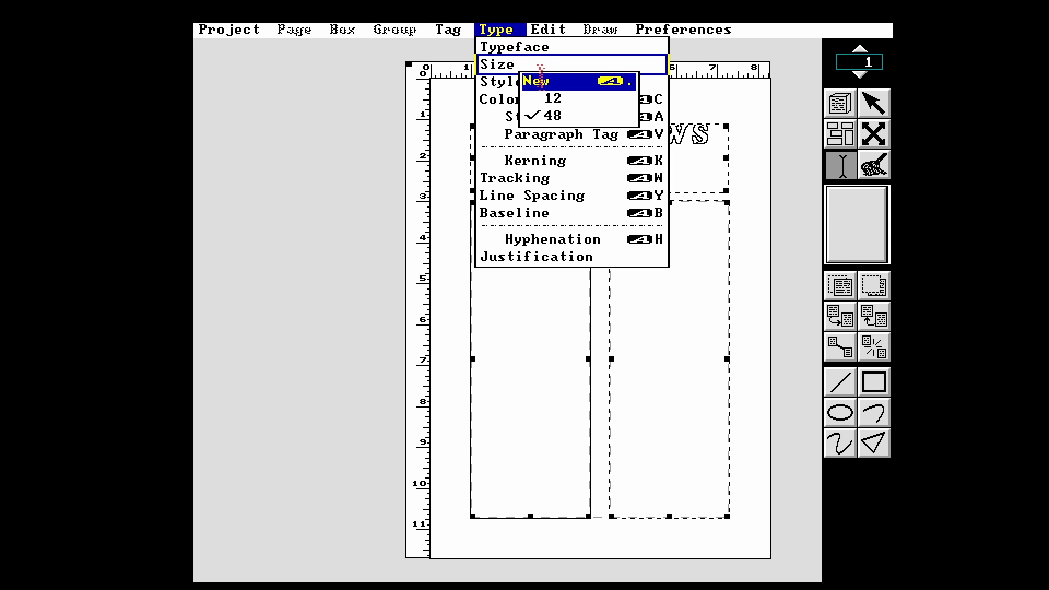
left_click(536, 81)
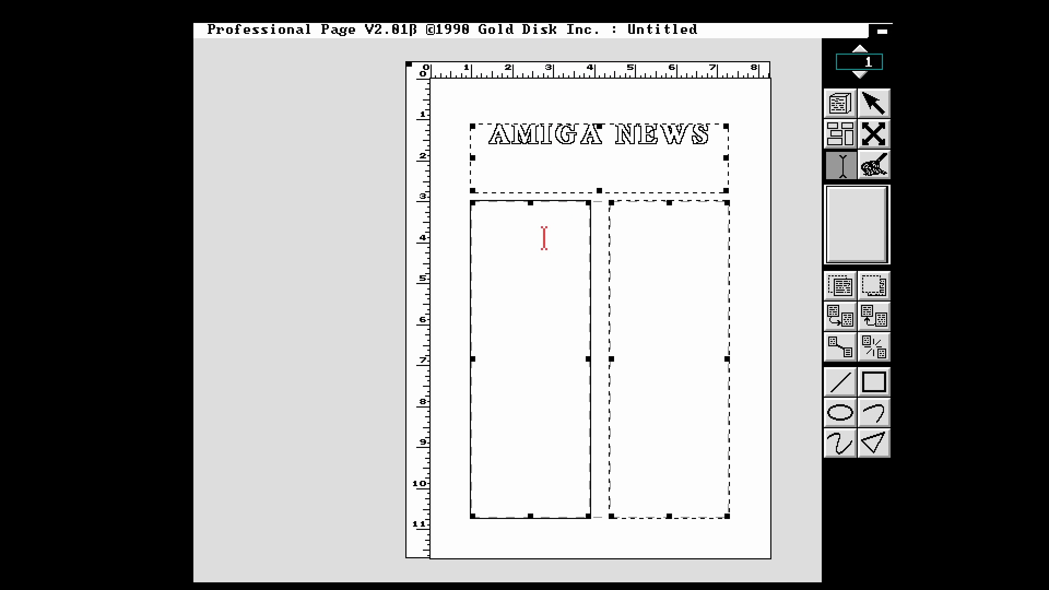
type("gg")
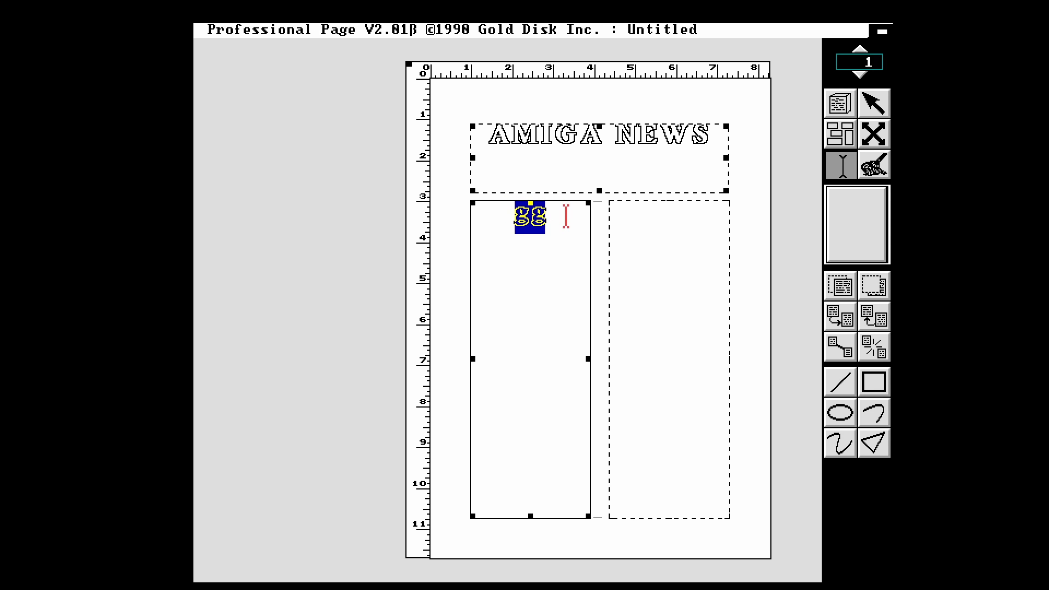
left_click(496, 30)
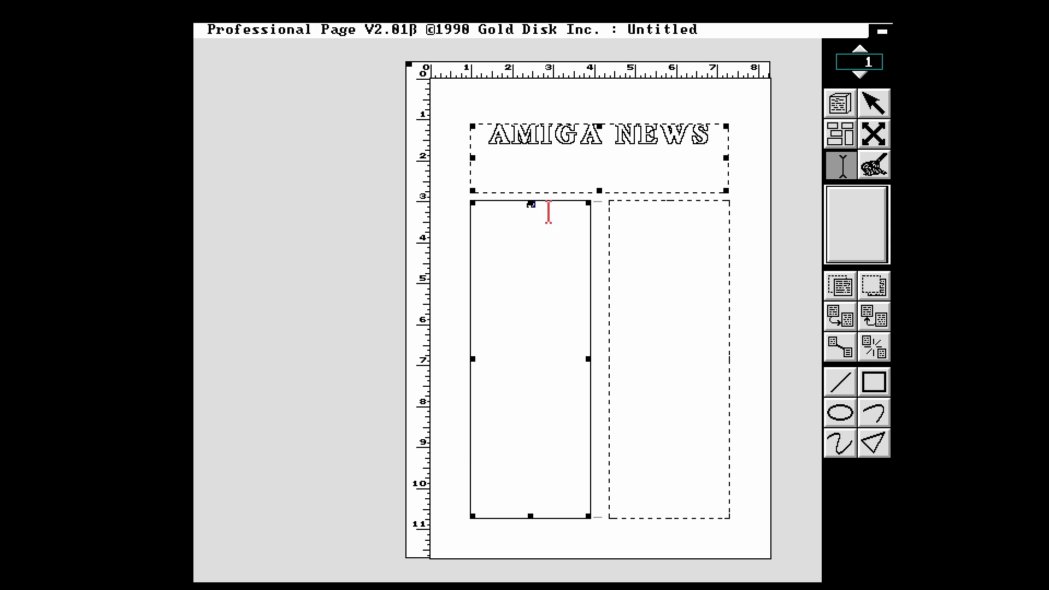
Step: View the page at 100% magnification and remove the test text from the left column
left_click(684, 30)
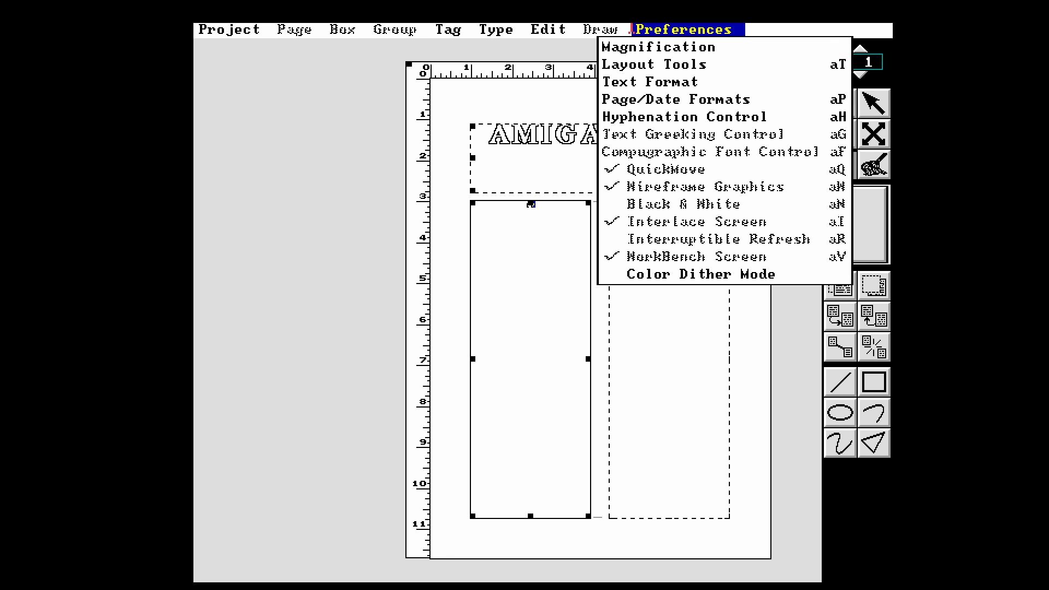
left_click(656, 46)
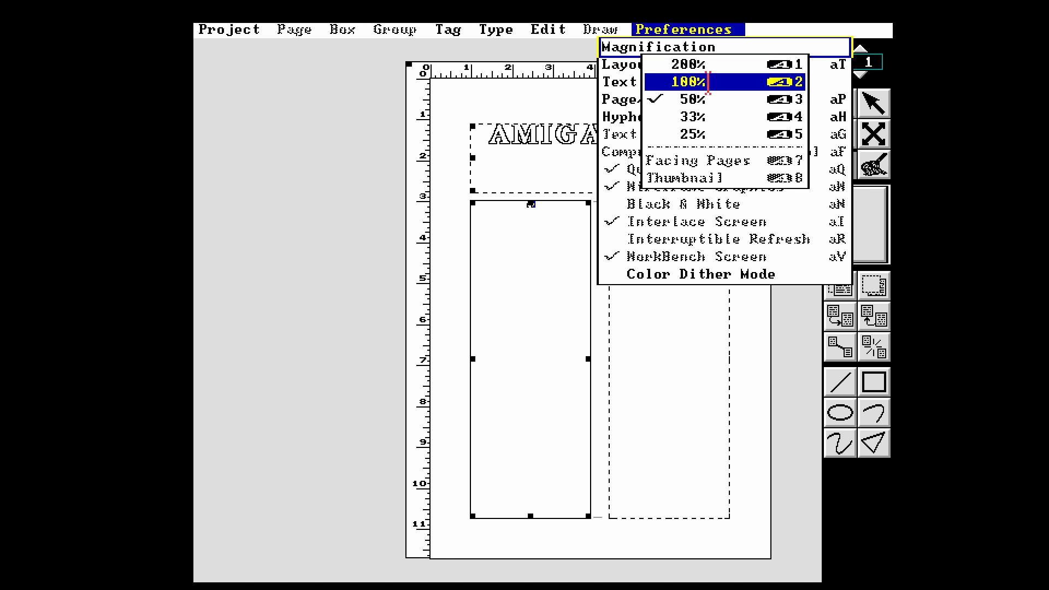
left_click(693, 82)
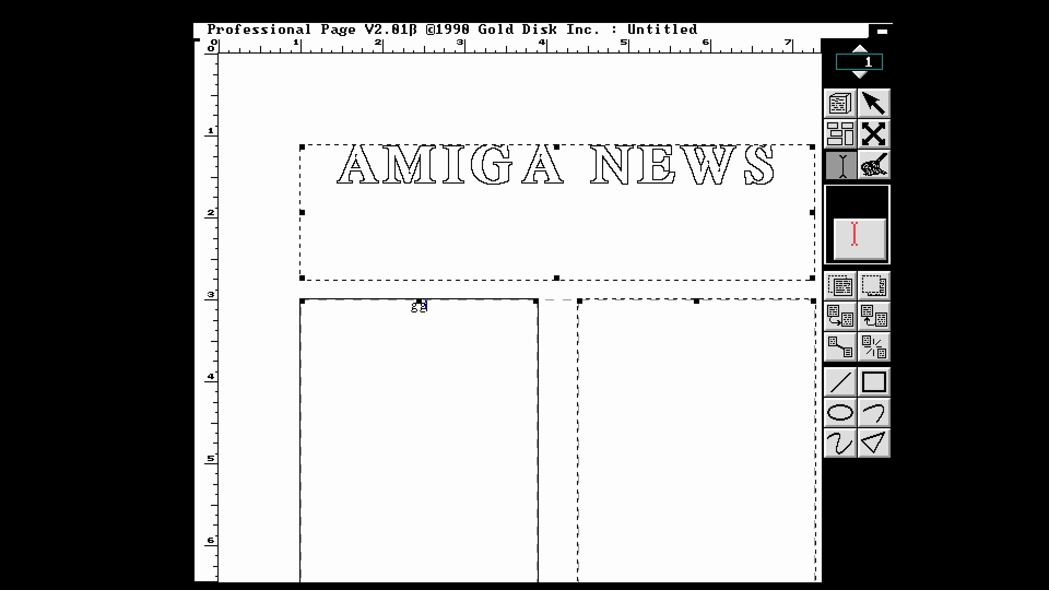
scroll("down", 3)
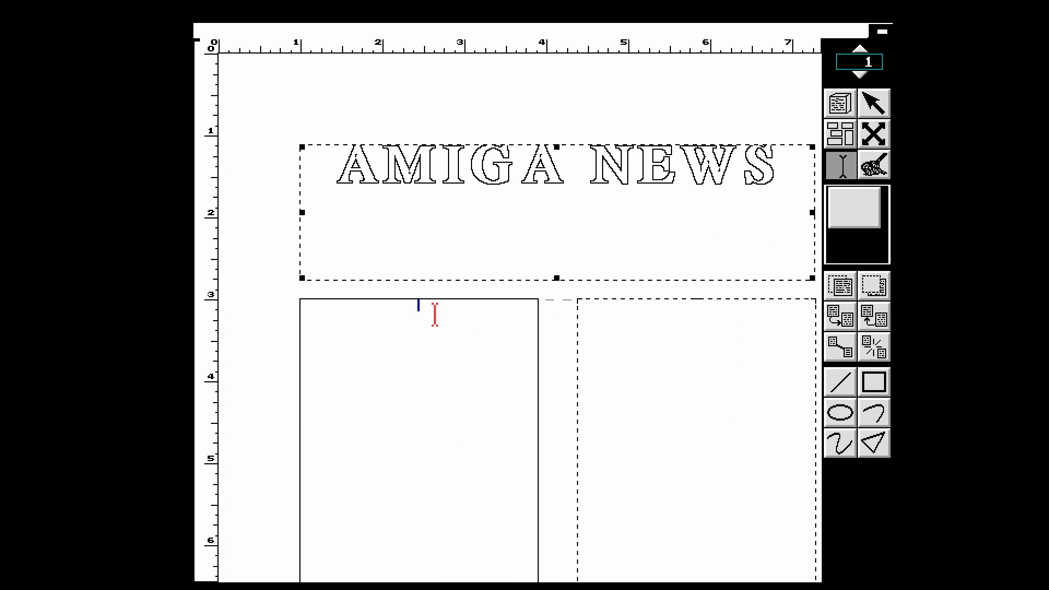
left_click(875, 104)
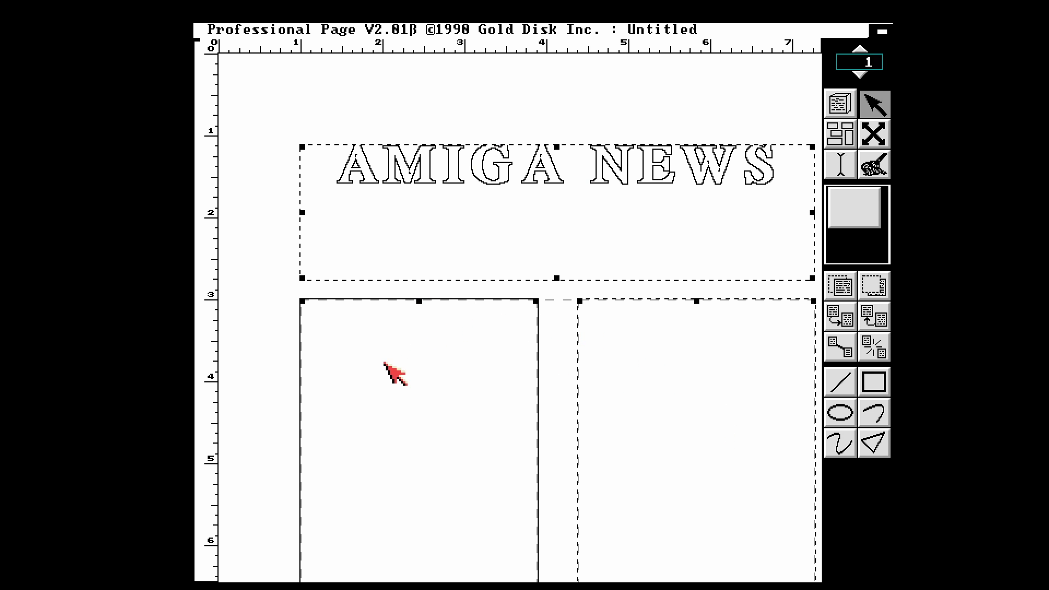
mouse_move(752, 223)
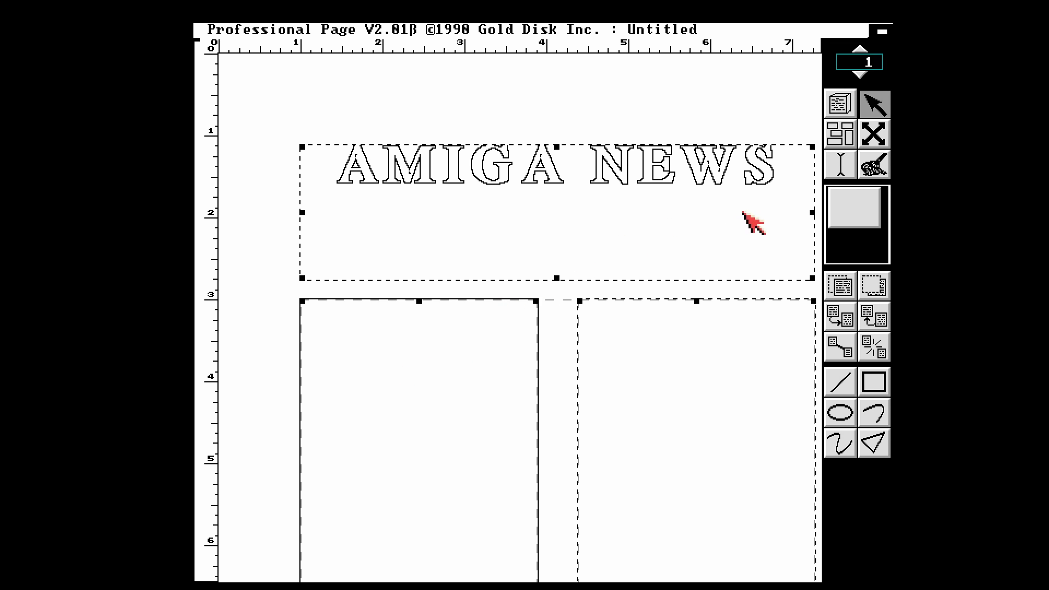
left_click(840, 164)
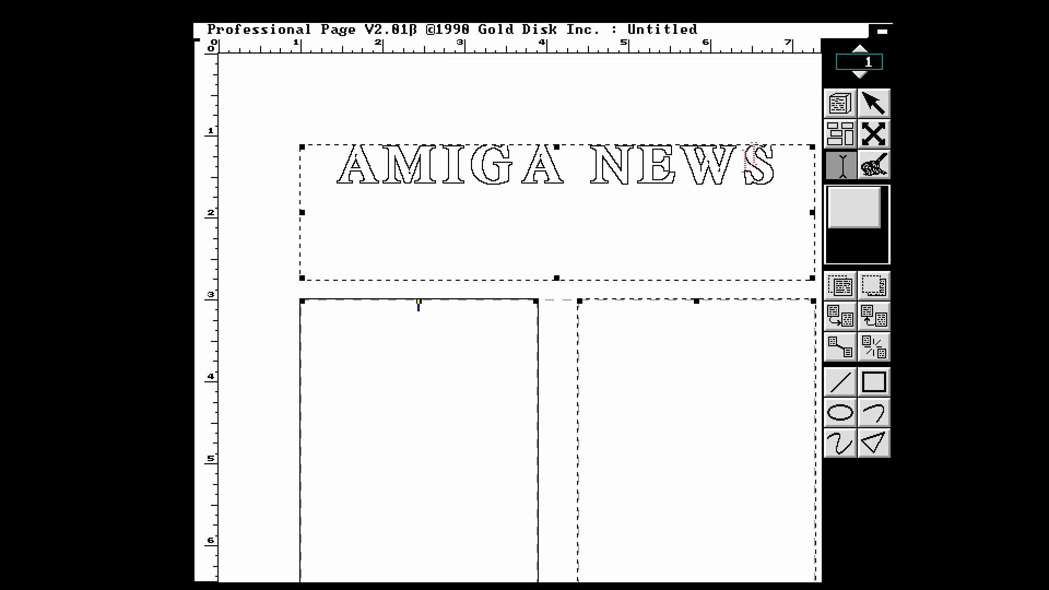
left_click(497, 29)
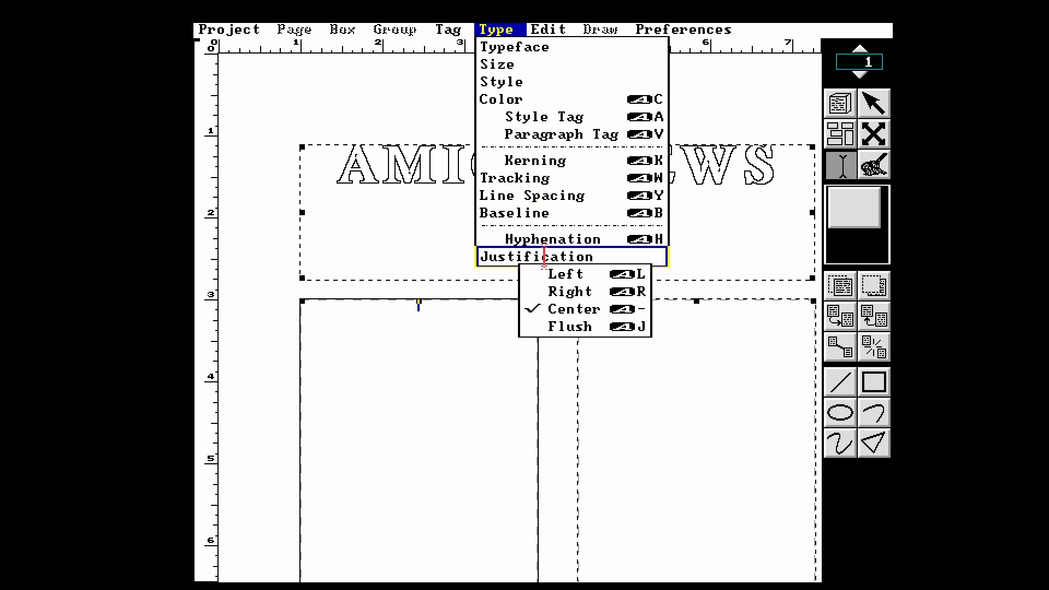
left_click(575, 308)
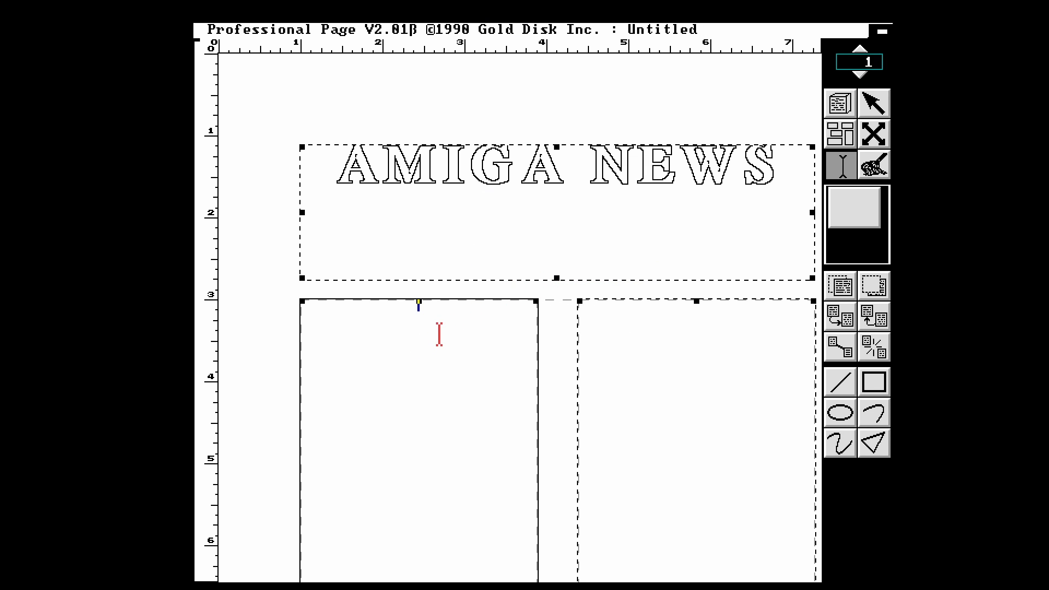
type("Thi")
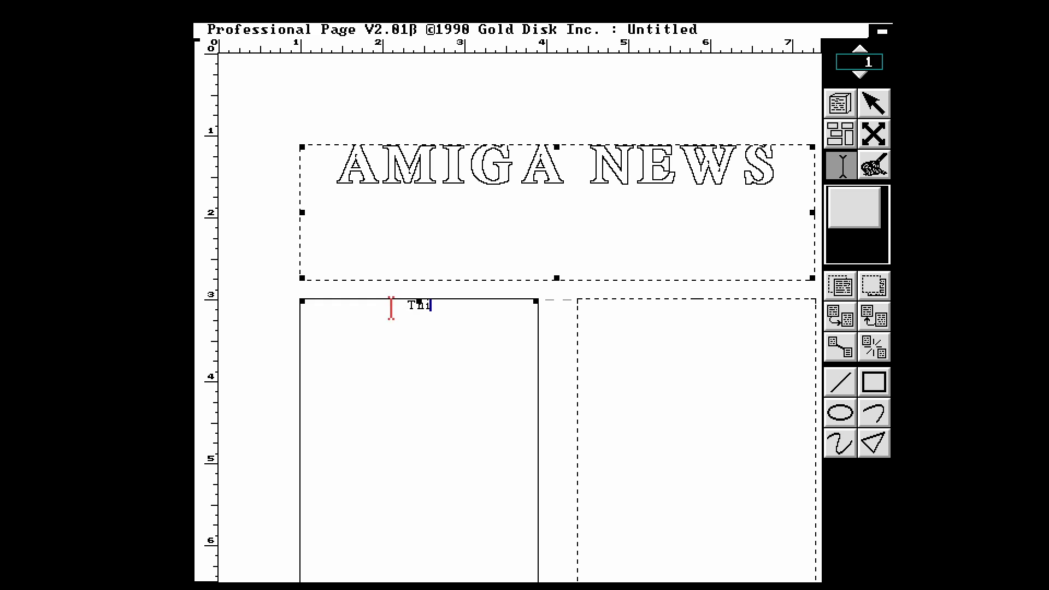
left_click(498, 29)
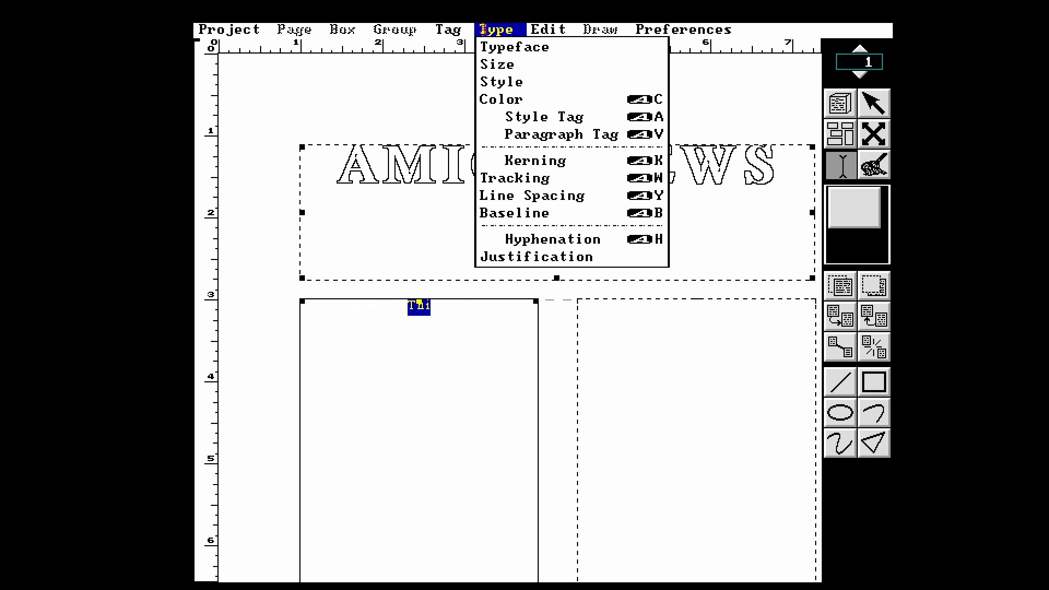
left_click(499, 28)
type("s is a")
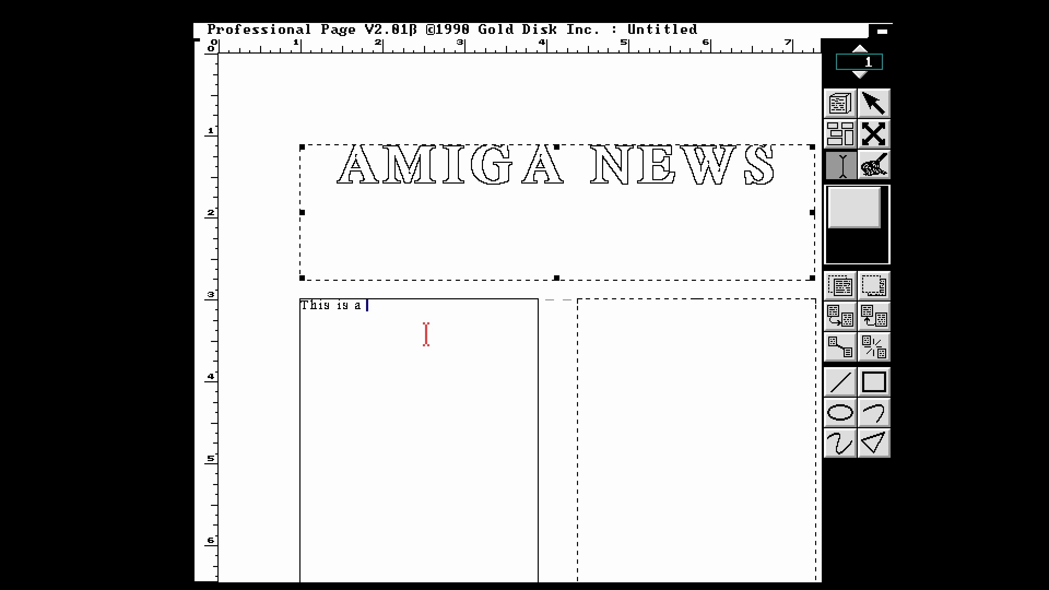
type("te")
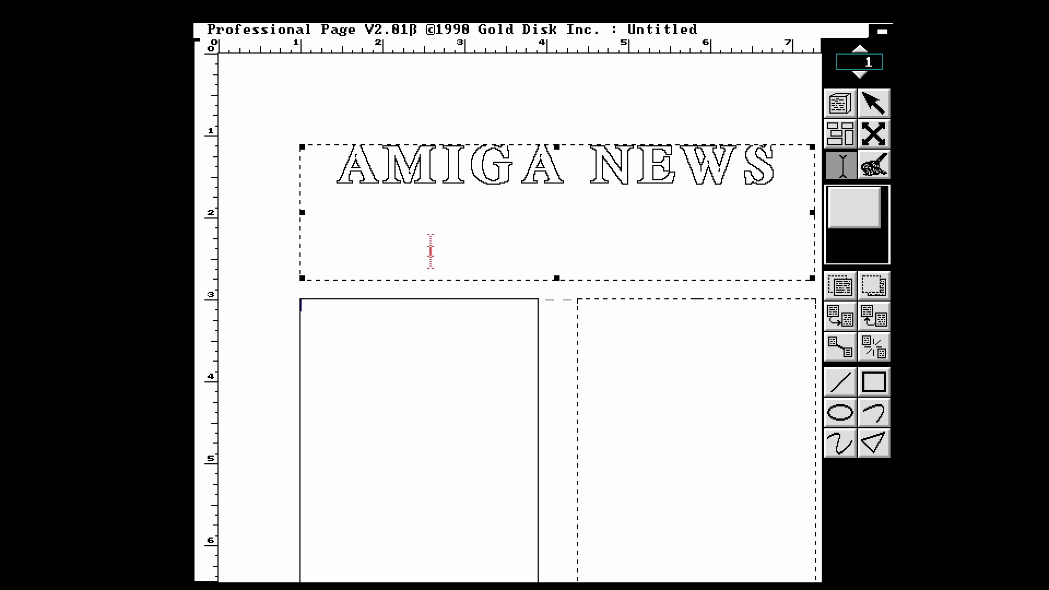
left_click(230, 29)
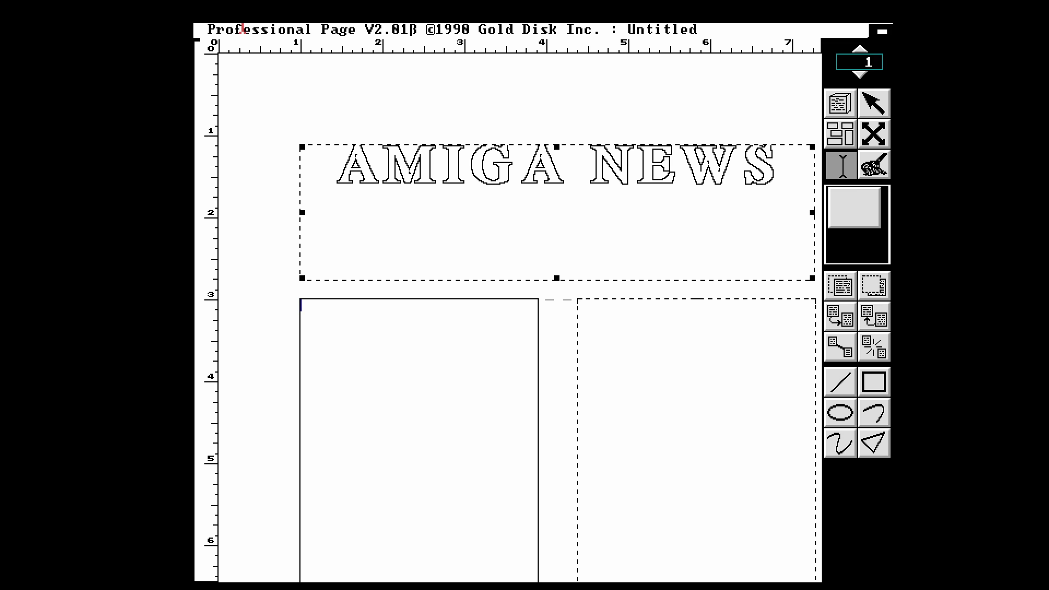
left_click(389, 229)
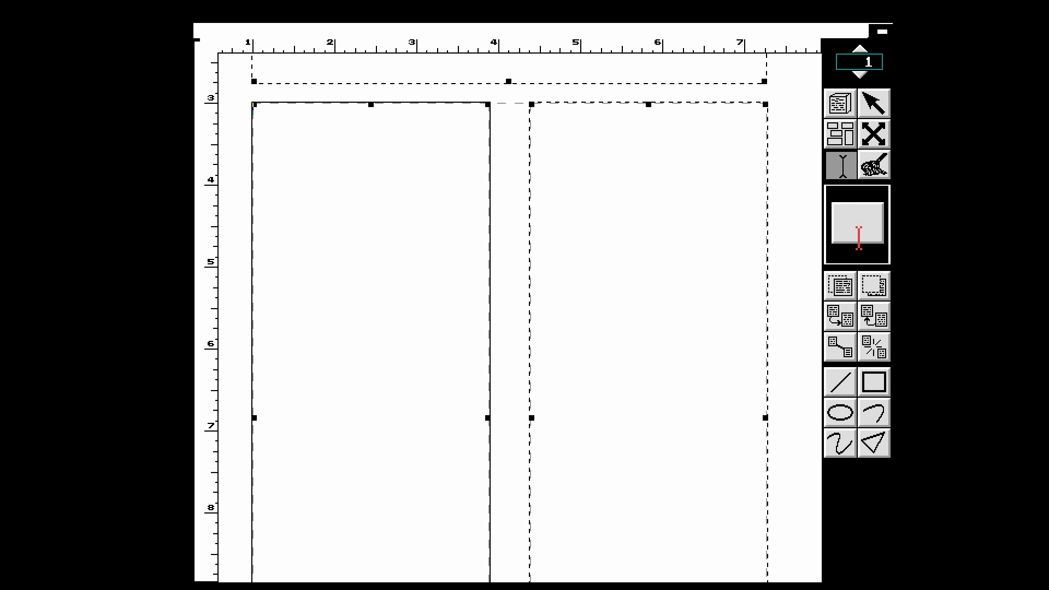
Step: Set the text import format to TransWrite
left_click(497, 29)
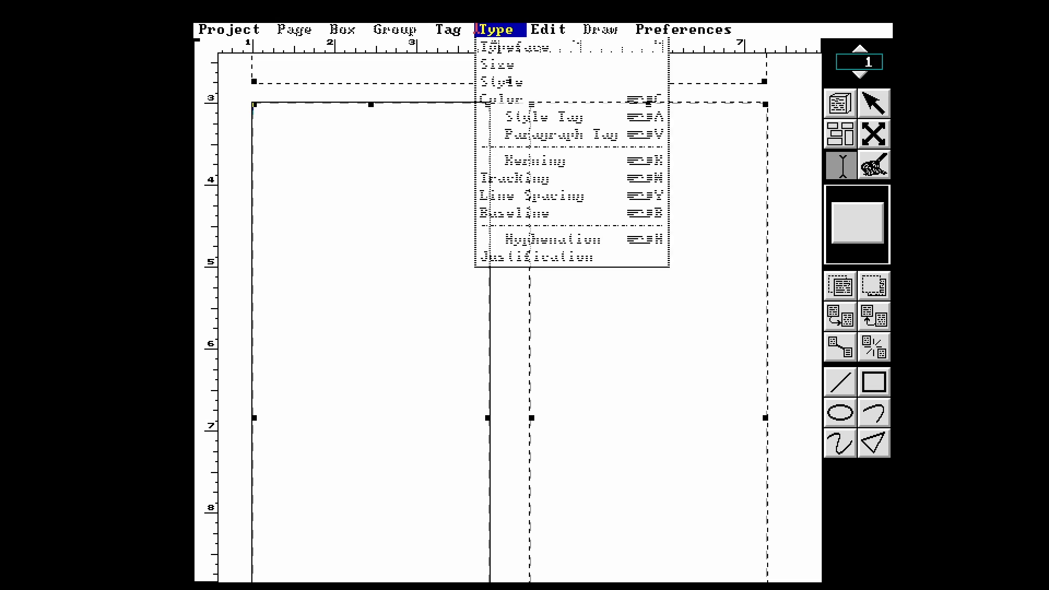
left_click(684, 29)
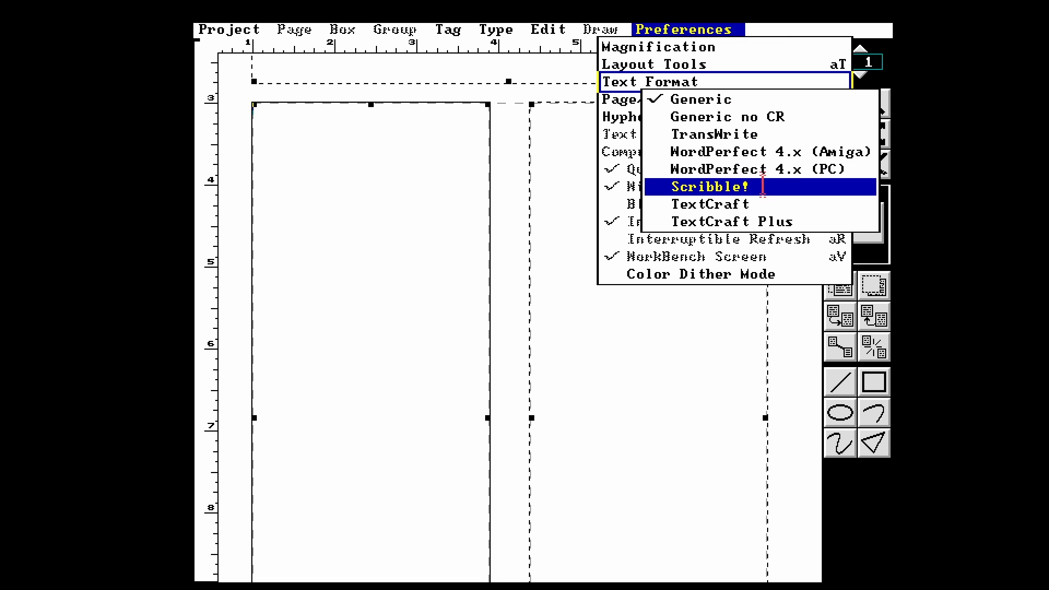
mouse_move(715, 134)
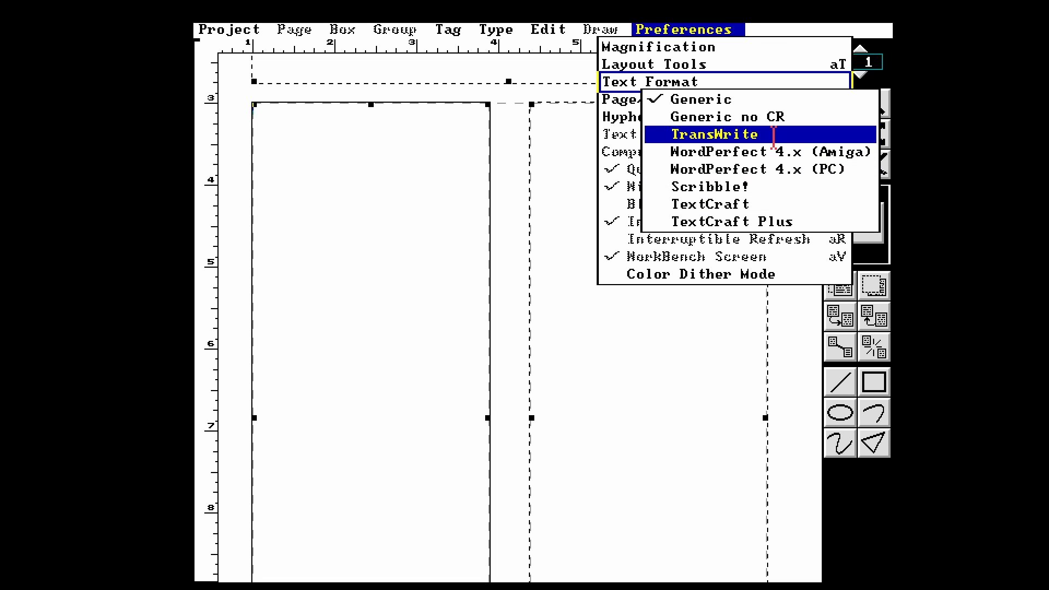
left_click(714, 135)
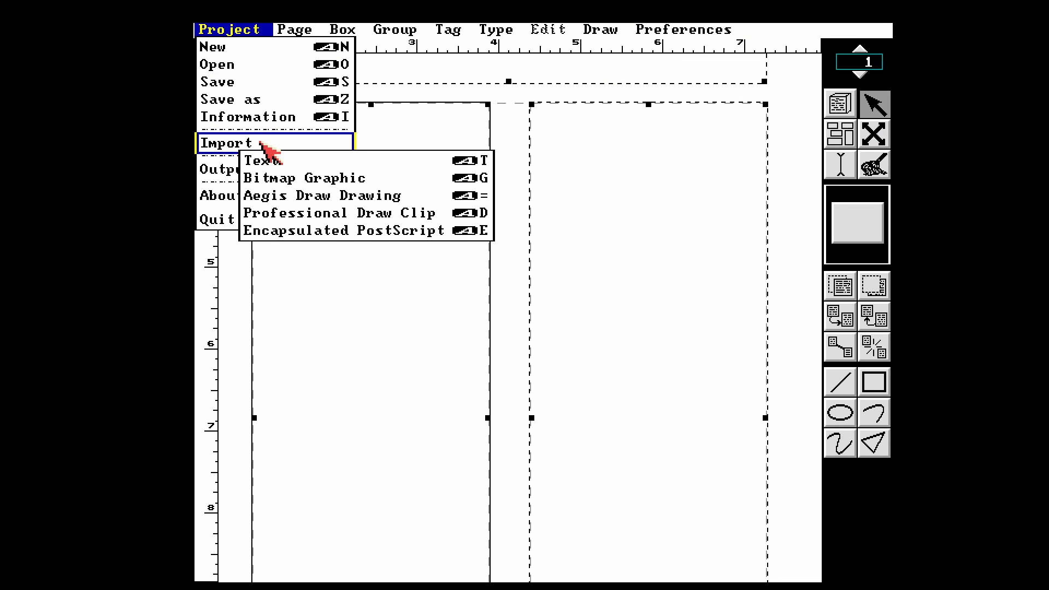
mouse_move(317, 164)
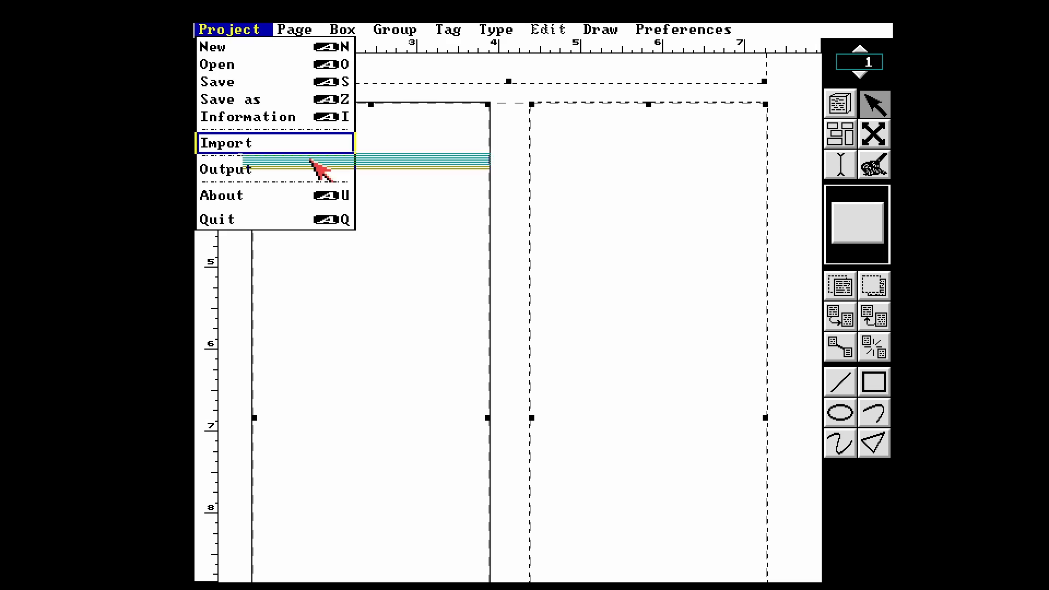
Step: Import the file named text from the Work drawer, ready for placing
left_click(227, 143)
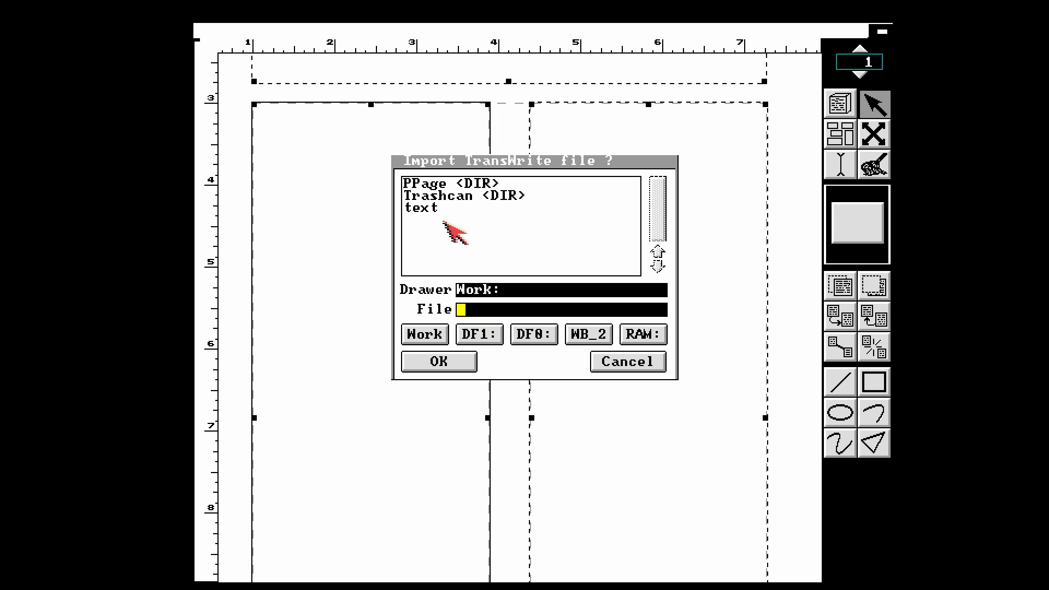
left_click(421, 208)
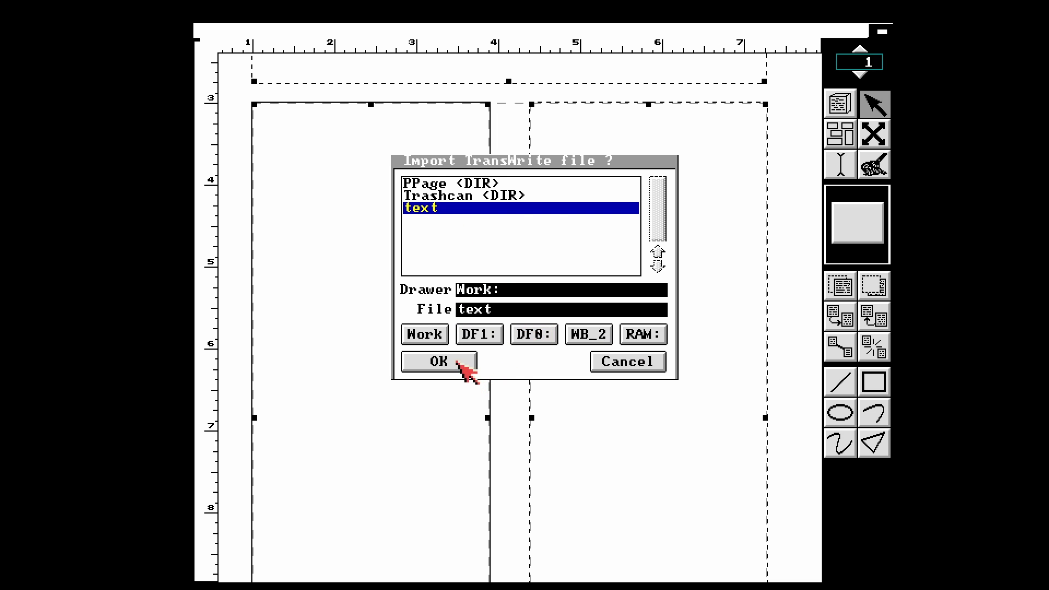
left_click(438, 361)
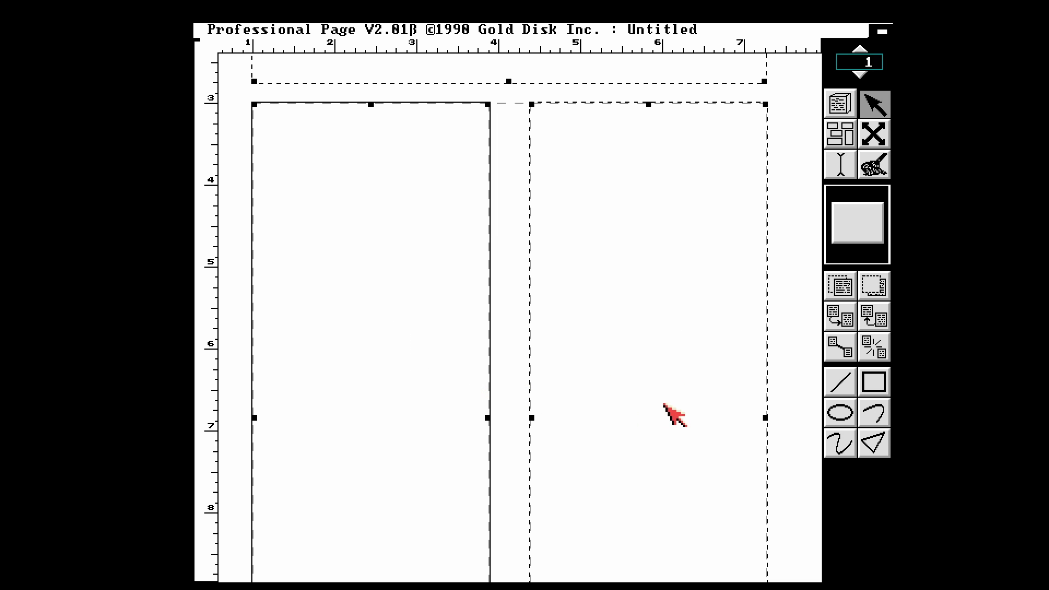
left_click(344, 29)
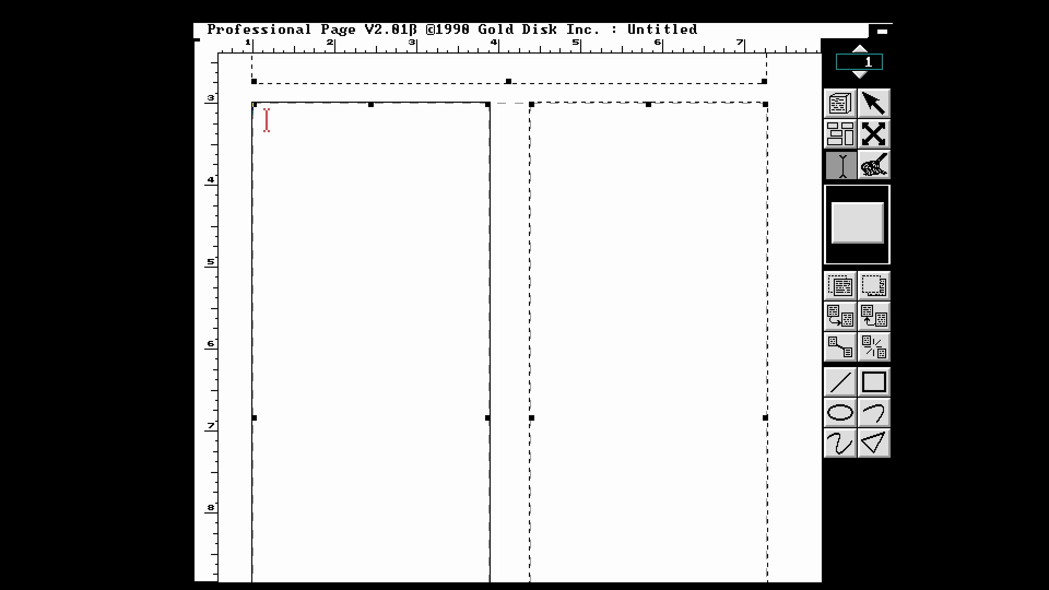
Step: Paste the imported text so it flows through both linked columns under the headline
left_click(554, 29)
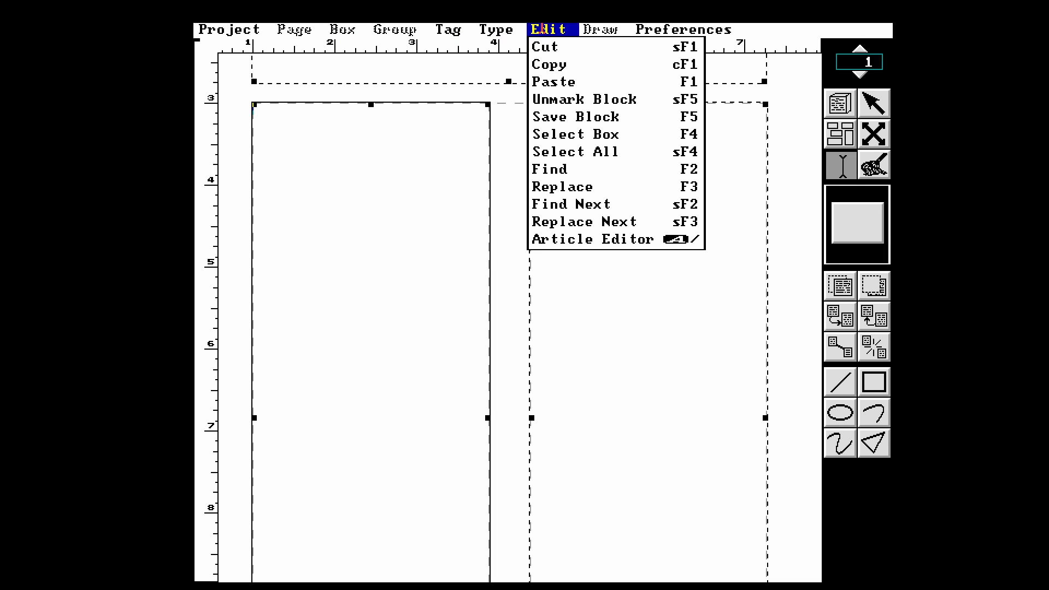
left_click(553, 81)
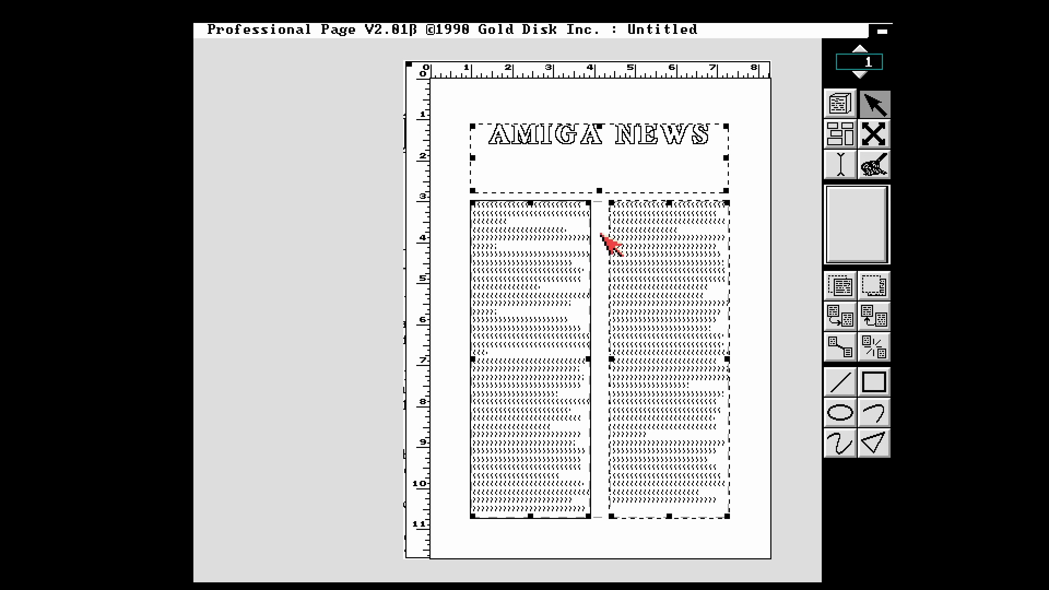
mouse_move(328, 34)
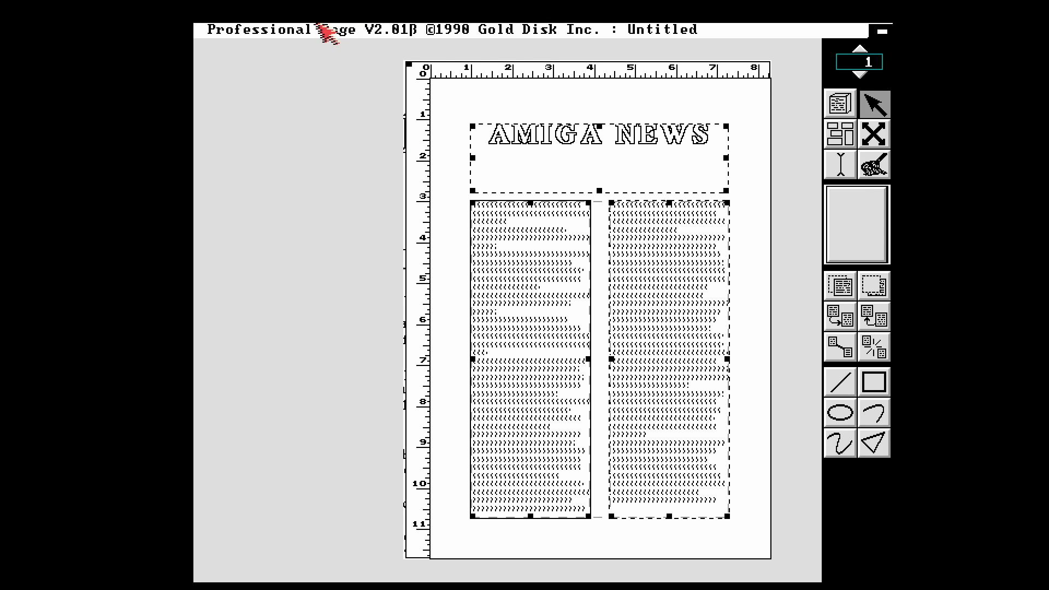
left_click(231, 30)
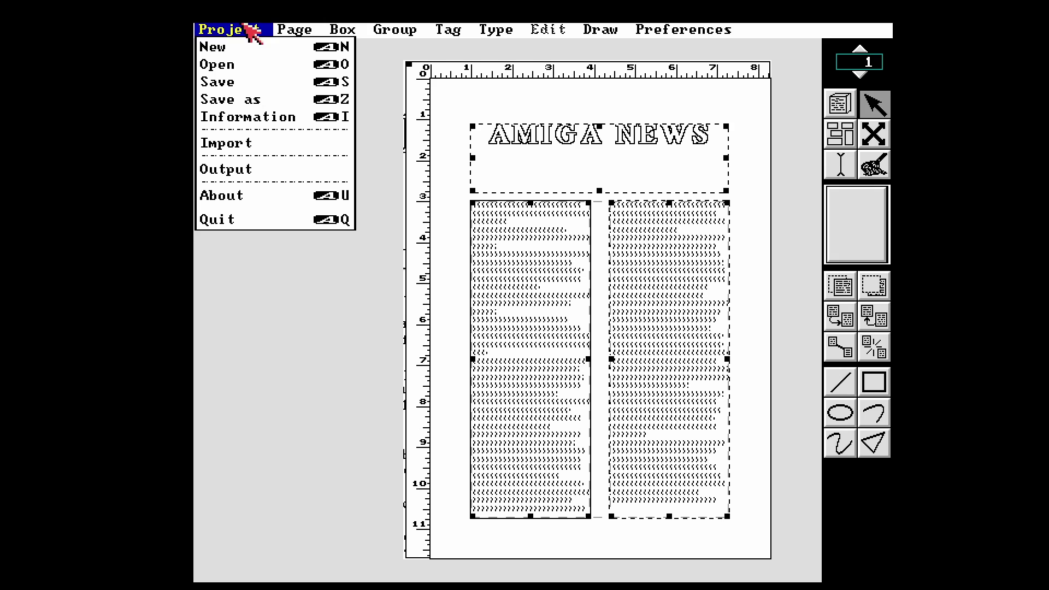
mouse_move(226, 168)
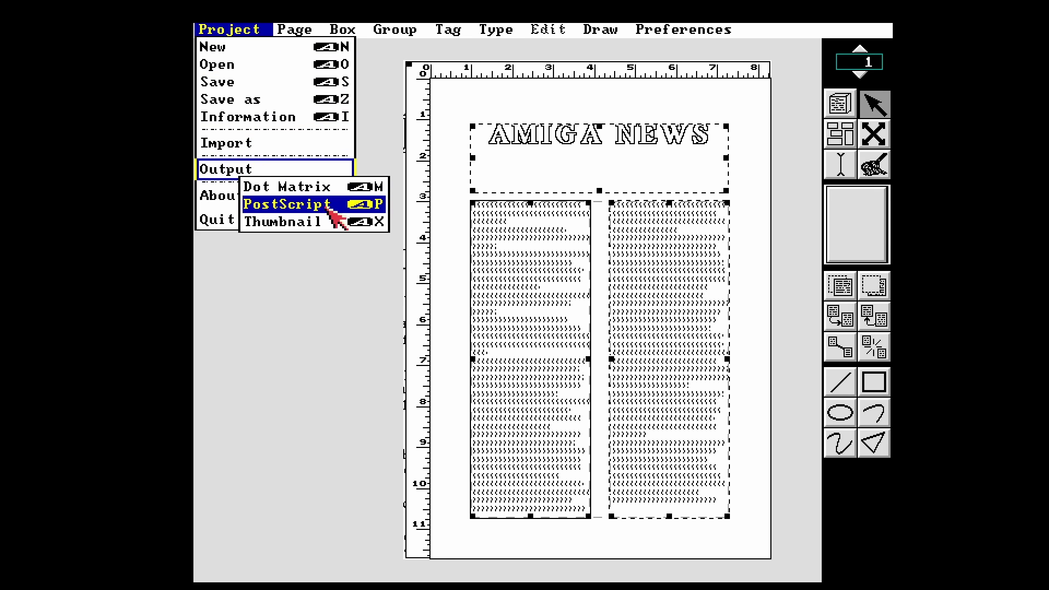
Step: Bring up the Print to PostScript settings with output directed to the parallel port
left_click(288, 204)
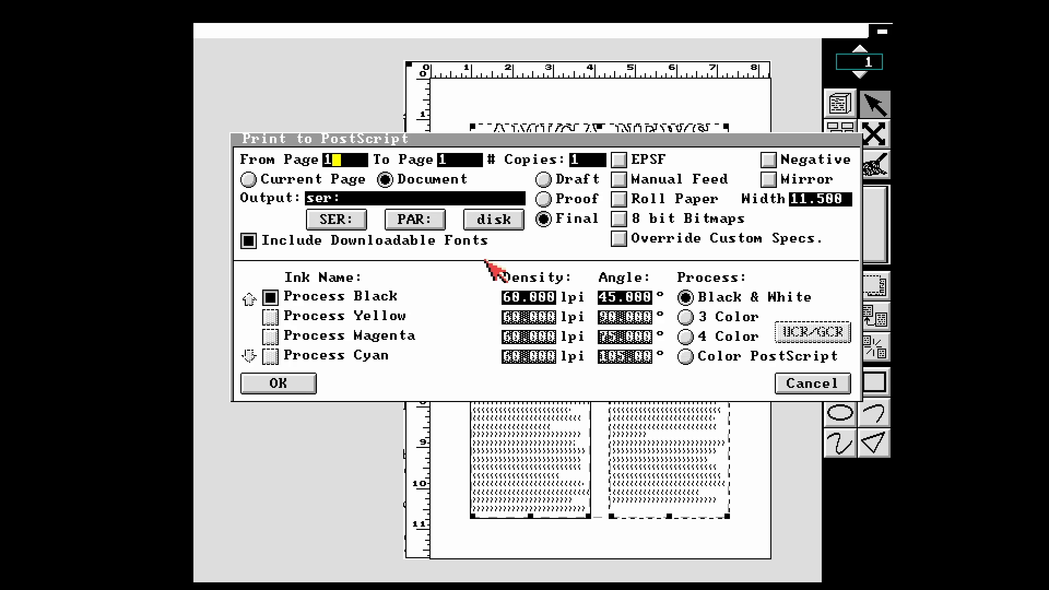
mouse_move(433, 229)
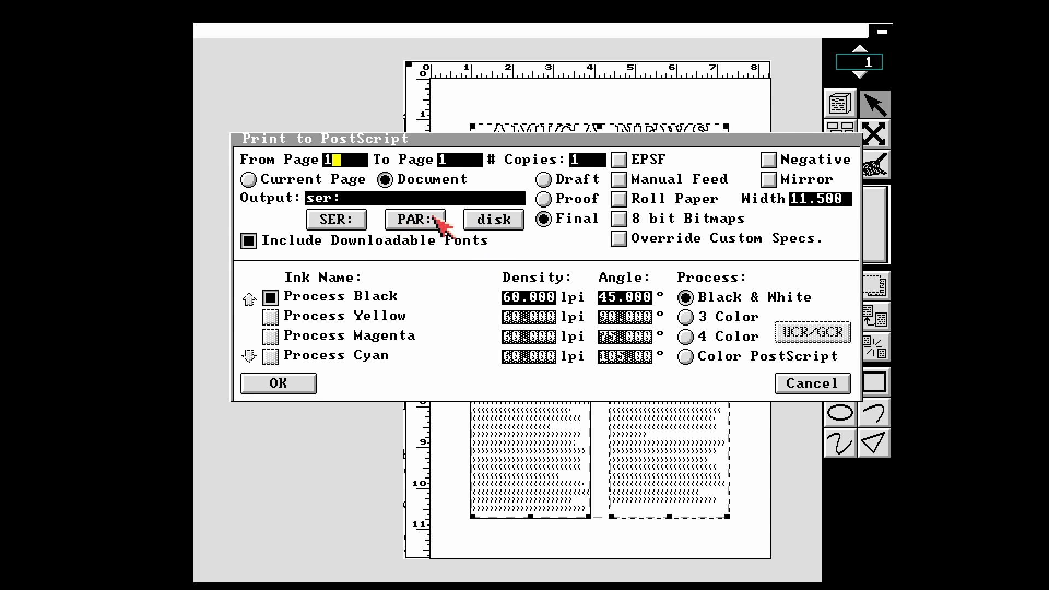
left_click(415, 219)
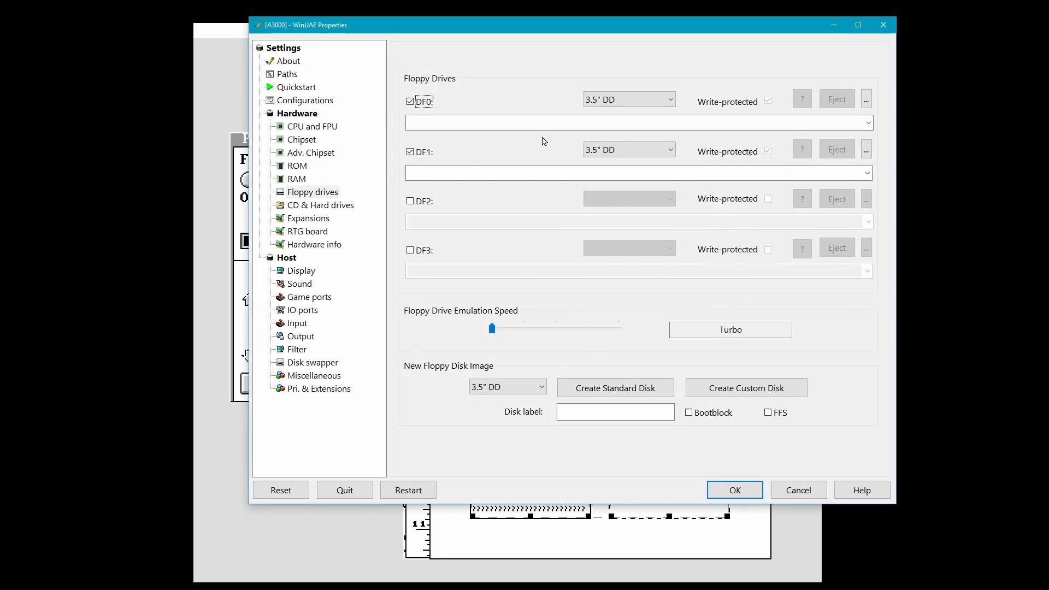
mouse_move(508, 29)
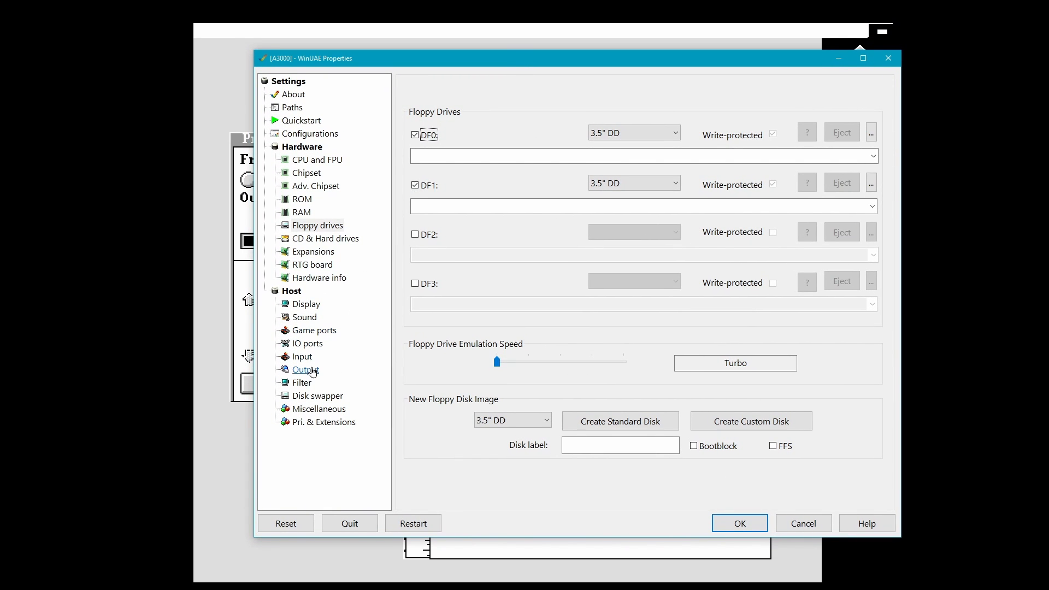
Step: Route the emulated parallel port to Microsoft Print to PDF with PostScript emulation
left_click(305, 370)
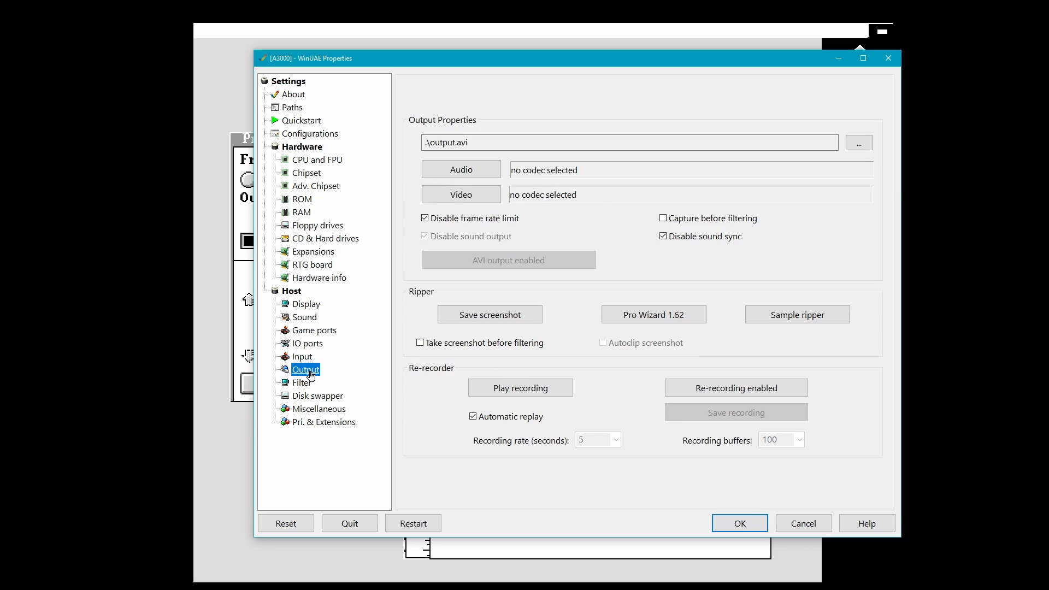
left_click(307, 343)
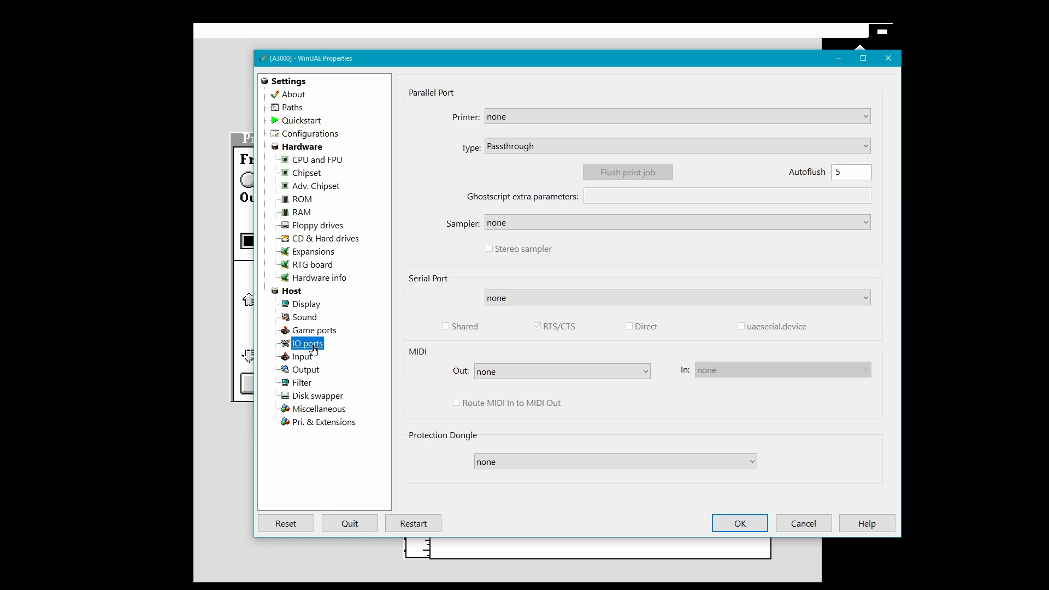
left_click(678, 116)
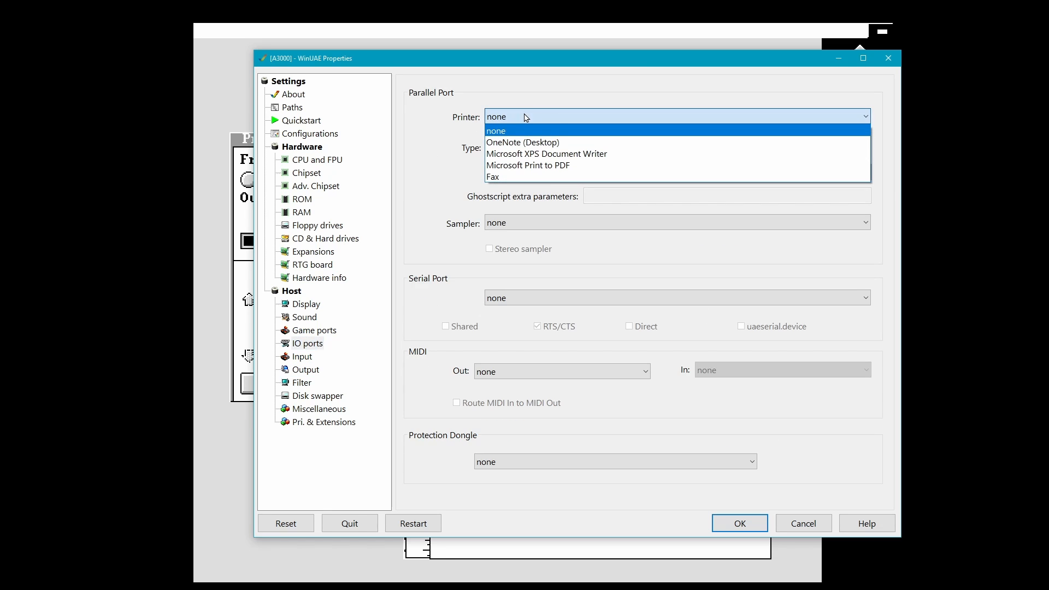
mouse_move(535, 166)
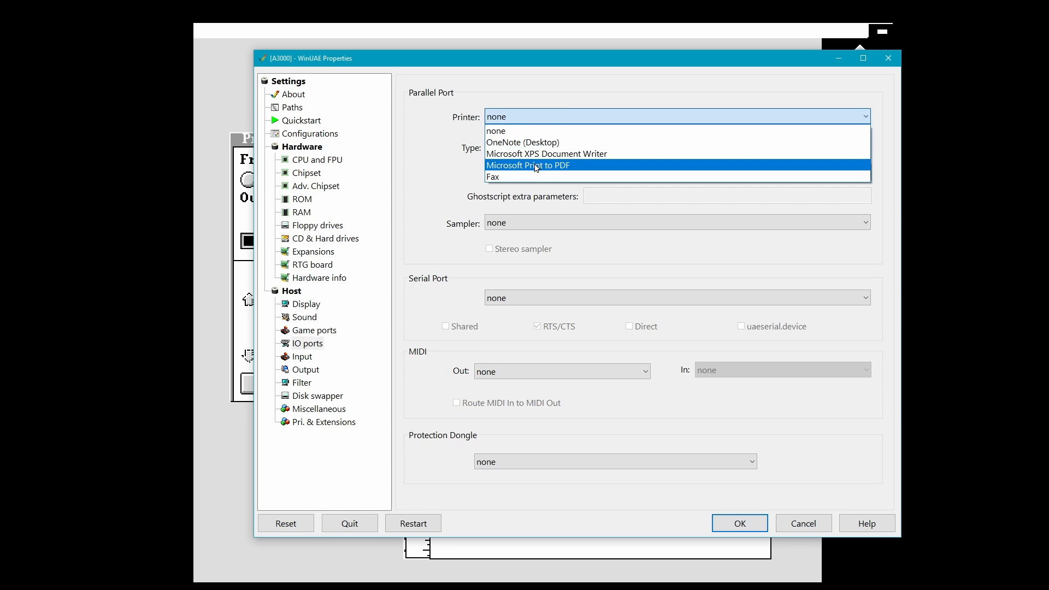
left_click(530, 165)
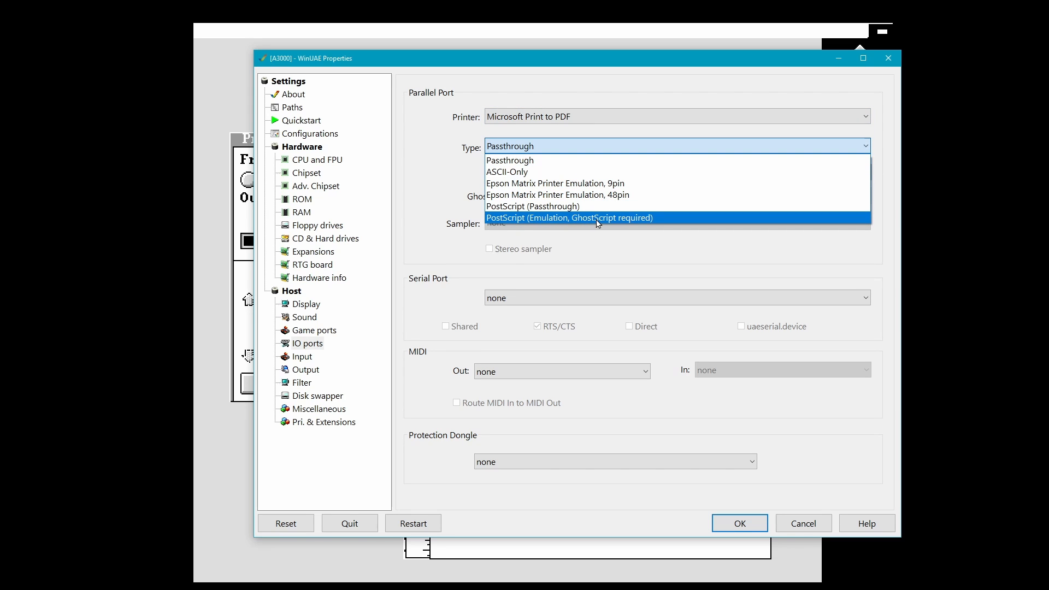
left_click(571, 218)
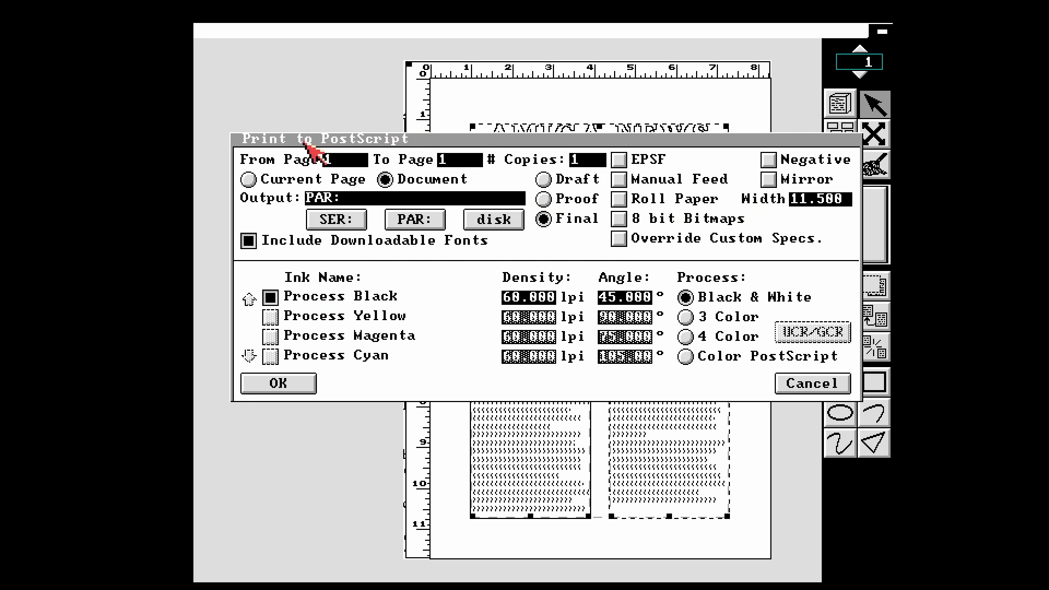
mouse_move(598, 266)
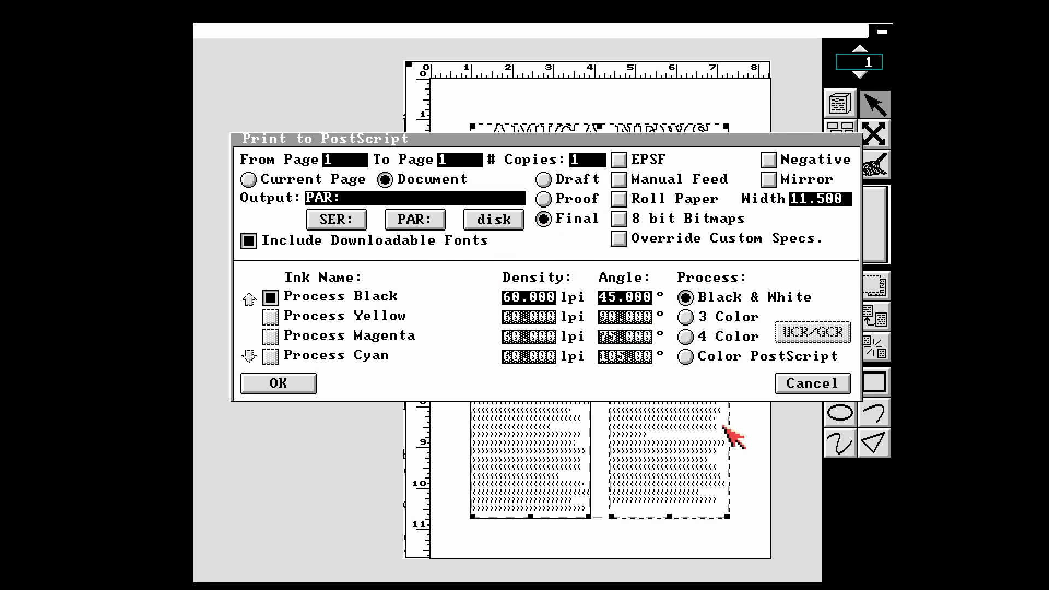
Step: Start the PostScript print and begin naming the PDF output 'new…'
left_click(278, 384)
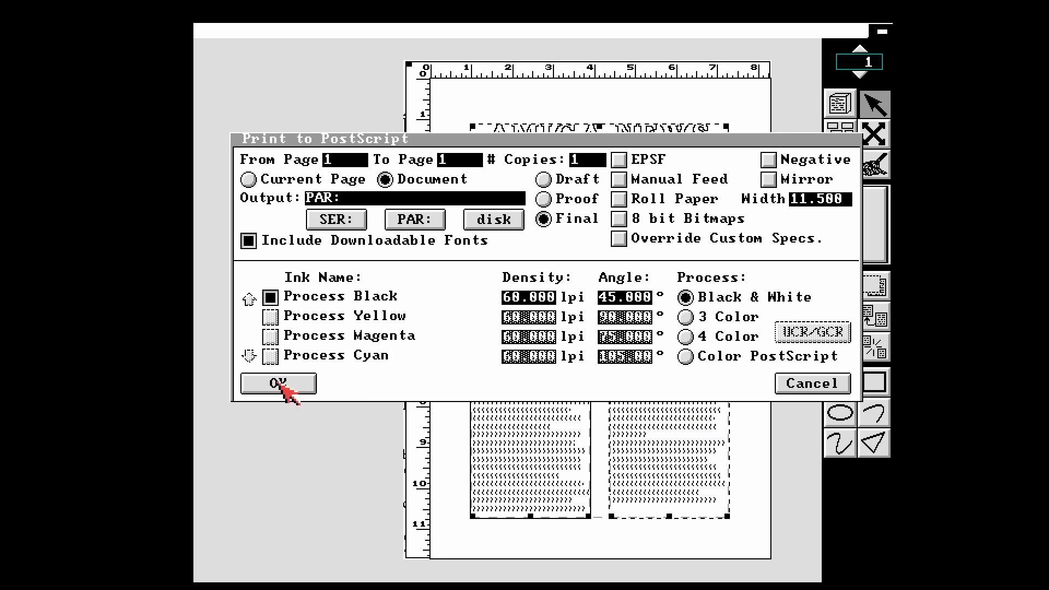
left_click(277, 384)
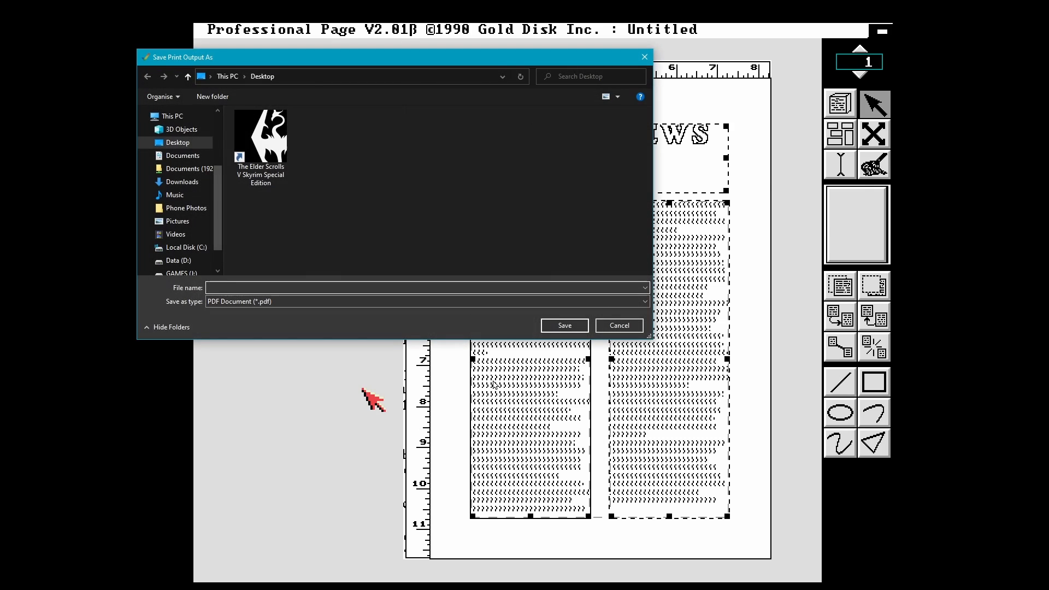
left_click(236, 289)
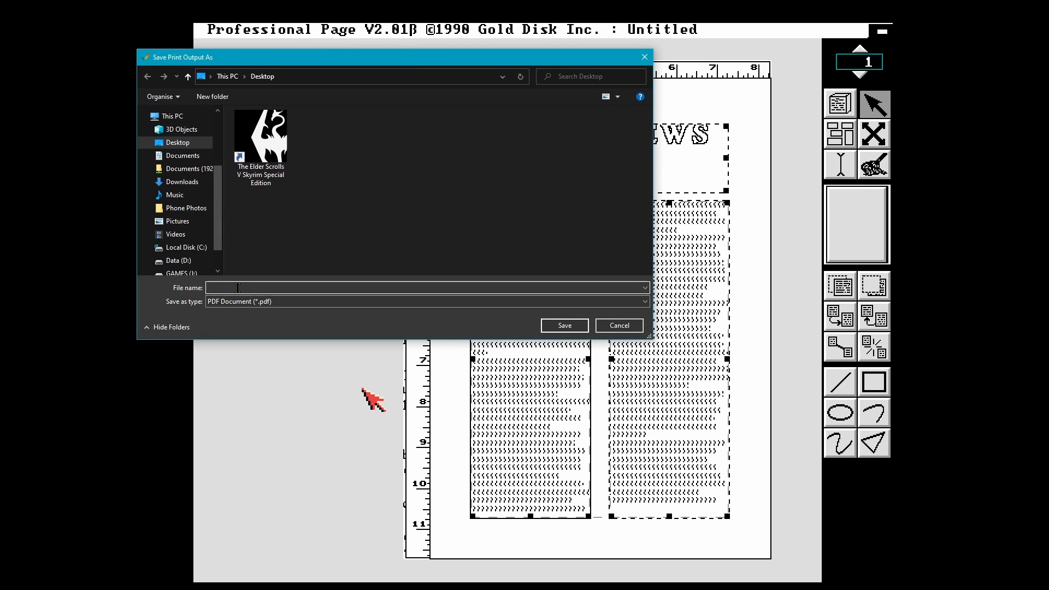
type("new")
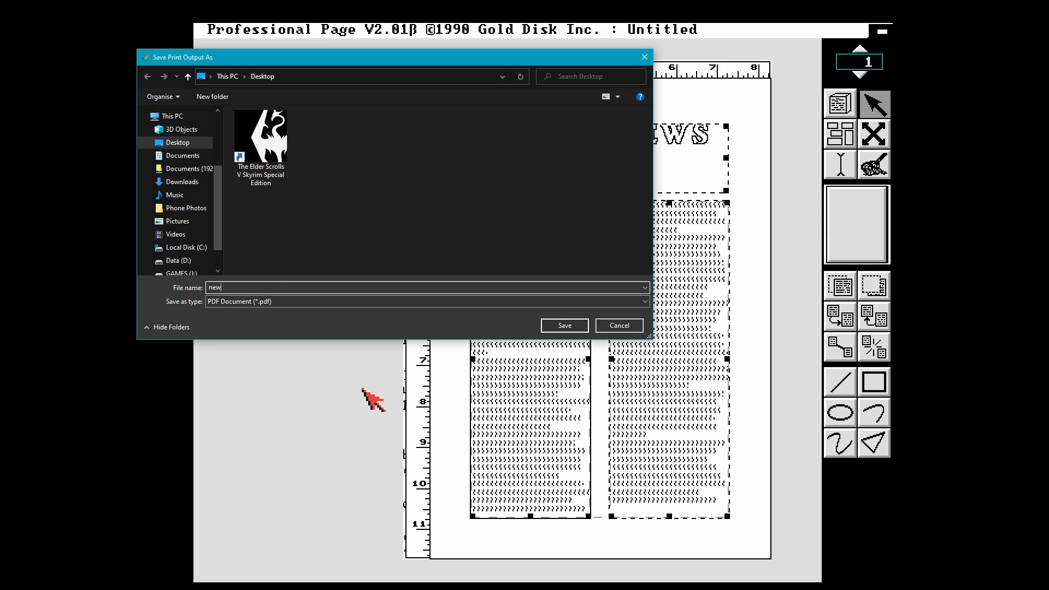
Step: Save the PDF and scroll through it in Acrobat Reader to check the heading and columns
left_click(564, 326)
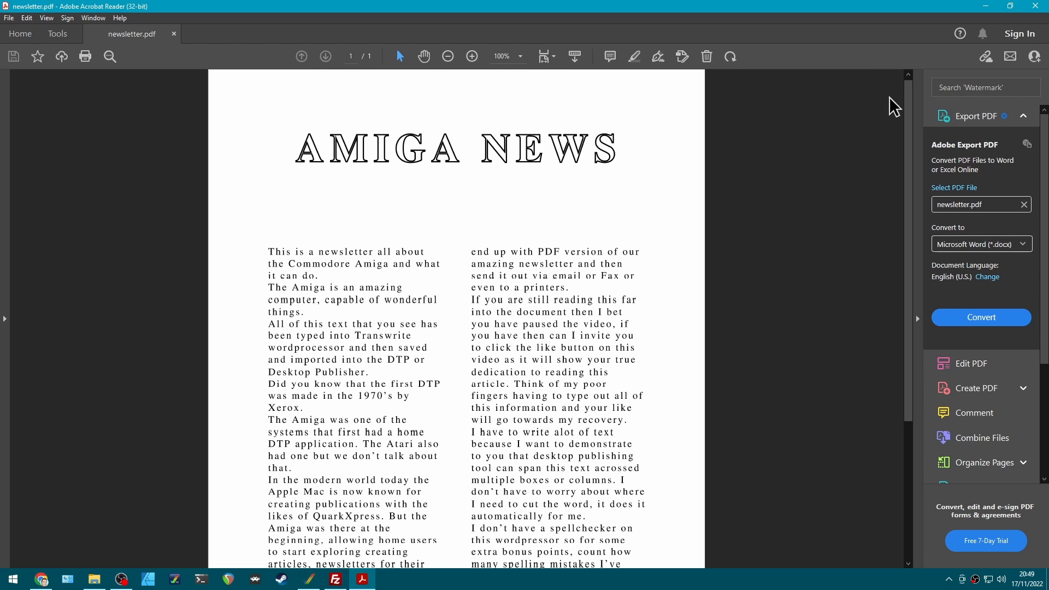
mouse_move(907, 127)
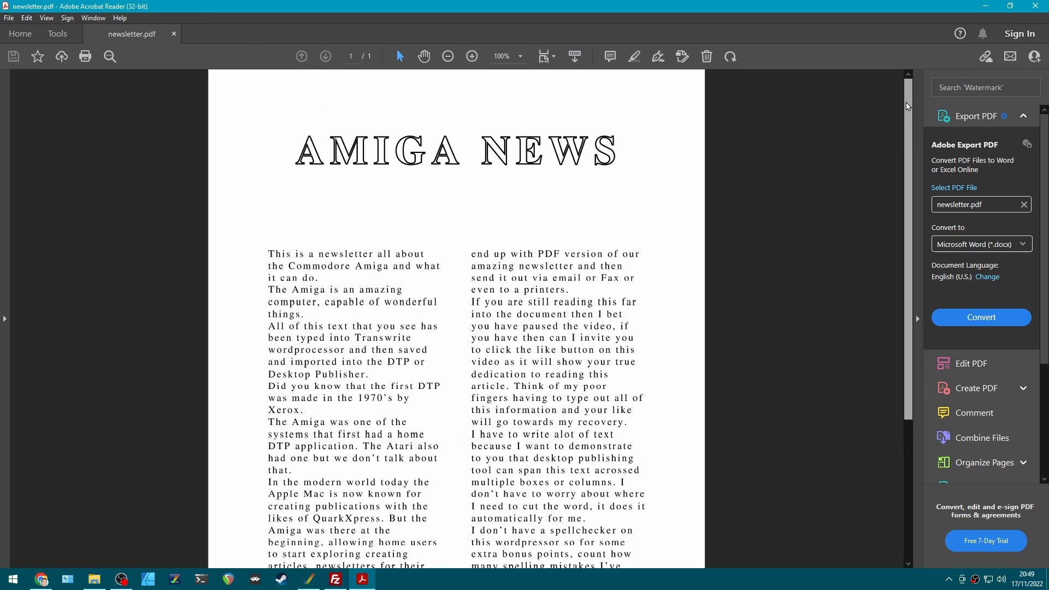
scroll("down", 3)
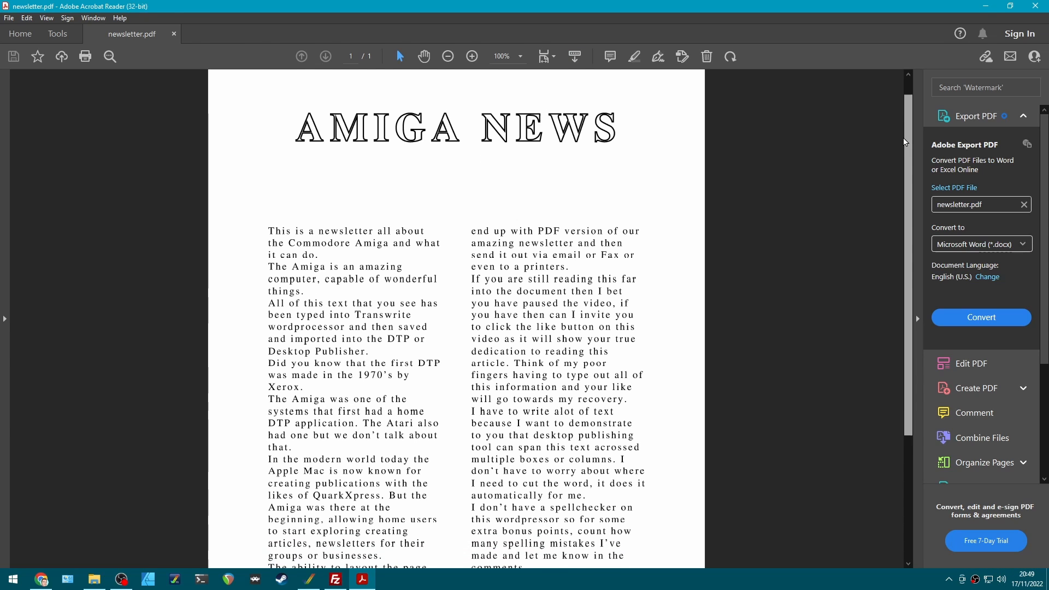
scroll("down", 3)
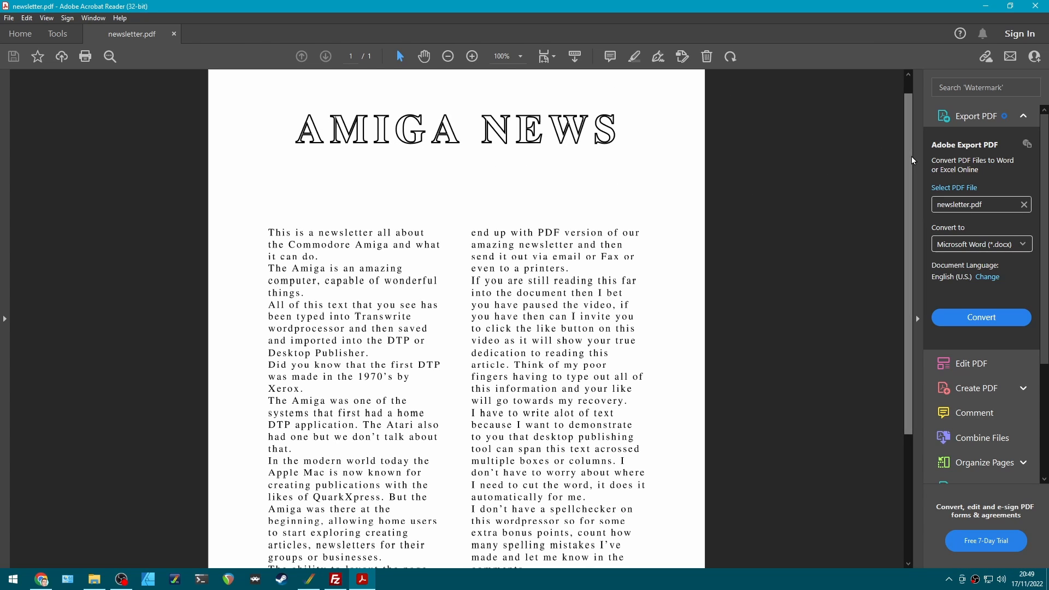
scroll("down", 3)
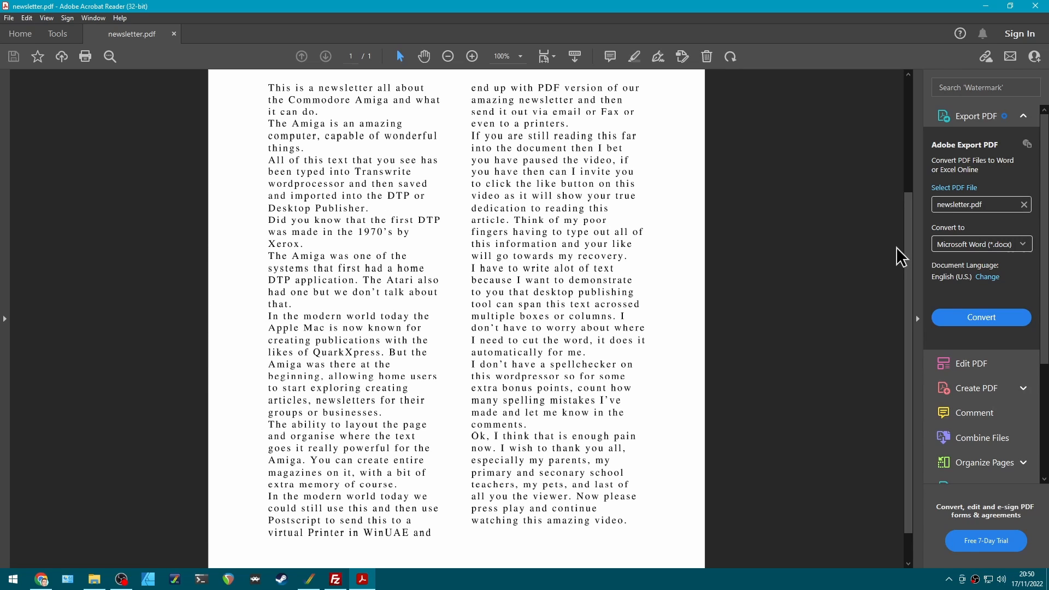
scroll("down", 3)
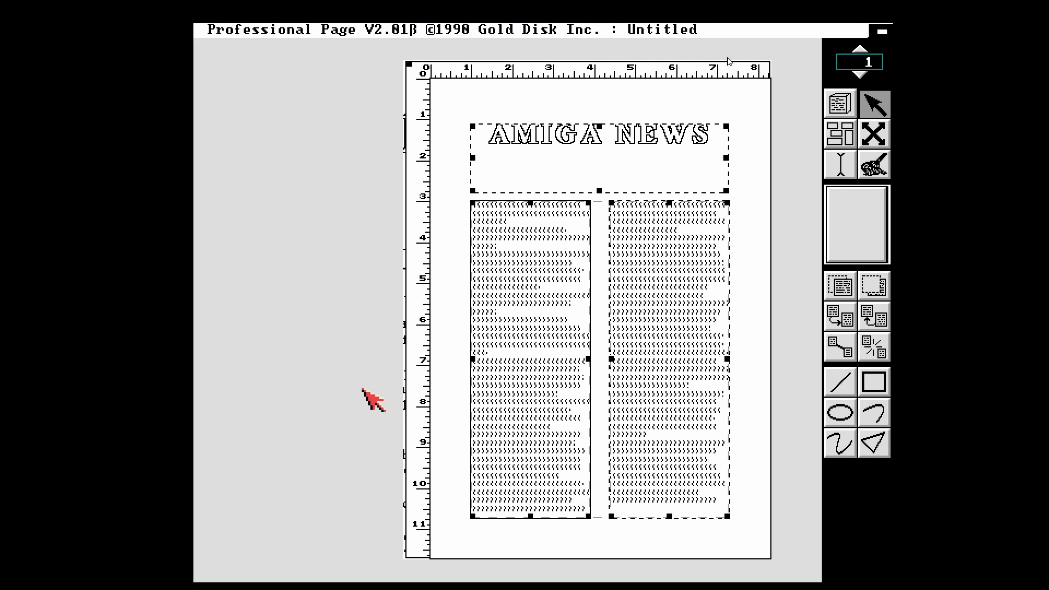
mouse_move(391, 15)
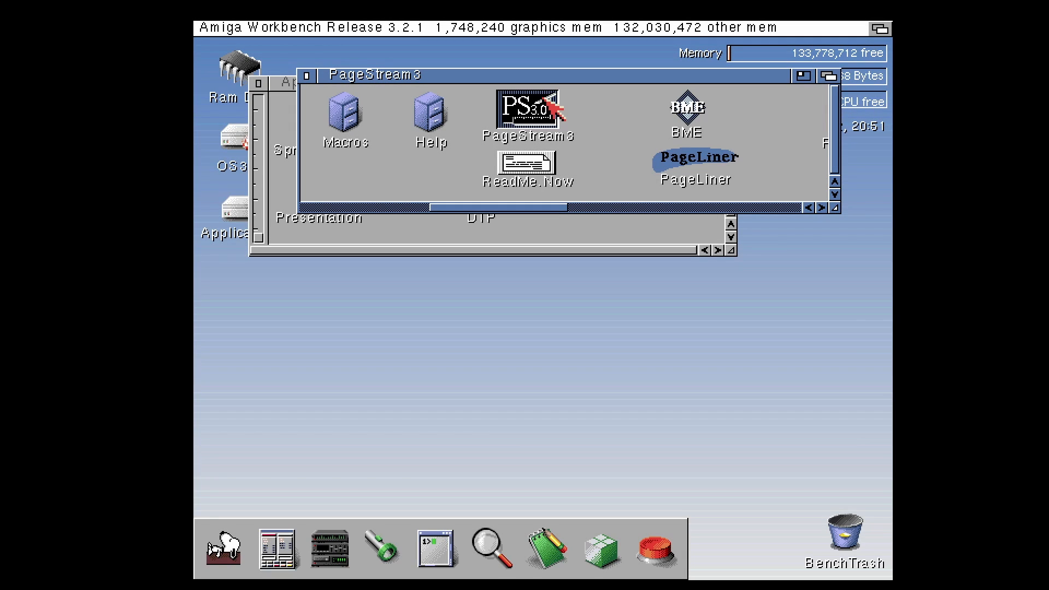
Step: Launch PageStream 3 and create a new A4 Letter document with 2 columns
double_click(528, 107)
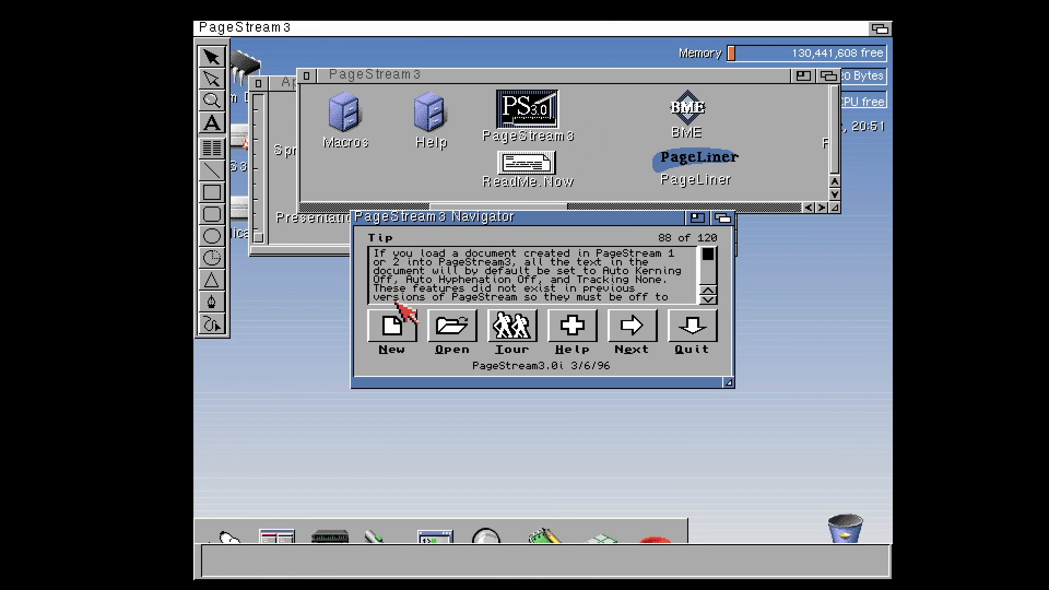
mouse_move(571, 377)
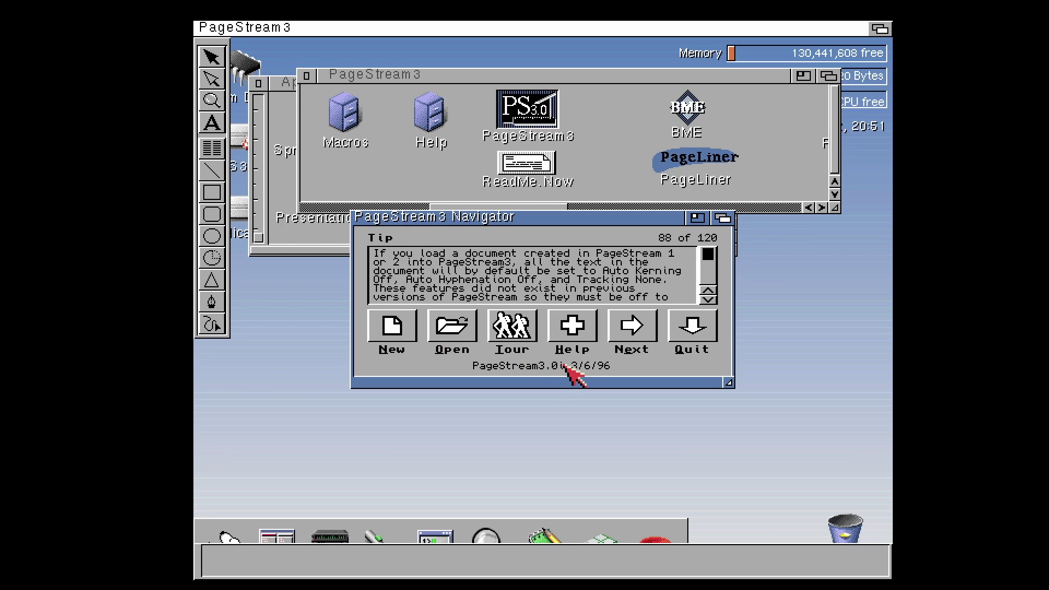
mouse_move(621, 381)
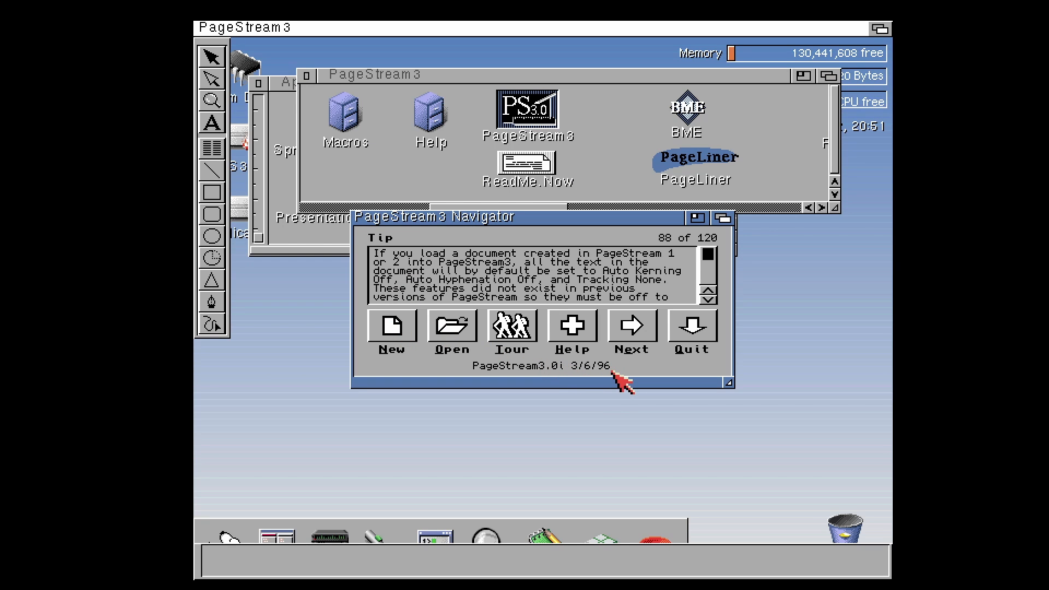
left_click(392, 326)
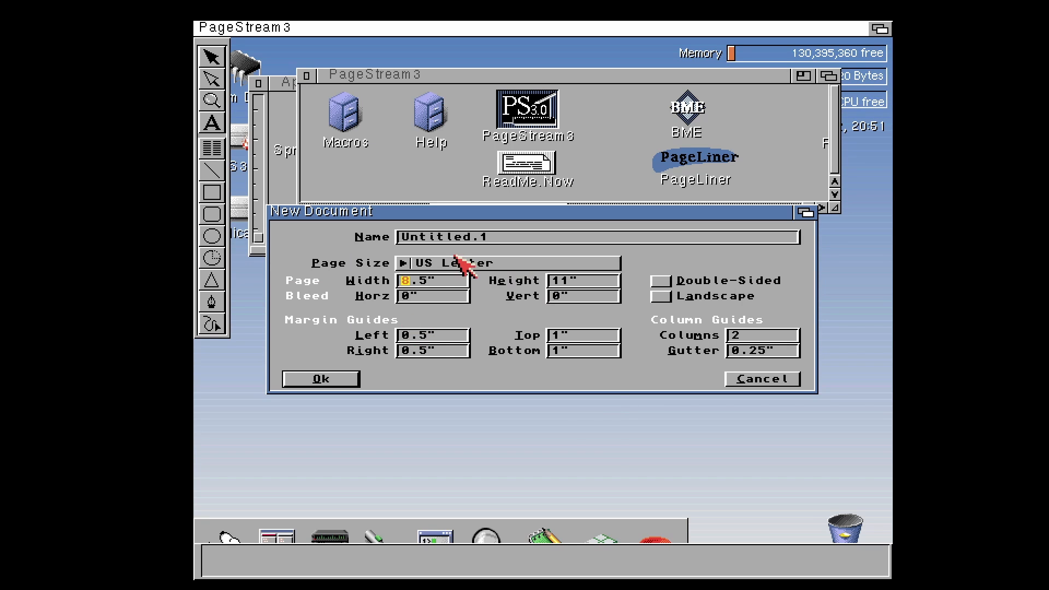
left_click(465, 263)
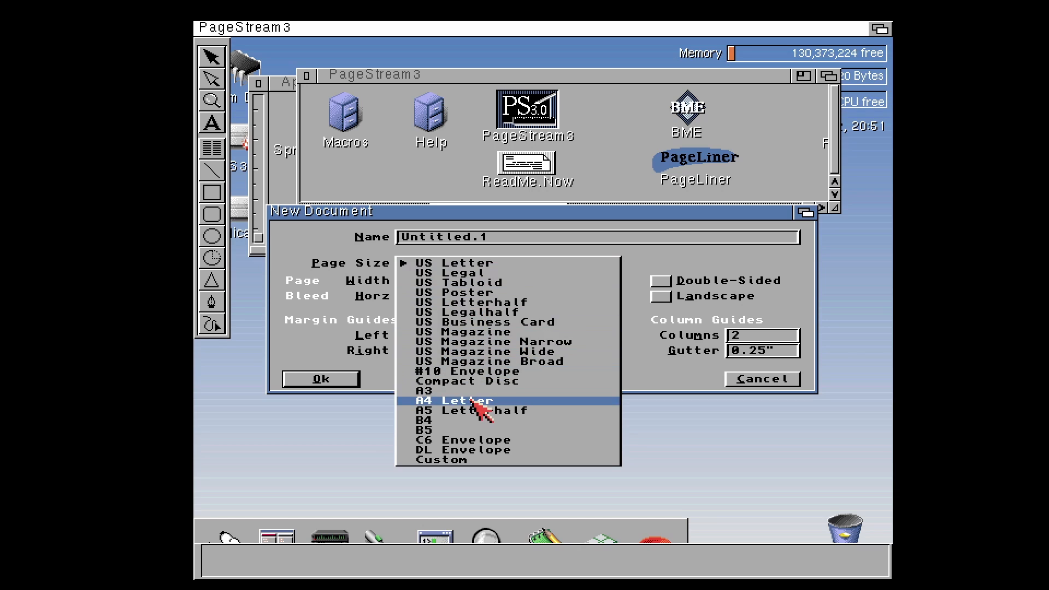
left_click(461, 400)
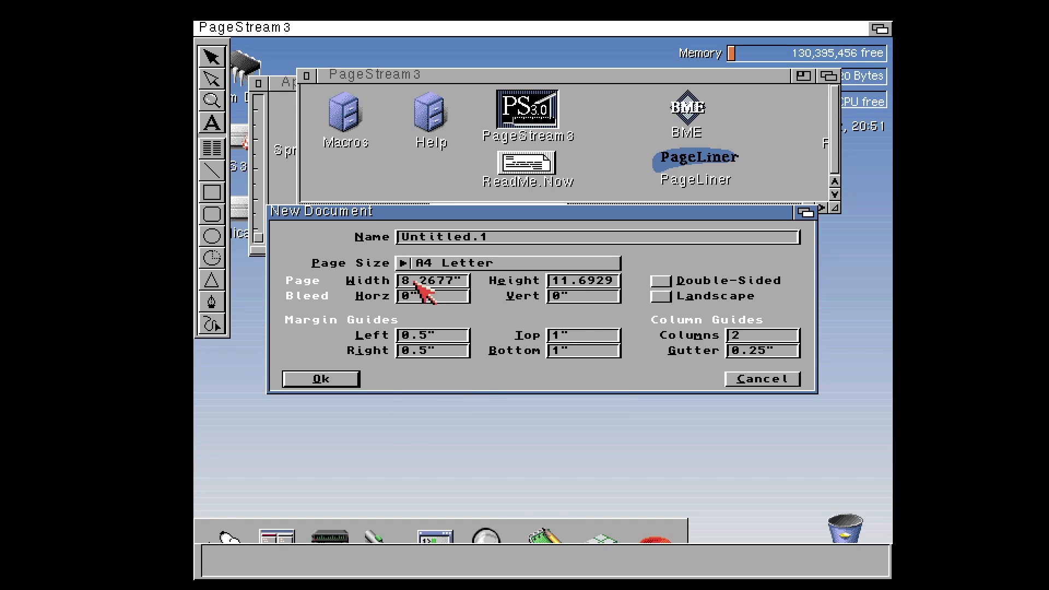
mouse_move(667, 350)
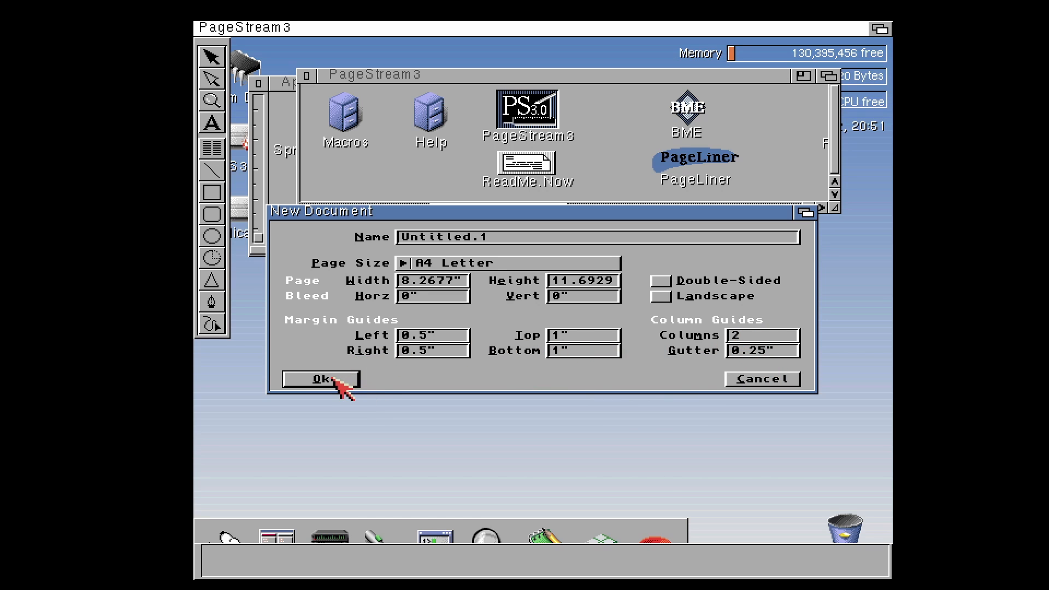
left_click(321, 379)
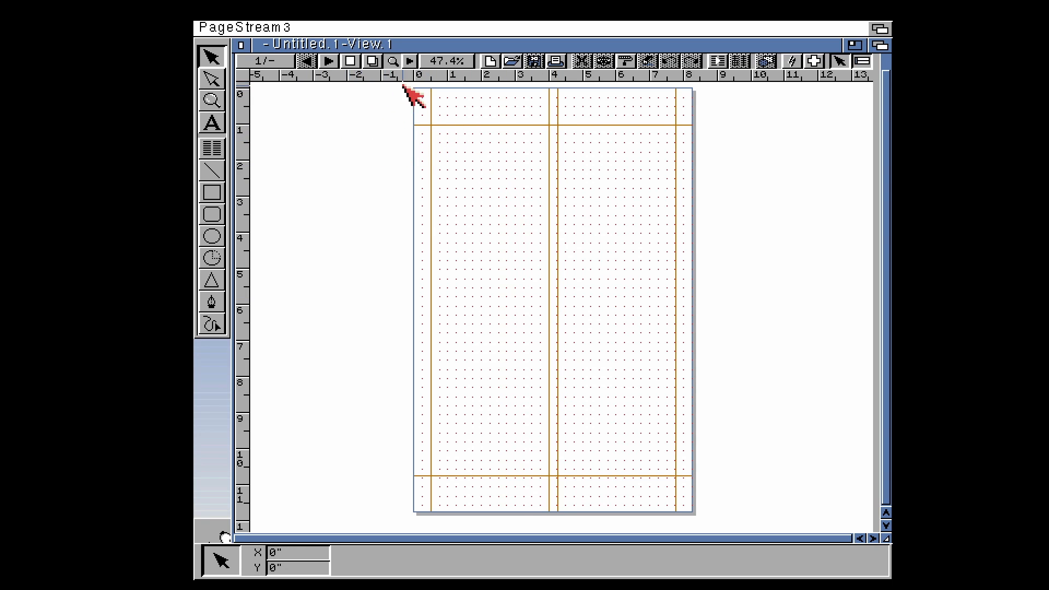
mouse_move(455, 186)
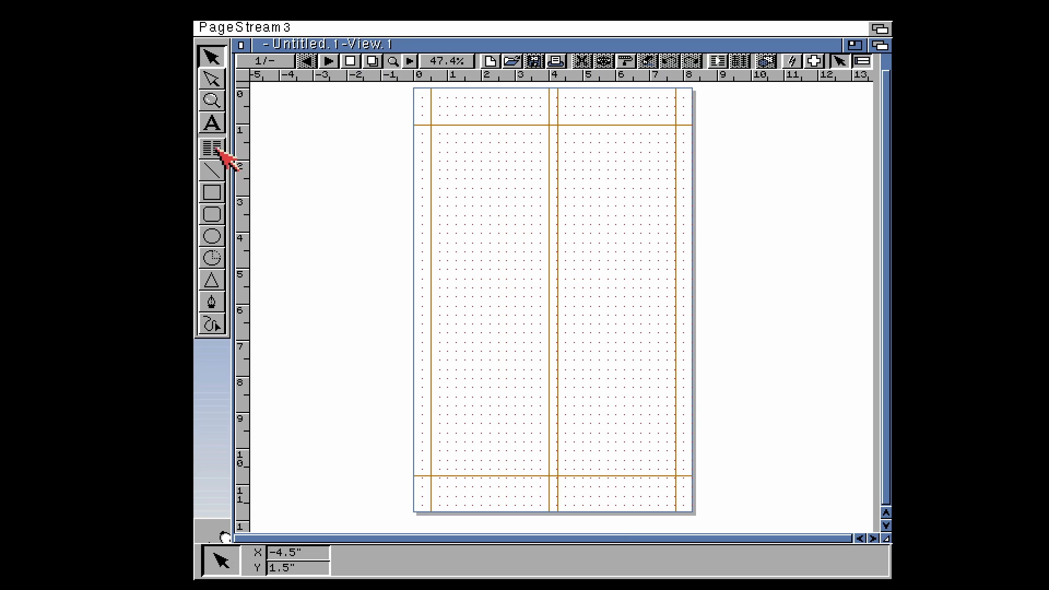
mouse_move(219, 376)
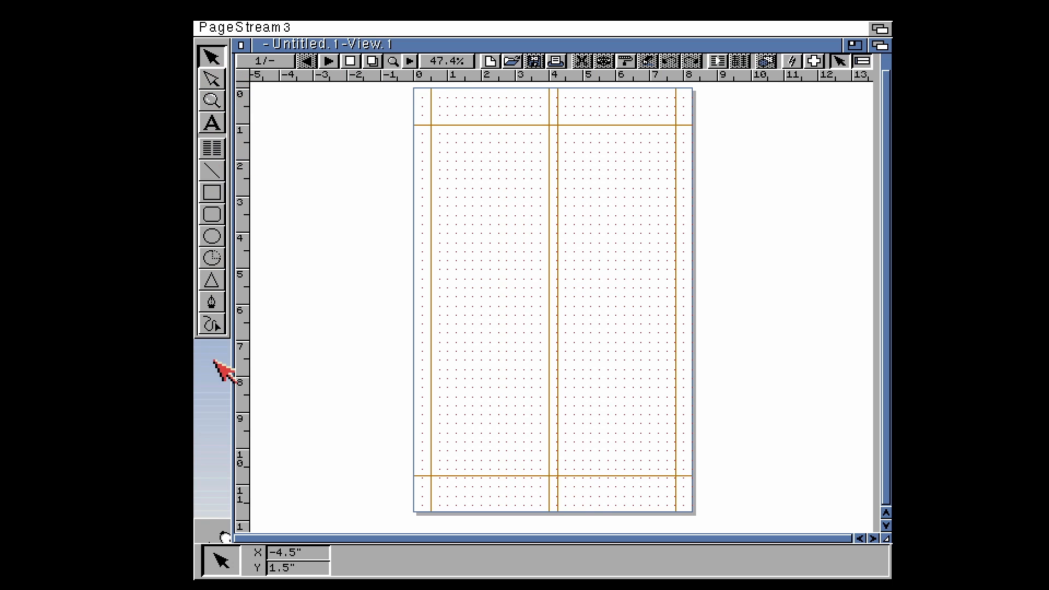
mouse_move(226, 358)
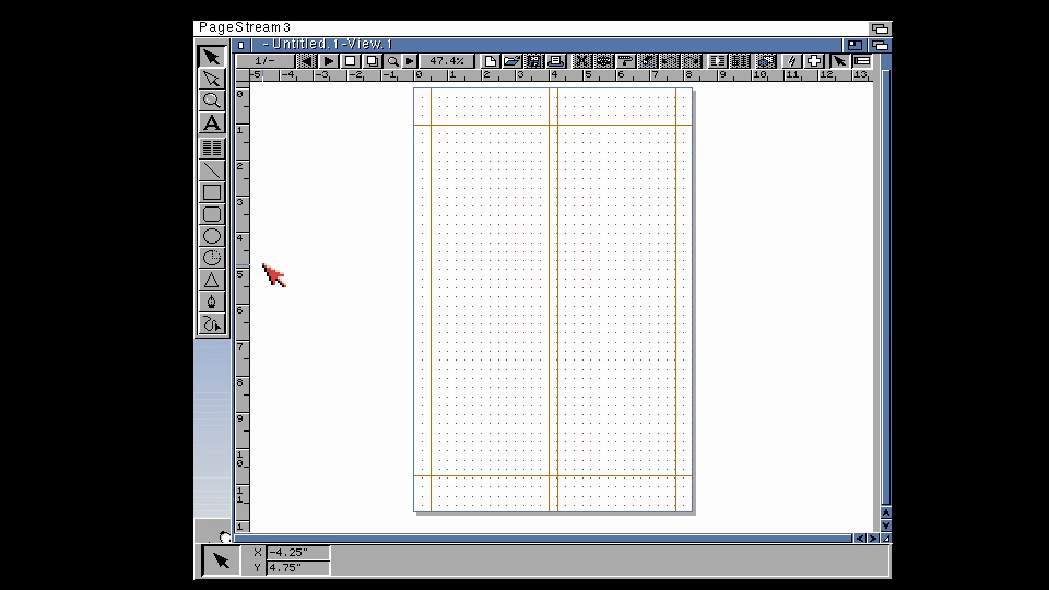
mouse_move(289, 235)
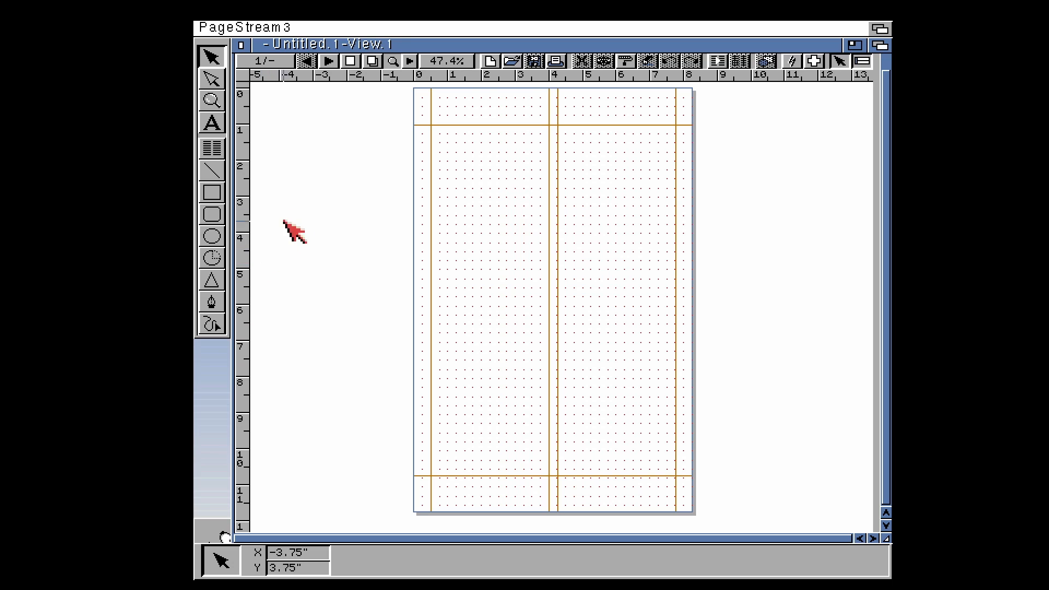
Step: Draw a text frame with the column tool stretched out to the page margins
left_click(212, 147)
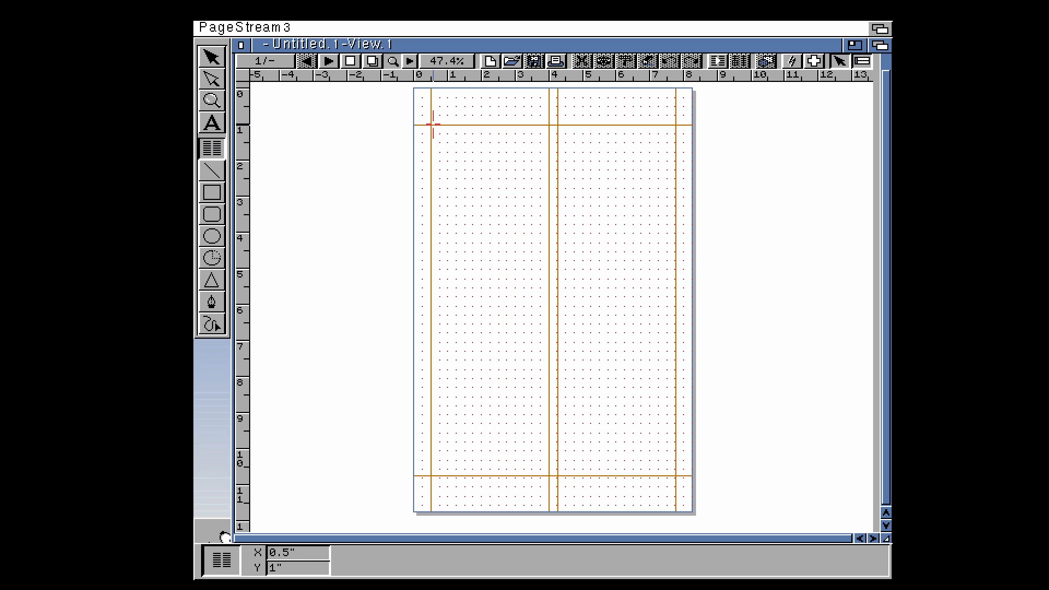
left_click_drag(431, 128, 527, 344)
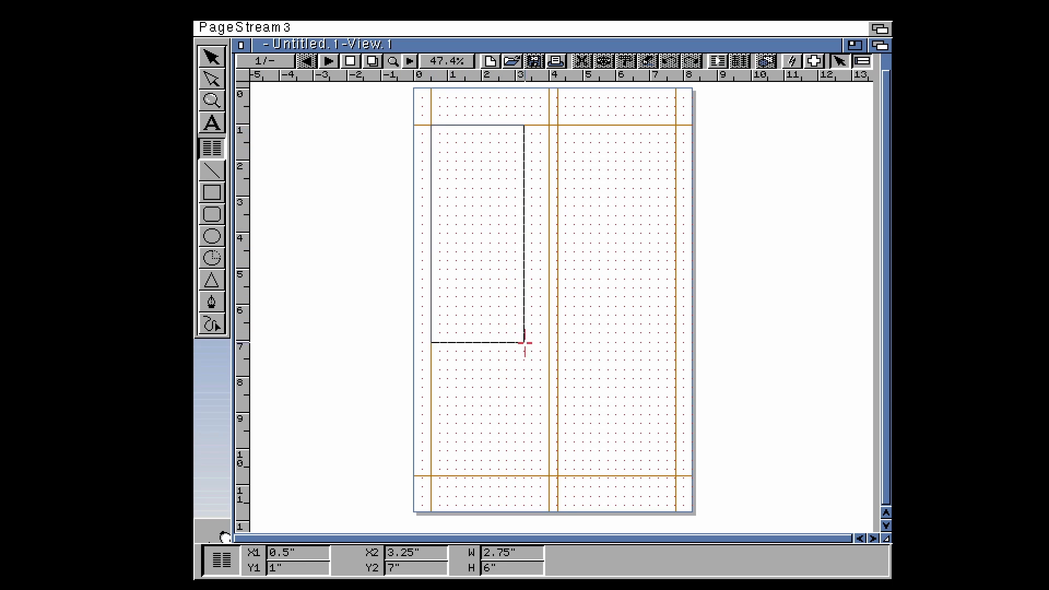
left_click_drag(526, 344, 679, 481)
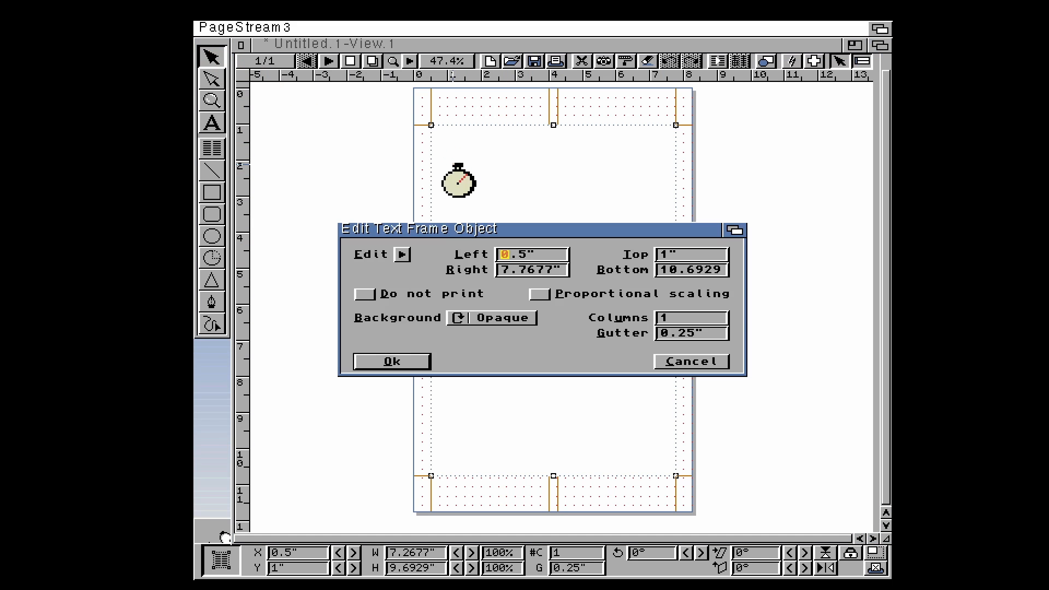
Step: Set the frame to 2 columns in Edit Text Frame Object
left_click(670, 318)
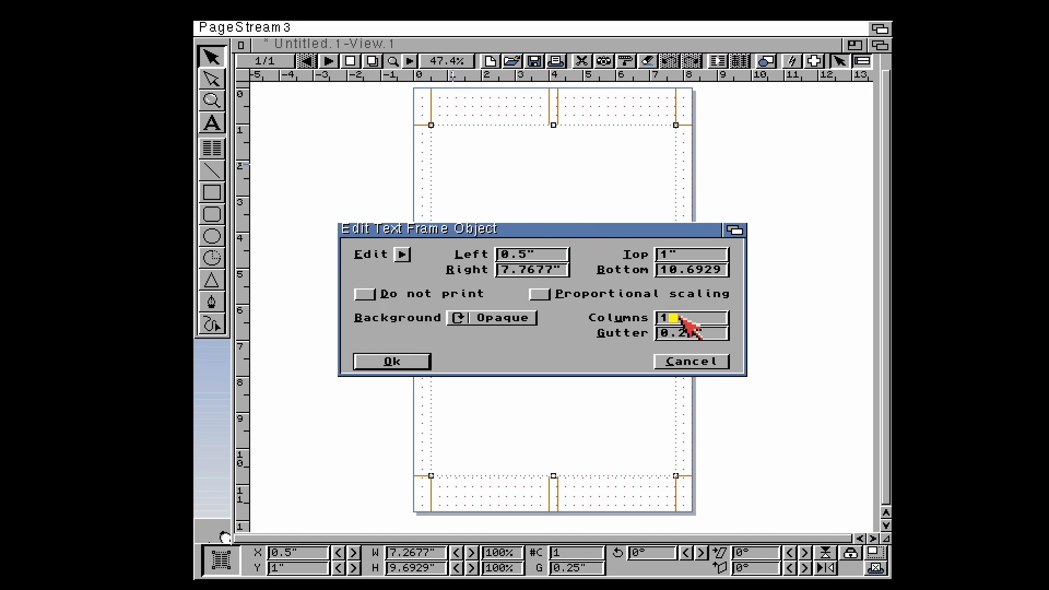
left_click(392, 361)
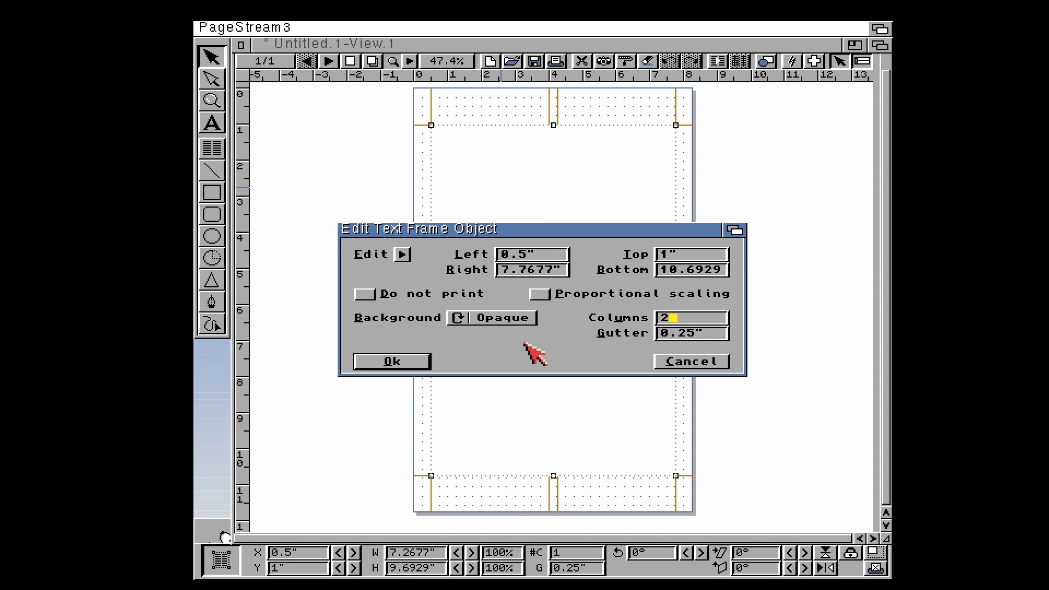
left_click(392, 361)
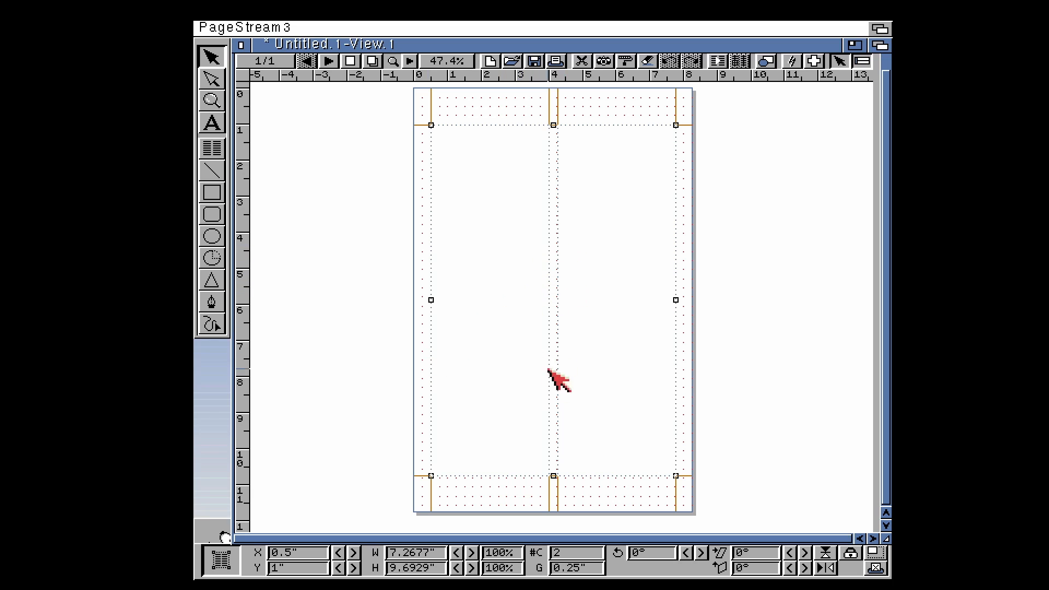
mouse_move(484, 181)
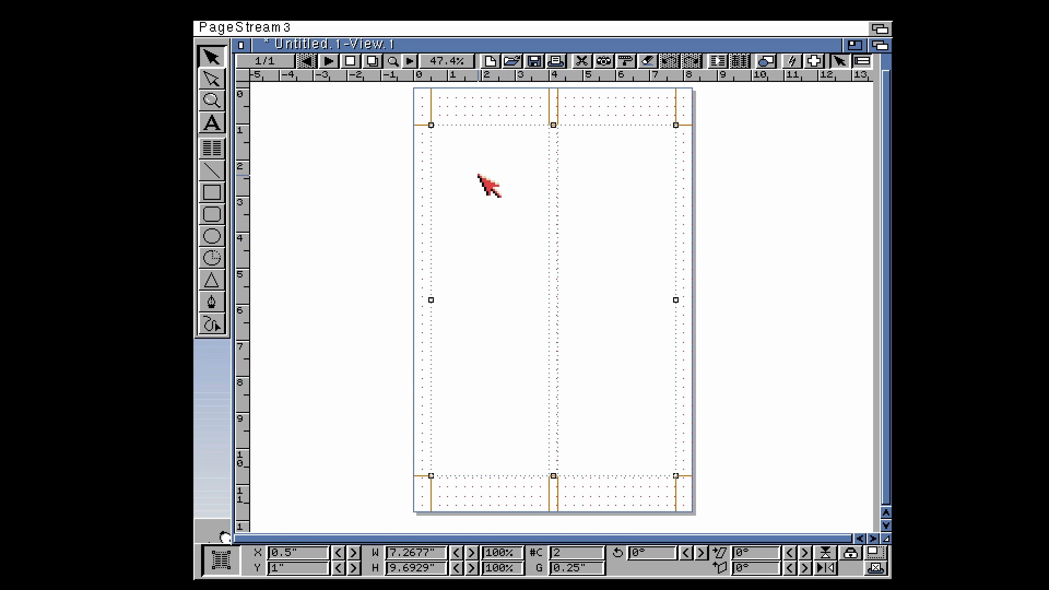
mouse_move(219, 131)
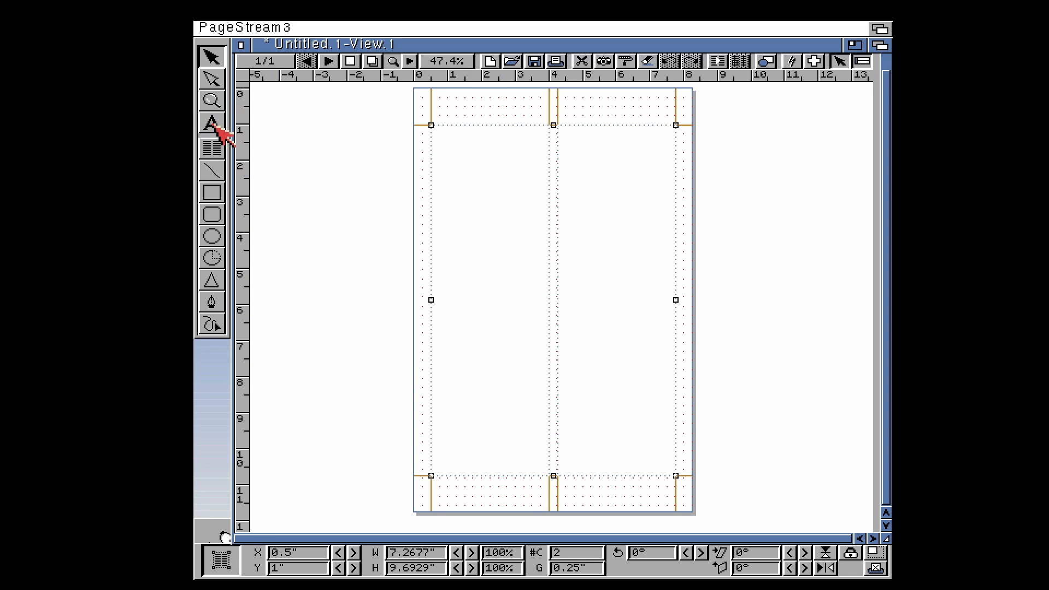
Step: Insert the LoremIpsum text file into the frame through the Ascii filter
left_click(212, 123)
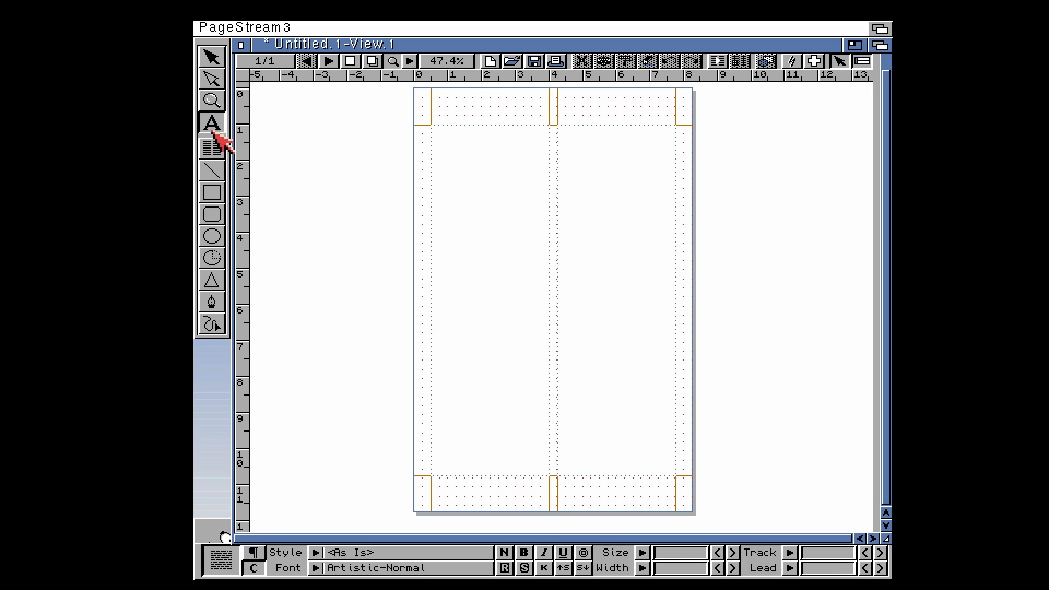
left_click(458, 152)
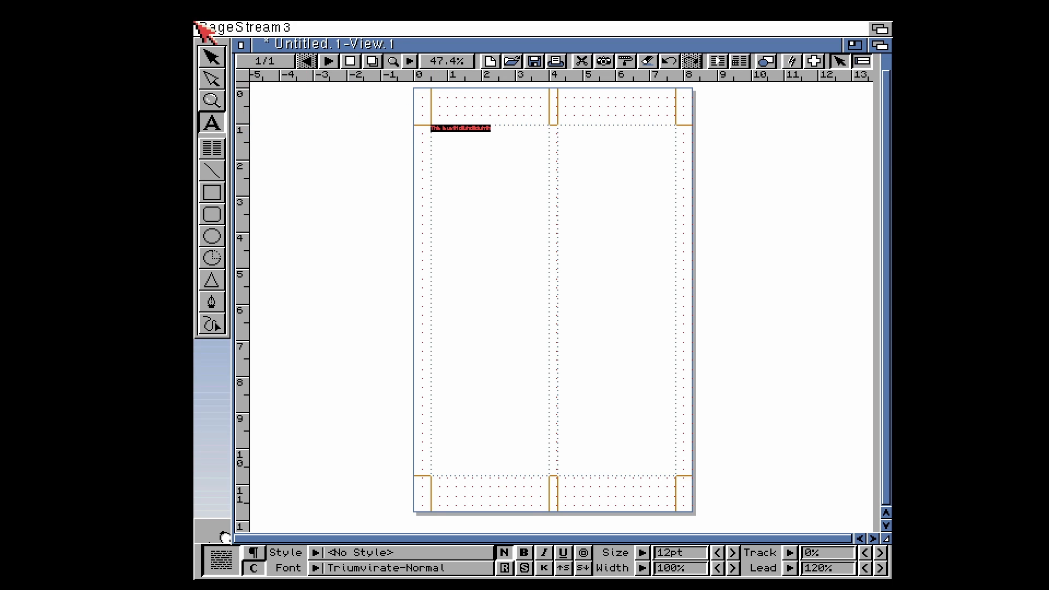
left_click(218, 26)
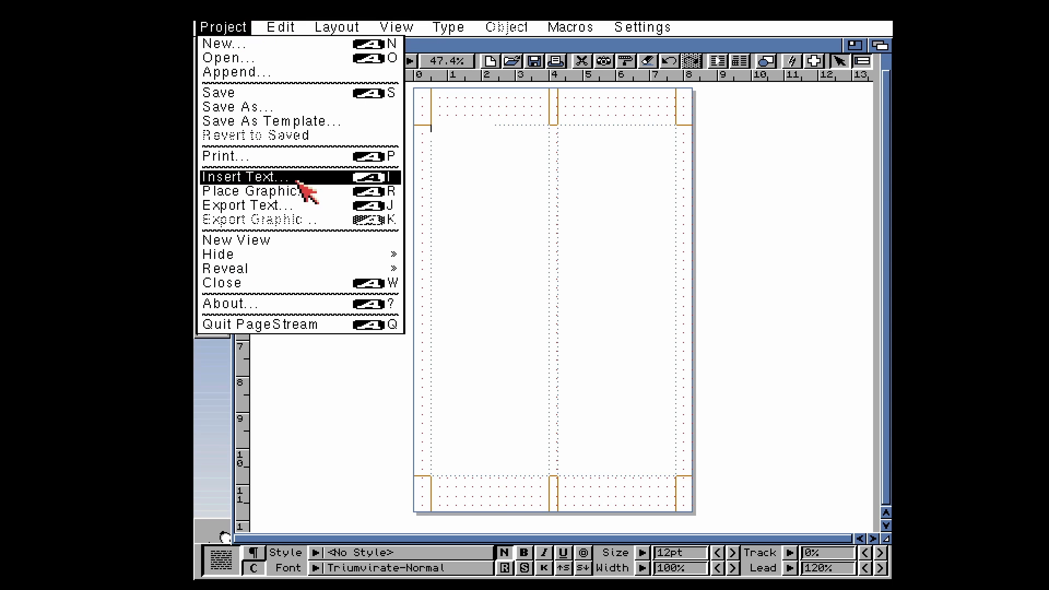
left_click(245, 177)
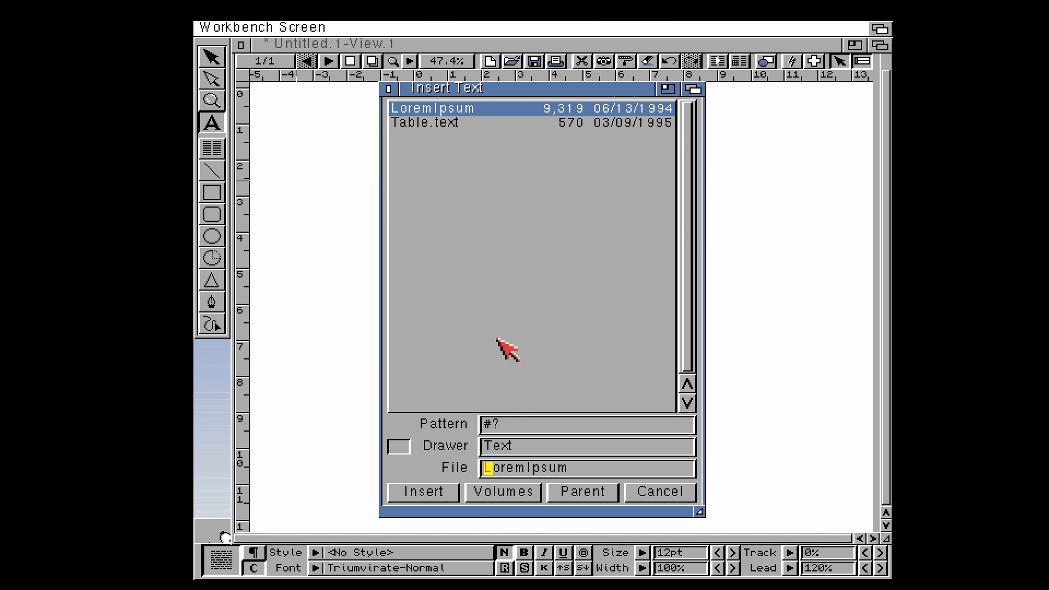
left_click(422, 492)
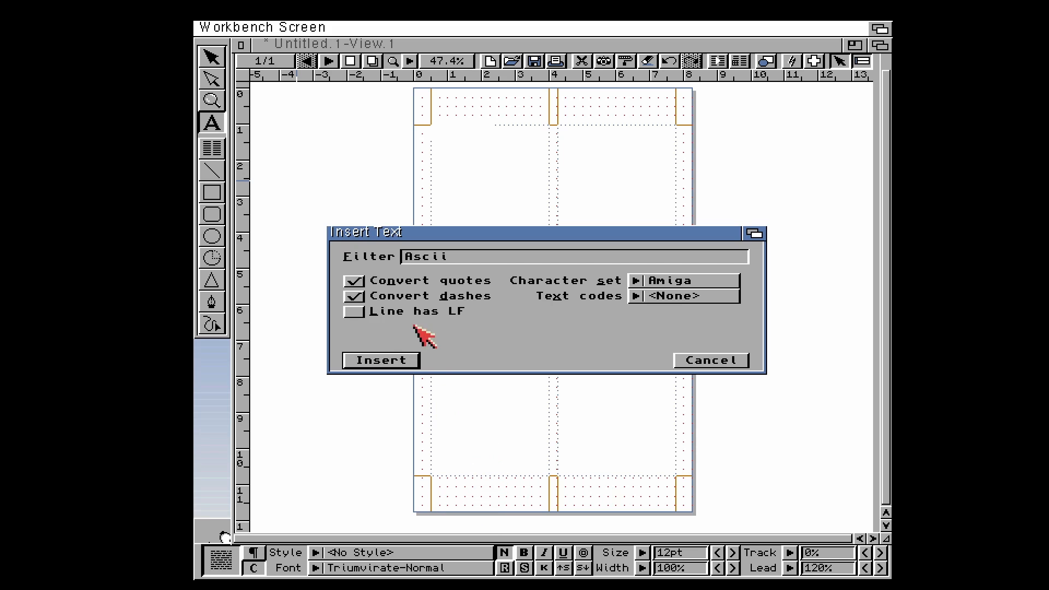
left_click(380, 361)
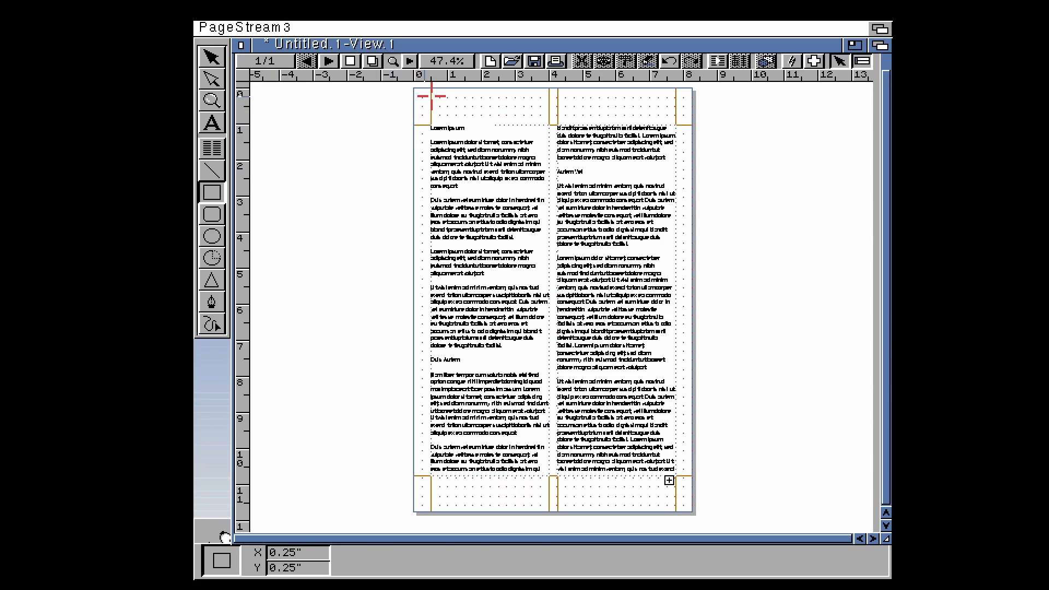
Step: Draw an empty headline frame across the top of the page
left_click_drag(418, 102, 688, 119)
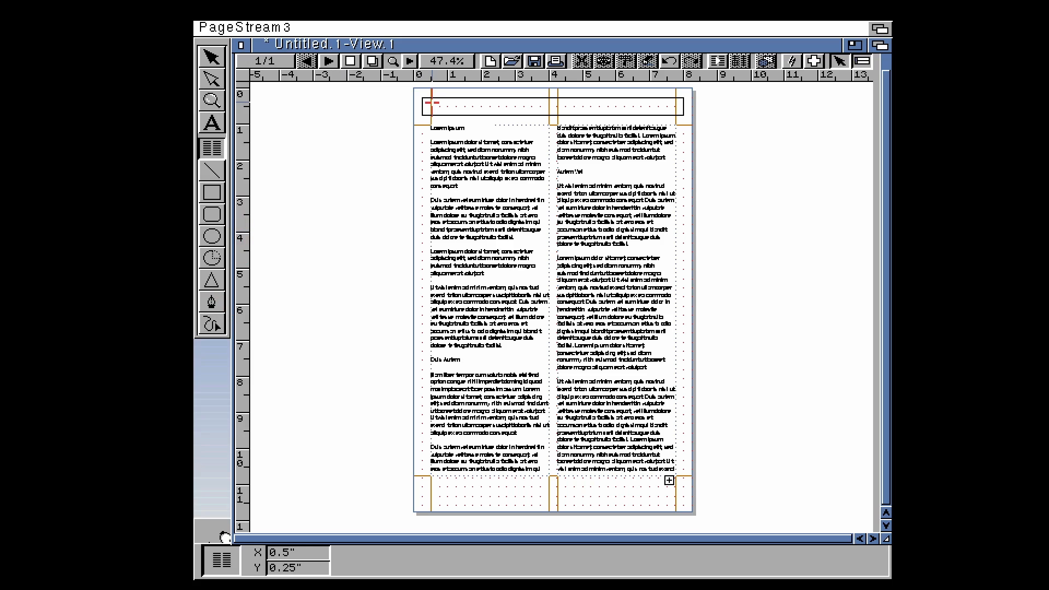
Step: Select the top frame with the text tool and raise the type size toward 30pt for the headline
left_click_drag(429, 104, 625, 120)
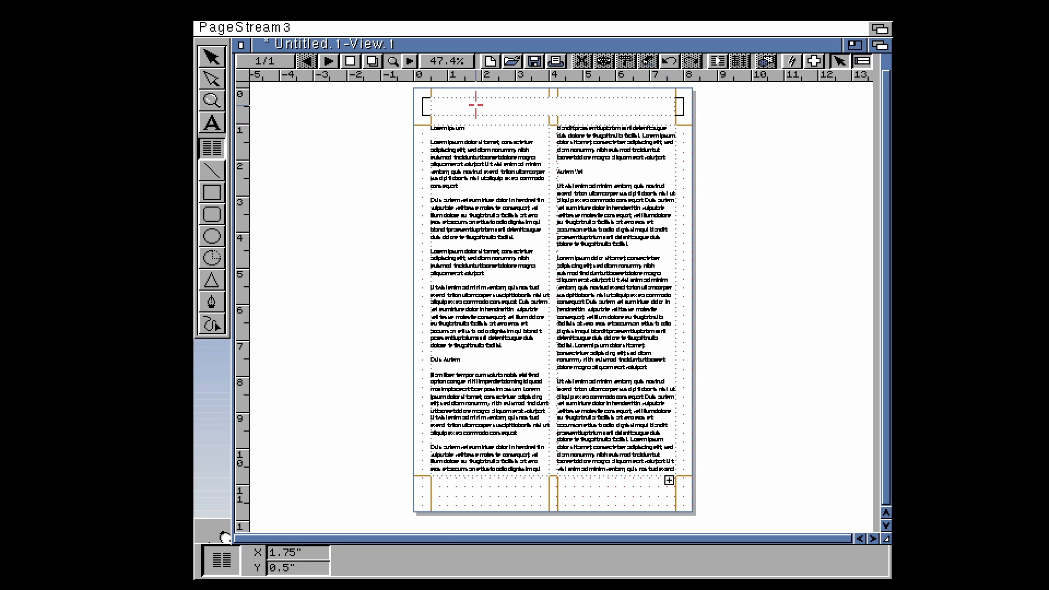
left_click(212, 122)
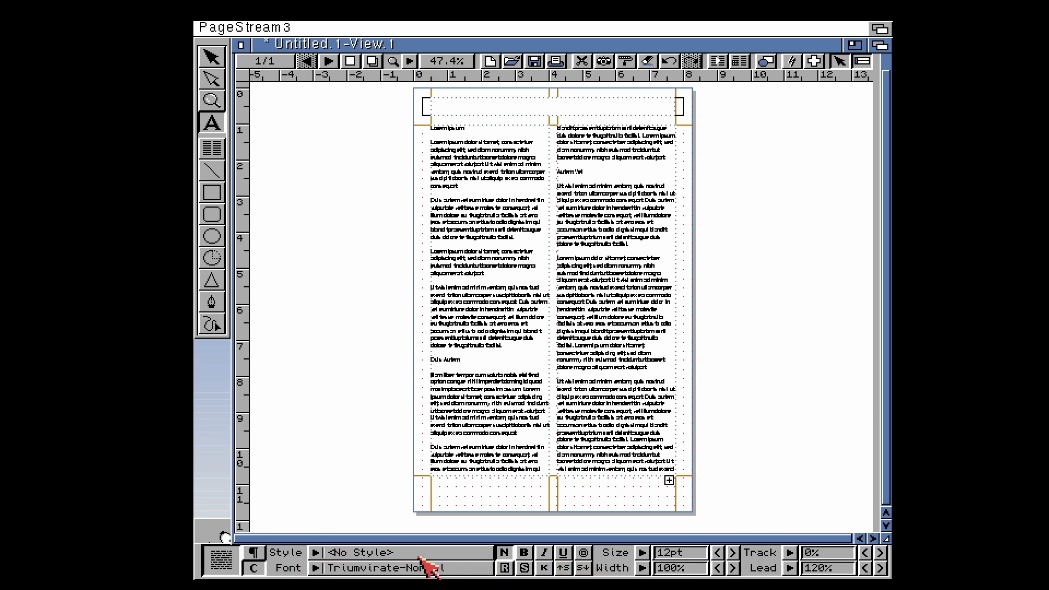
mouse_move(735, 560)
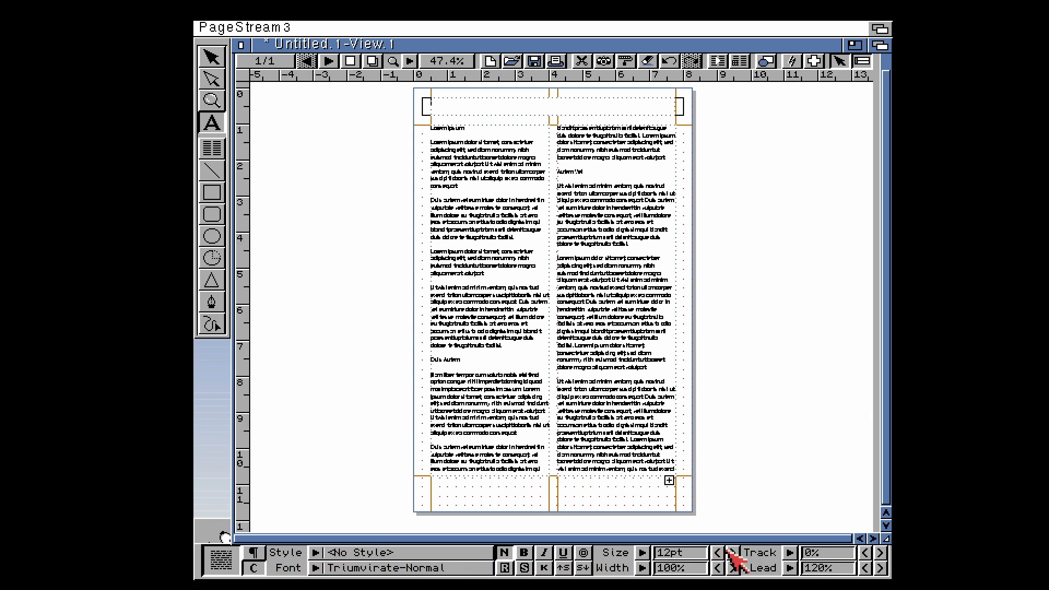
left_click(765, 567)
type("AMIGA NEWS")
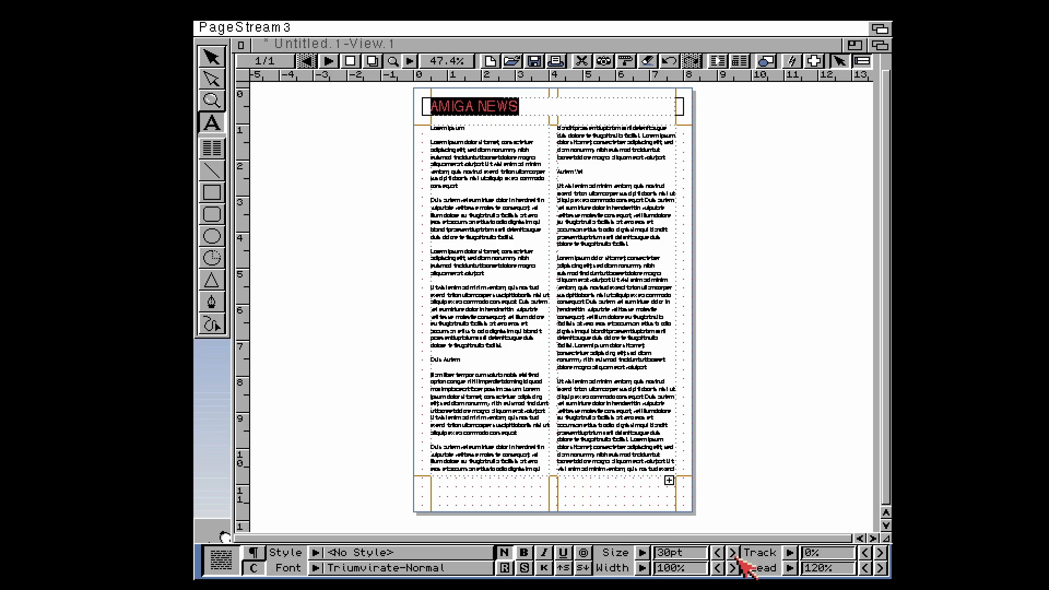
mouse_move(732, 557)
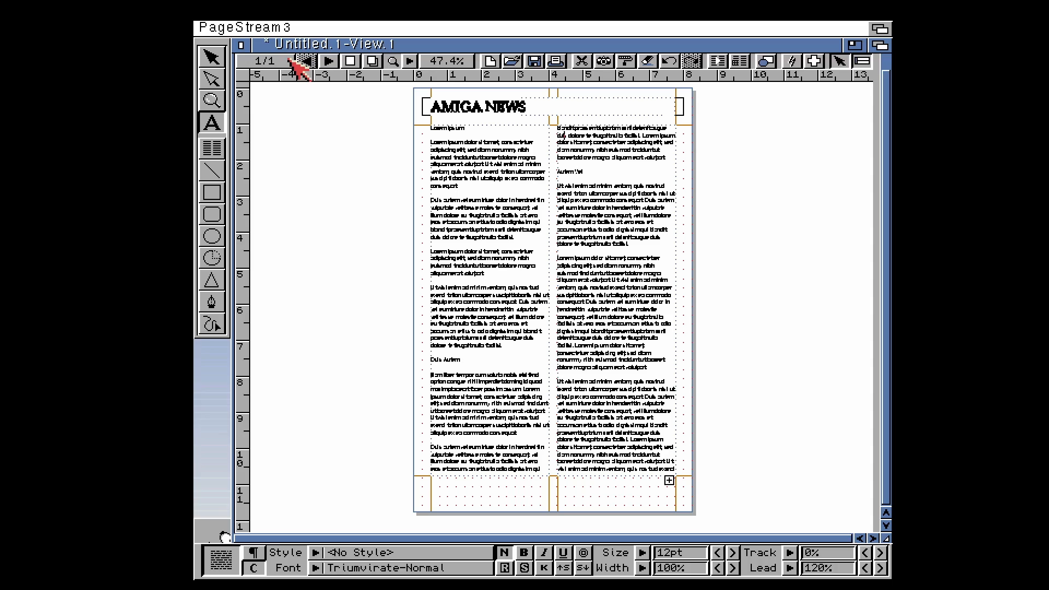
left_click(284, 26)
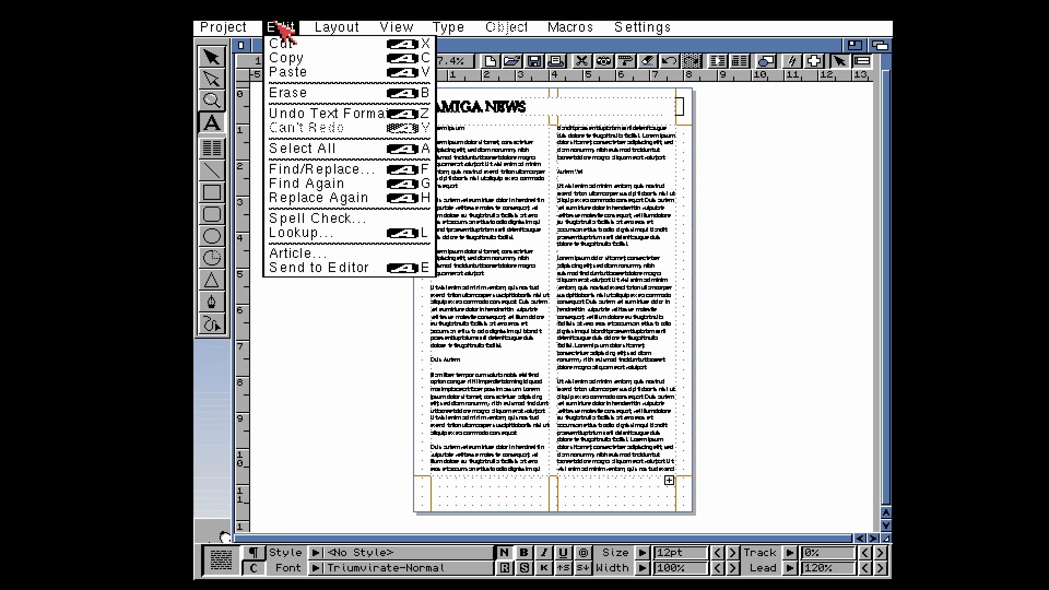
left_click(223, 26)
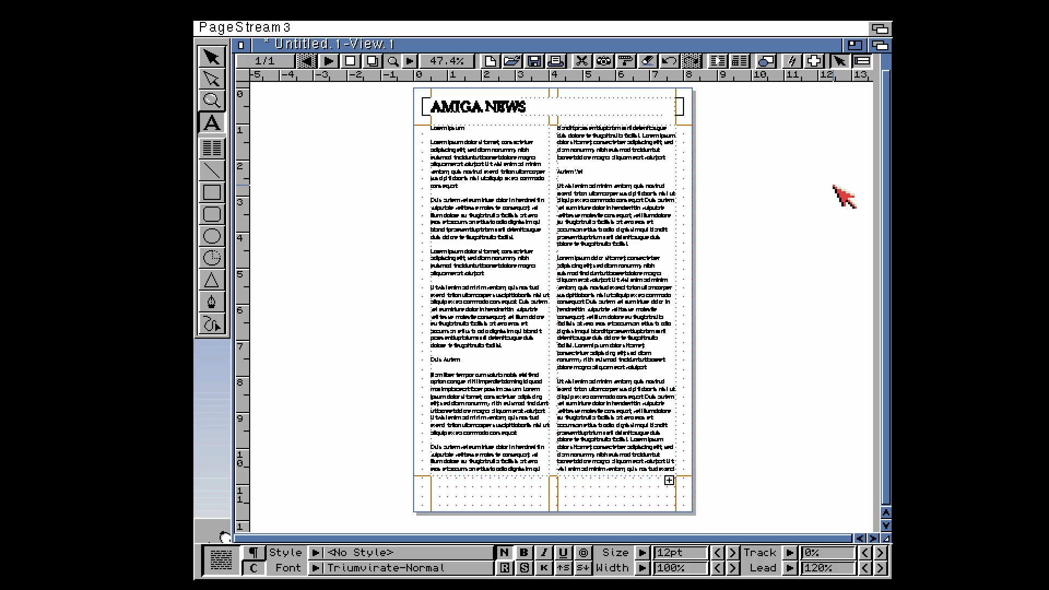
mouse_move(817, 183)
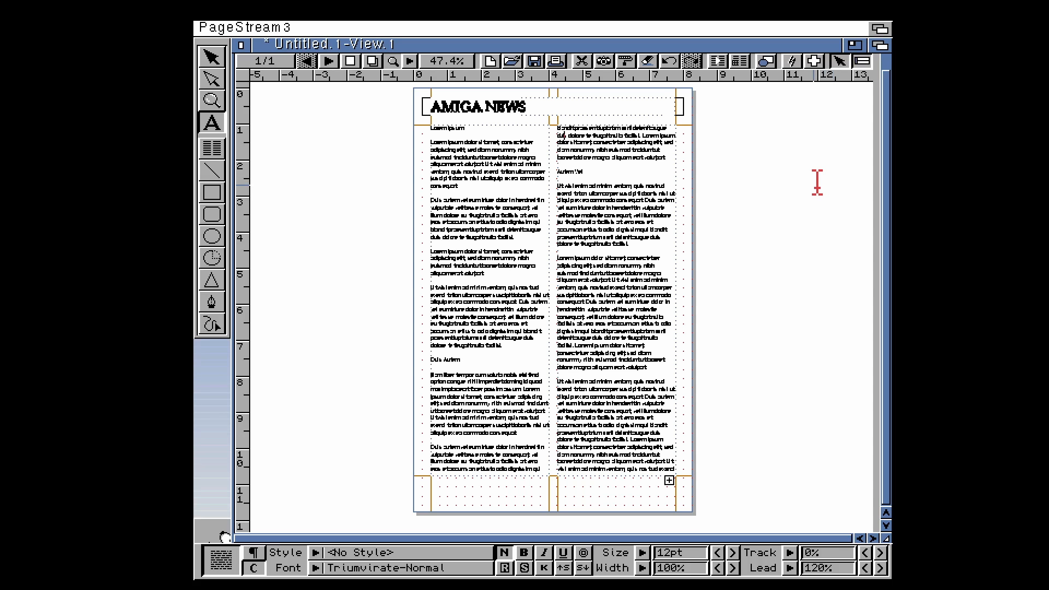